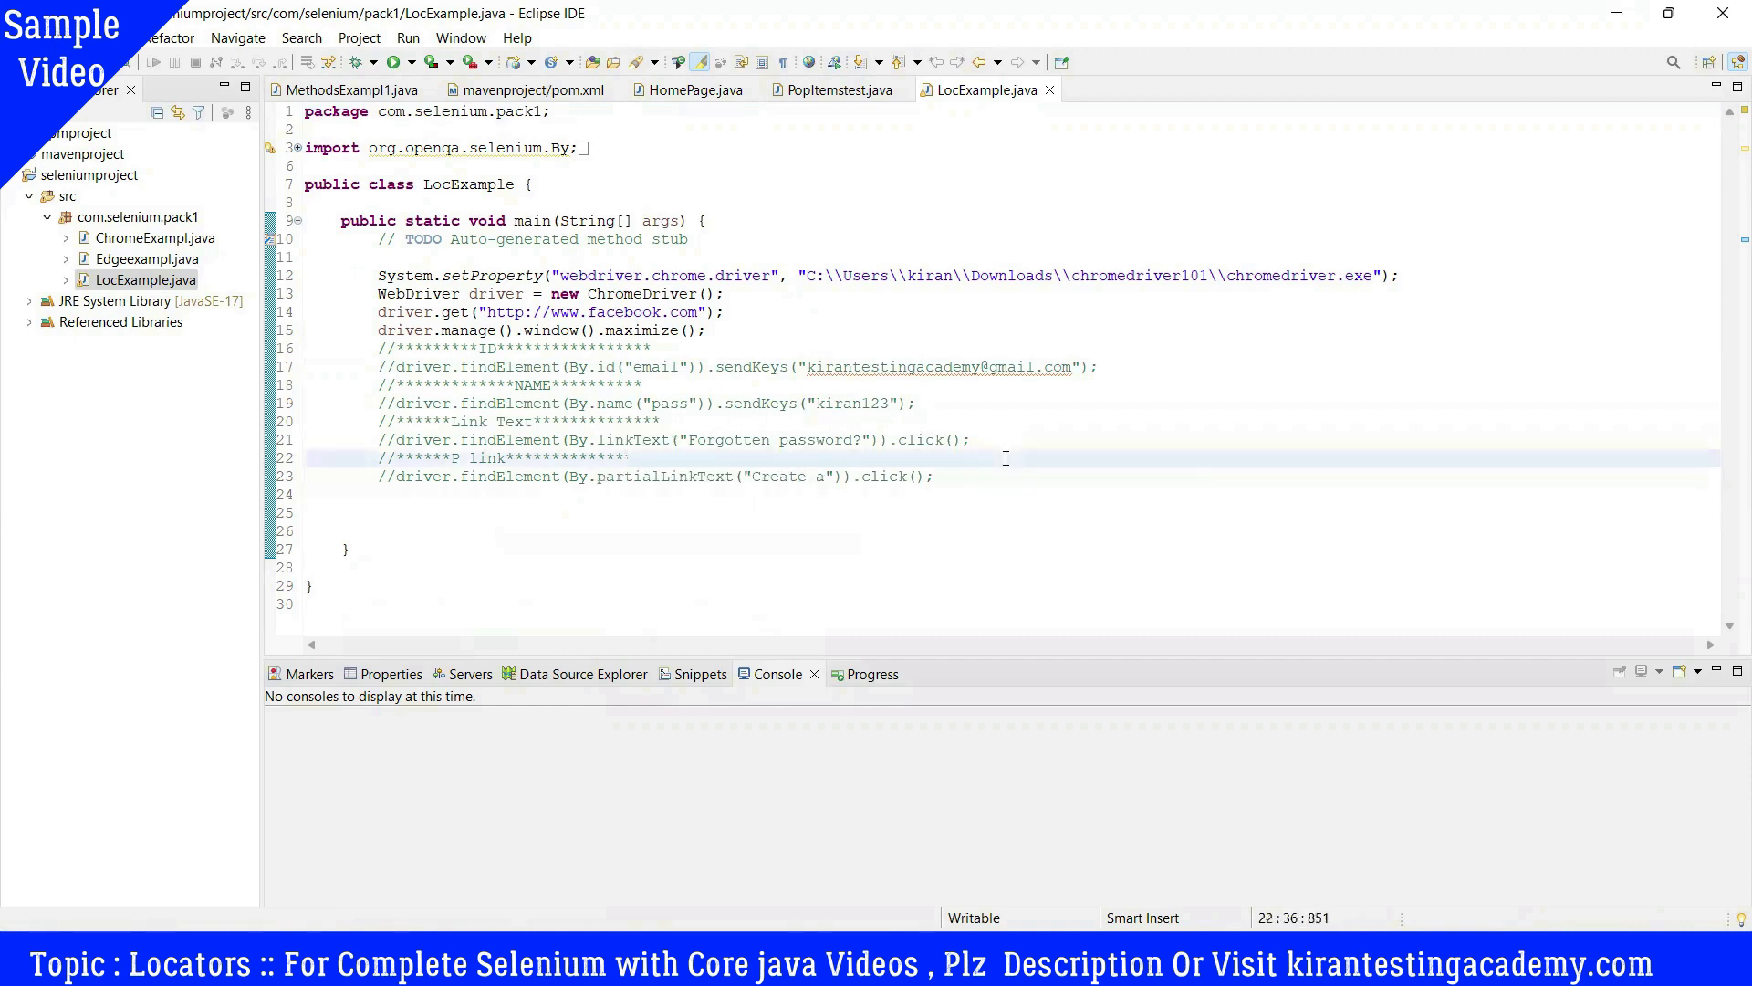
Step: In a new Edge tab, search Bing for facebook and open the Facebook login page
{"action": "left_click", "coordinate": [628, 458]}
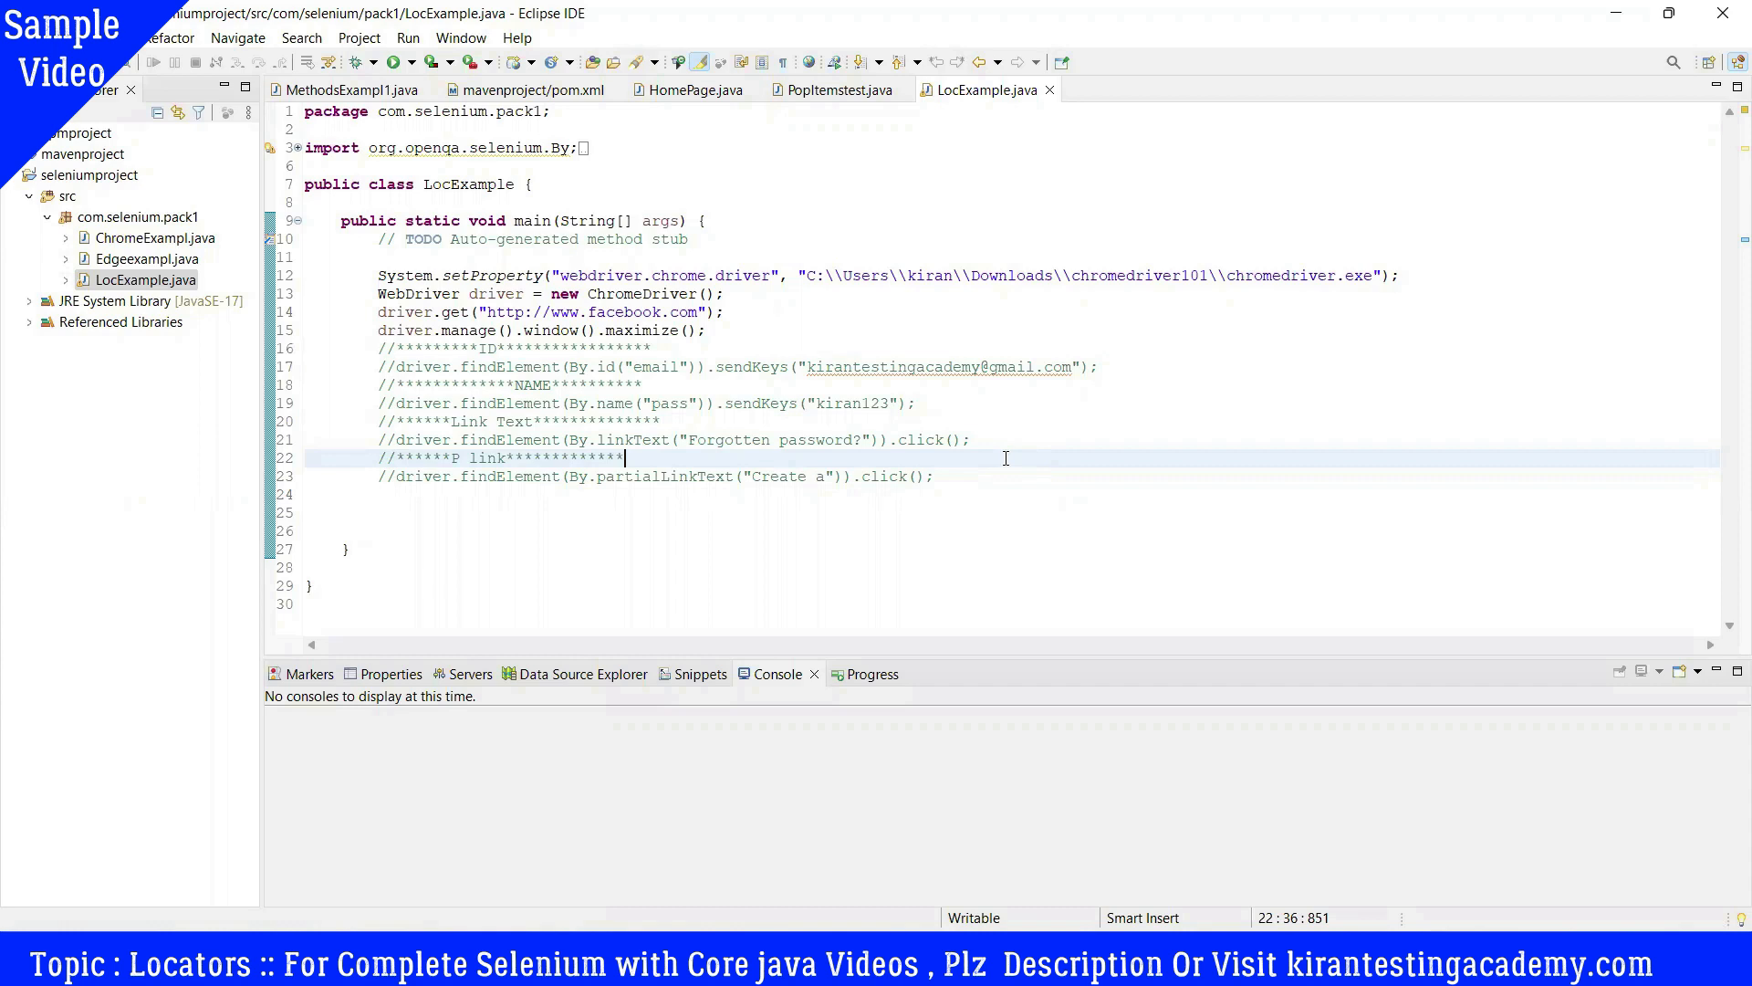
{"action": "mouse_move", "coordinate": [969, 825]}
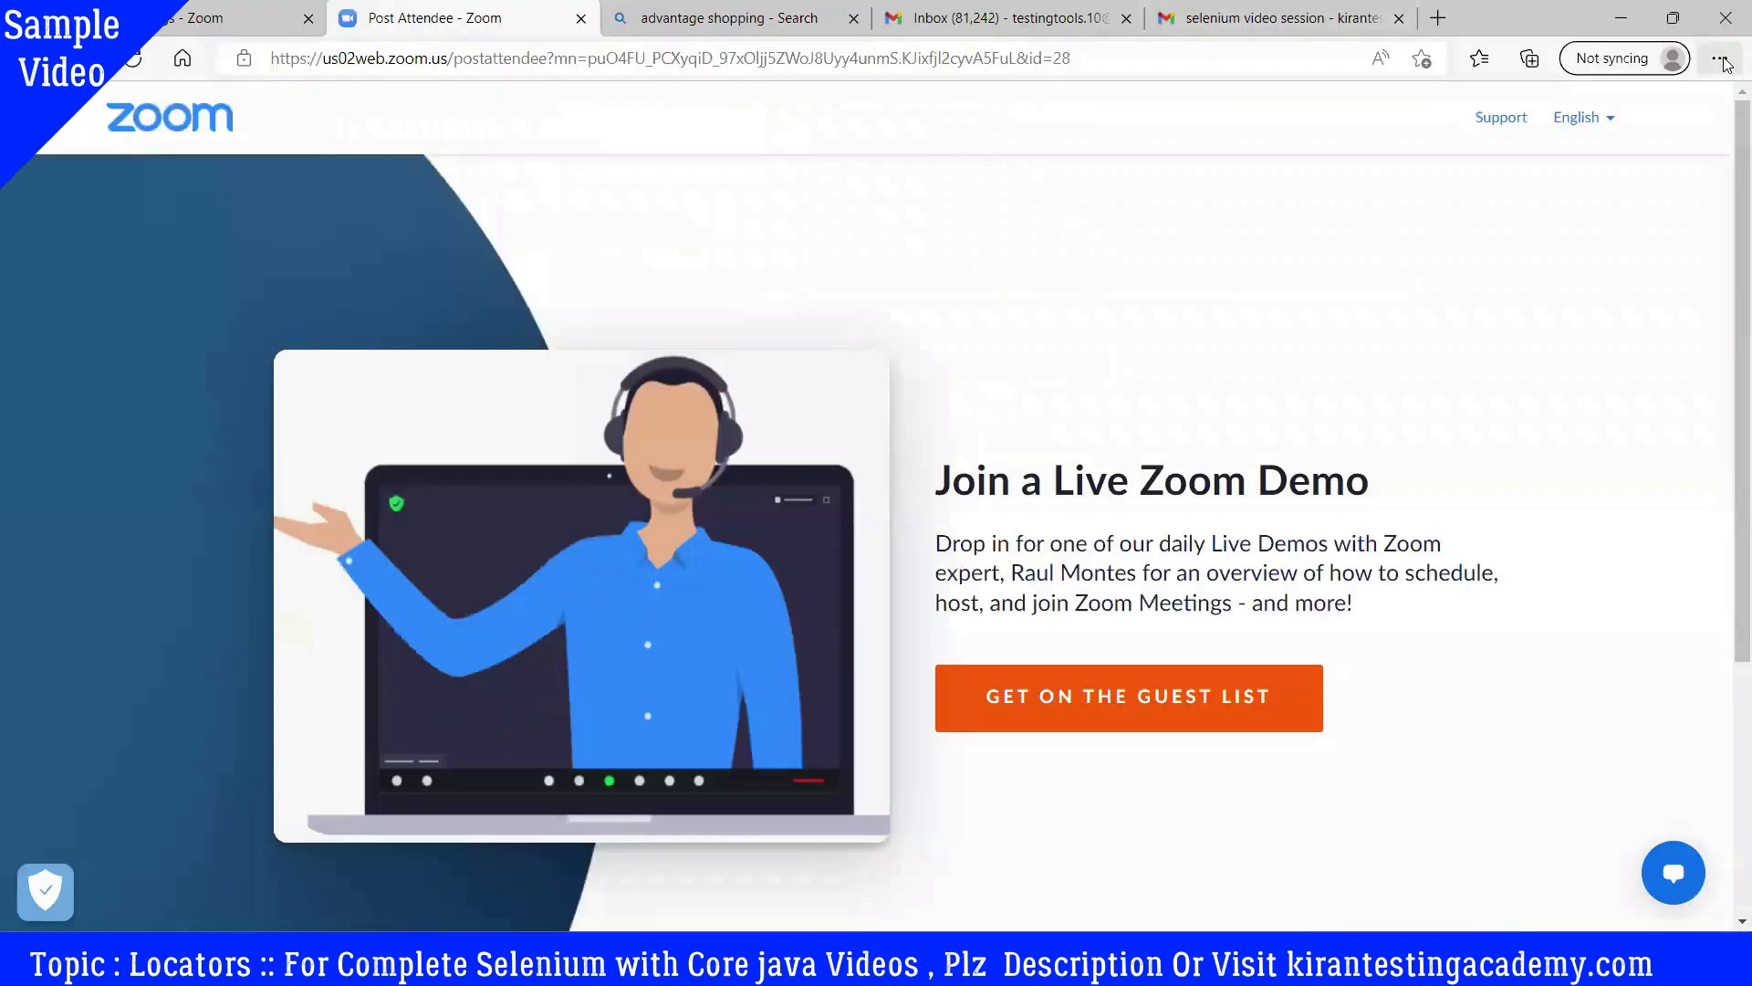
{"action": "left_click", "coordinate": [1722, 58]}
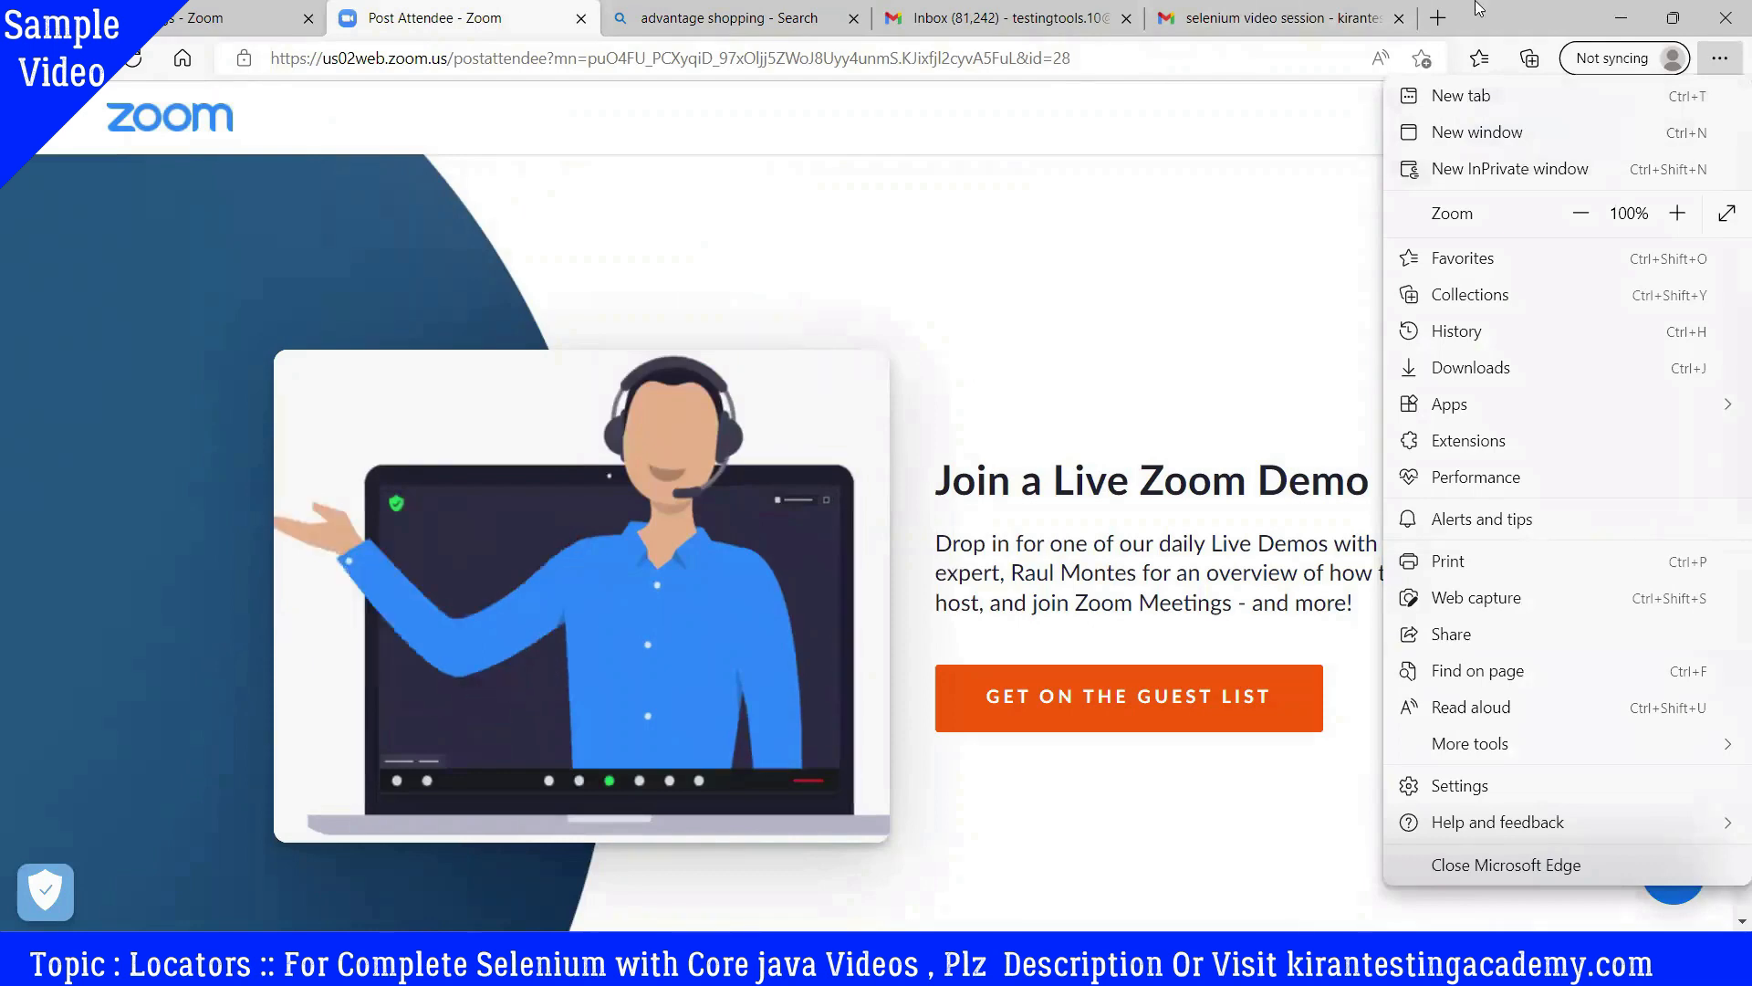
{"action": "left_click", "coordinate": [1460, 95]}
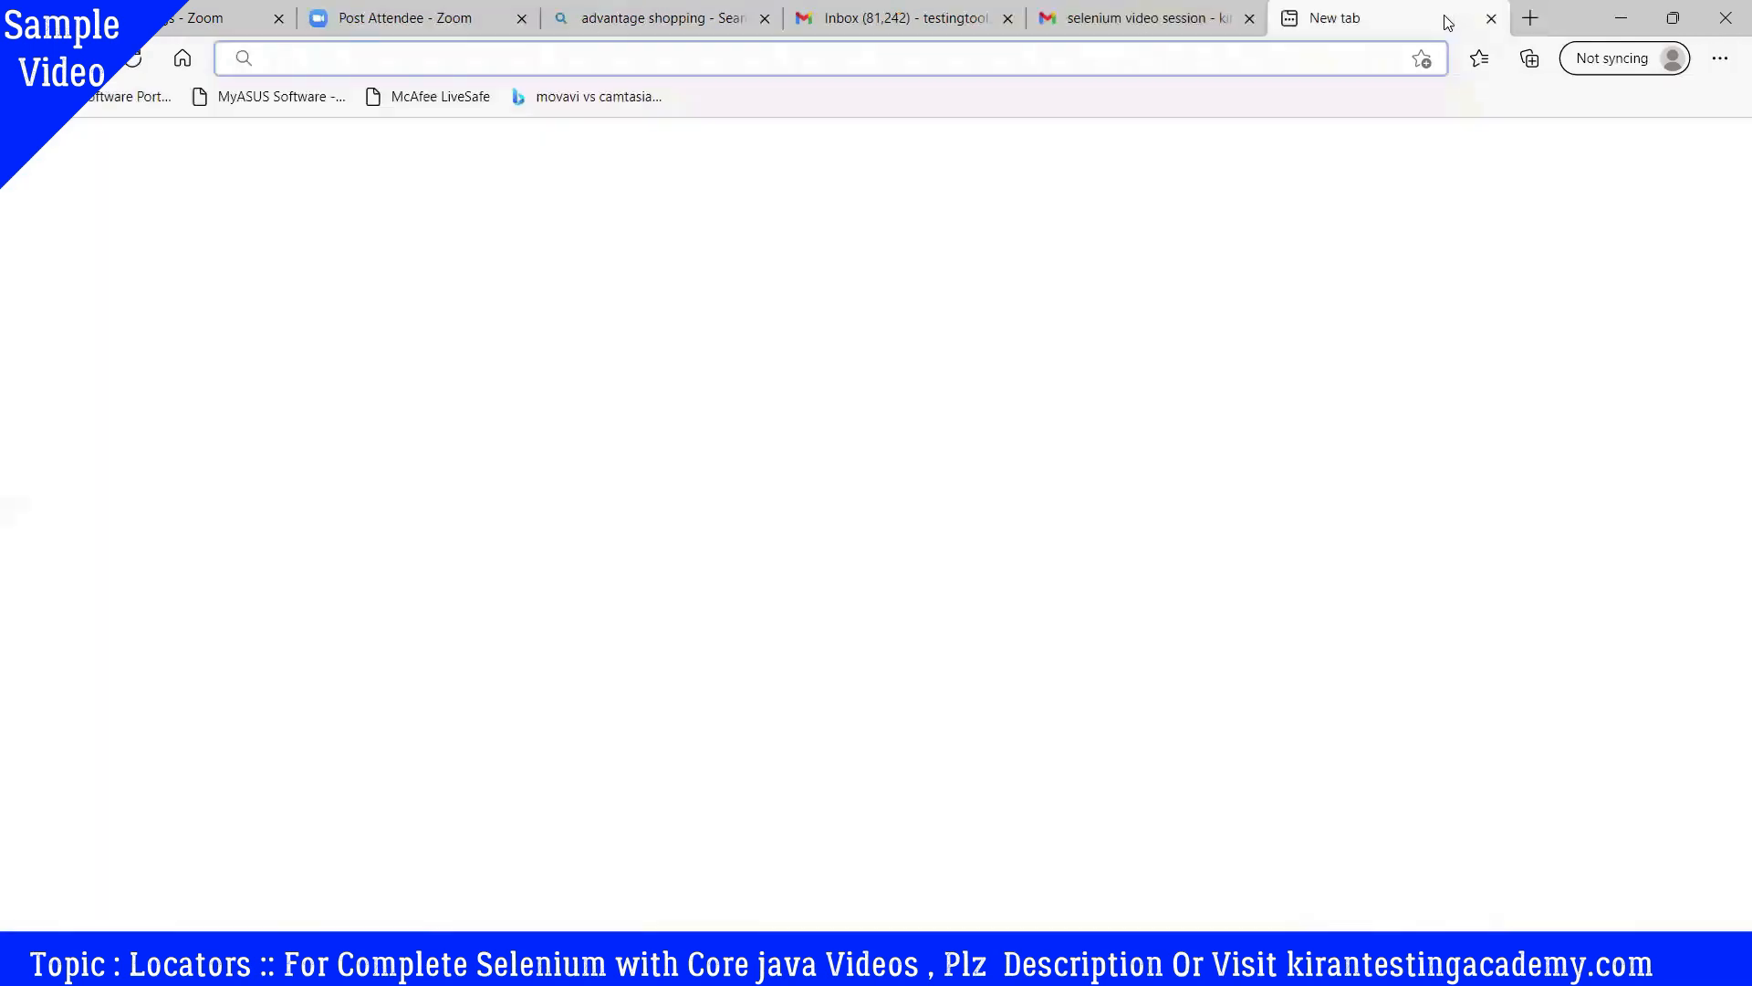
{"action": "type", "text": "facebook"}
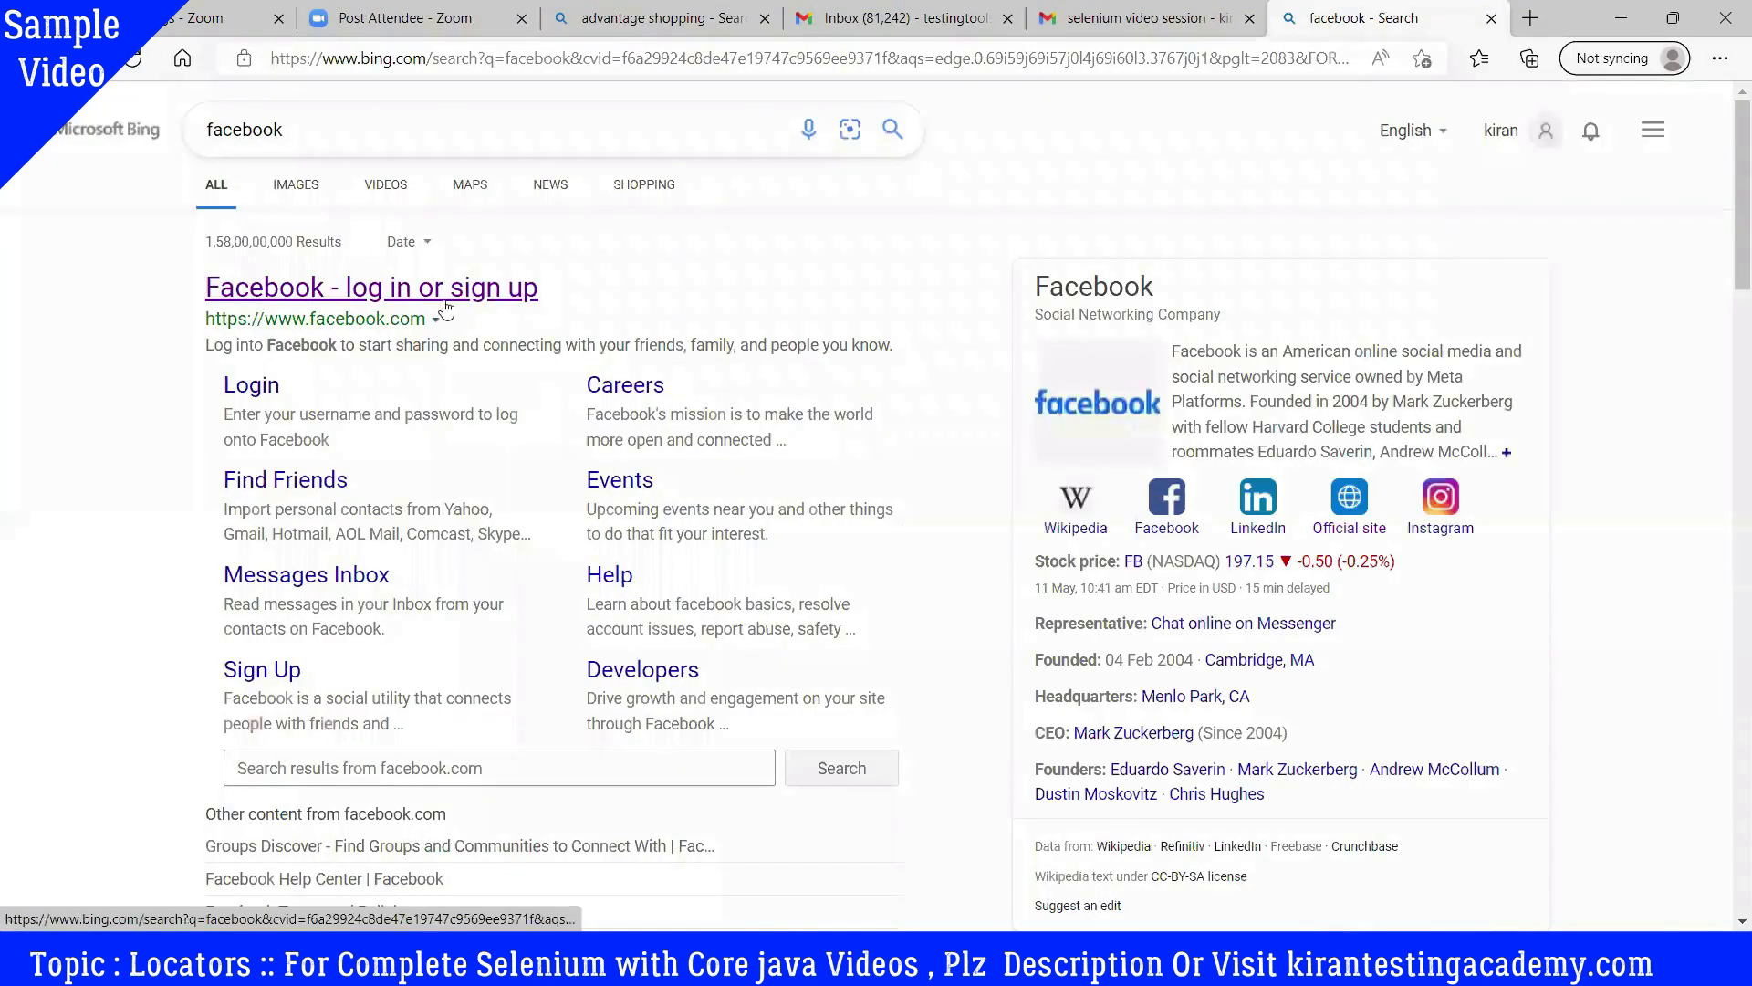
{"action": "left_click", "coordinate": [370, 287]}
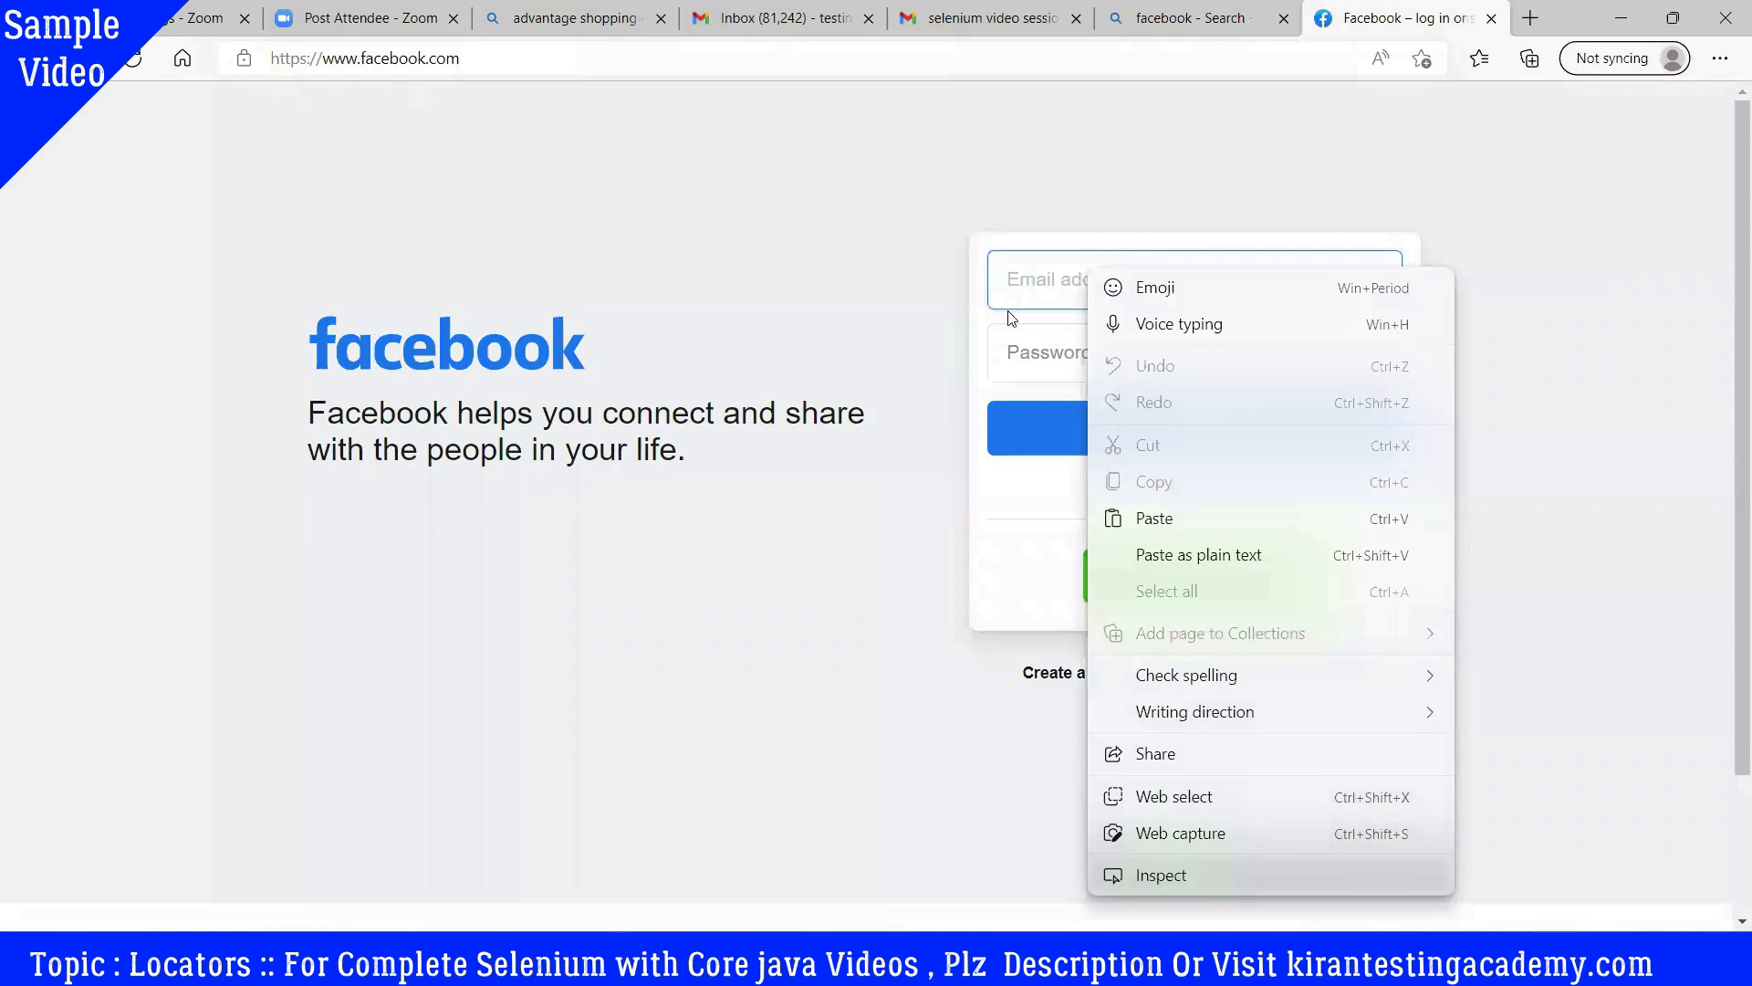
Step: Inspect the email field's markup and briefly view the Create New Account form
{"action": "left_click", "coordinate": [1161, 874]}
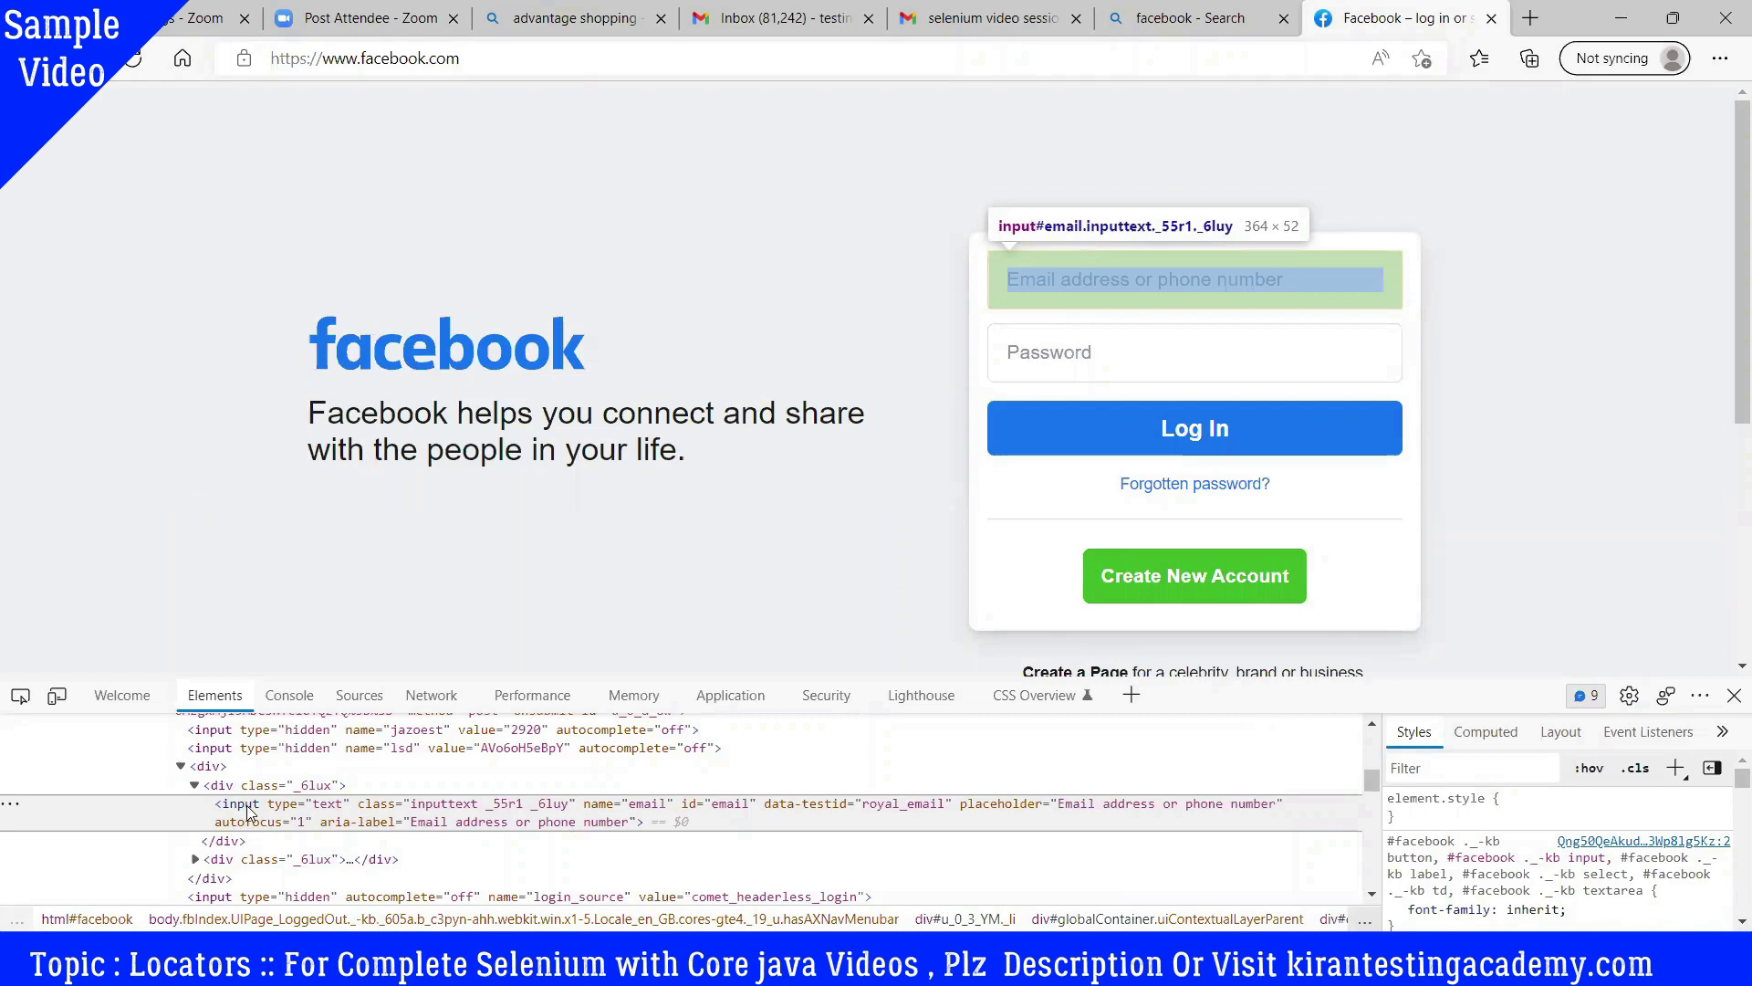
{"action": "mouse_move", "coordinate": [1229, 400]}
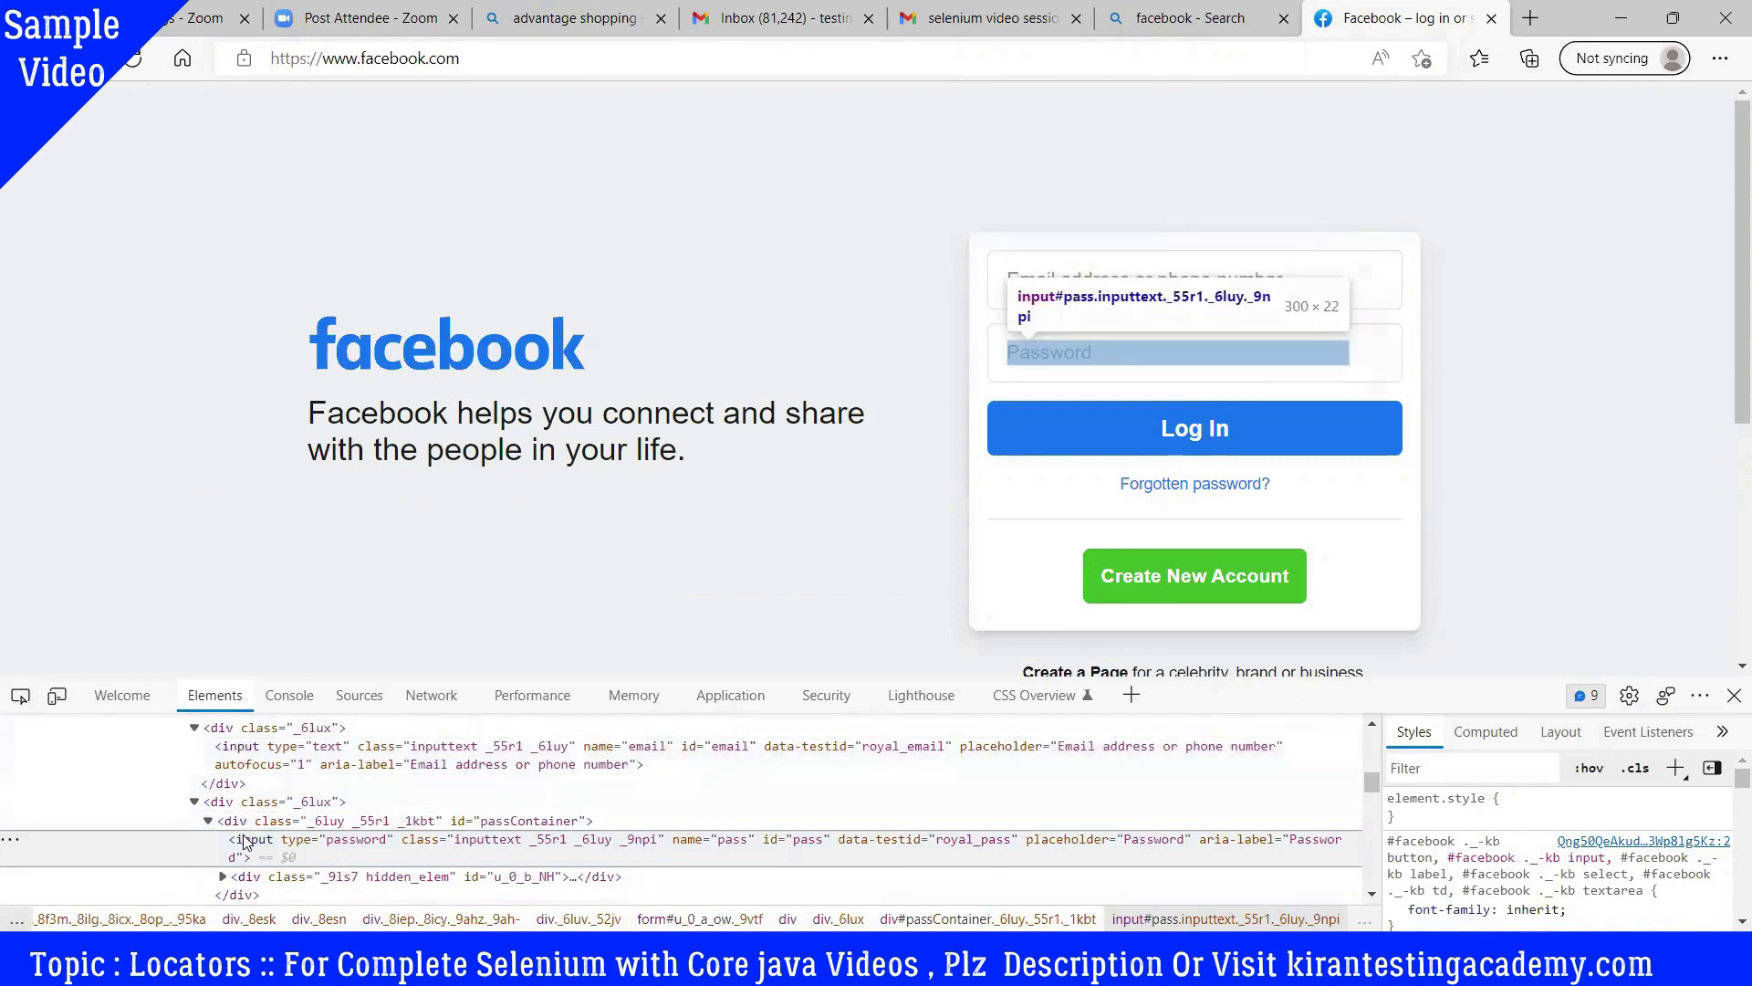
{"action": "mouse_move", "coordinate": [1192, 575]}
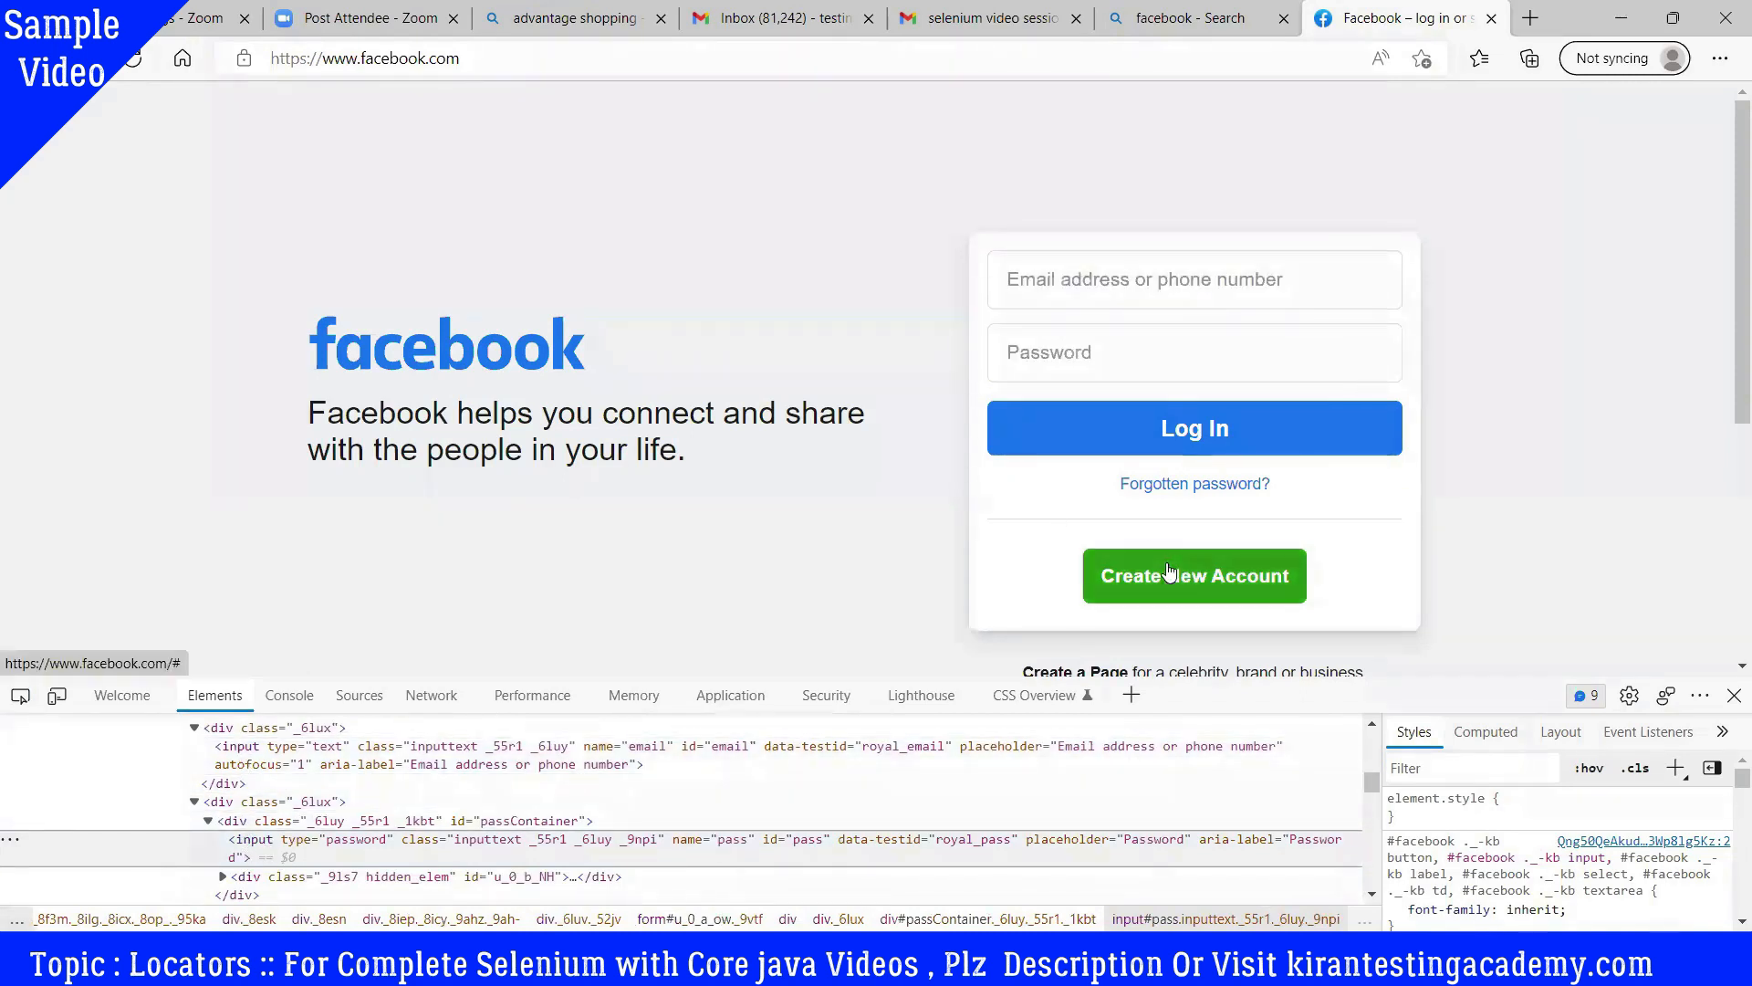
{"action": "left_click", "coordinate": [1192, 575]}
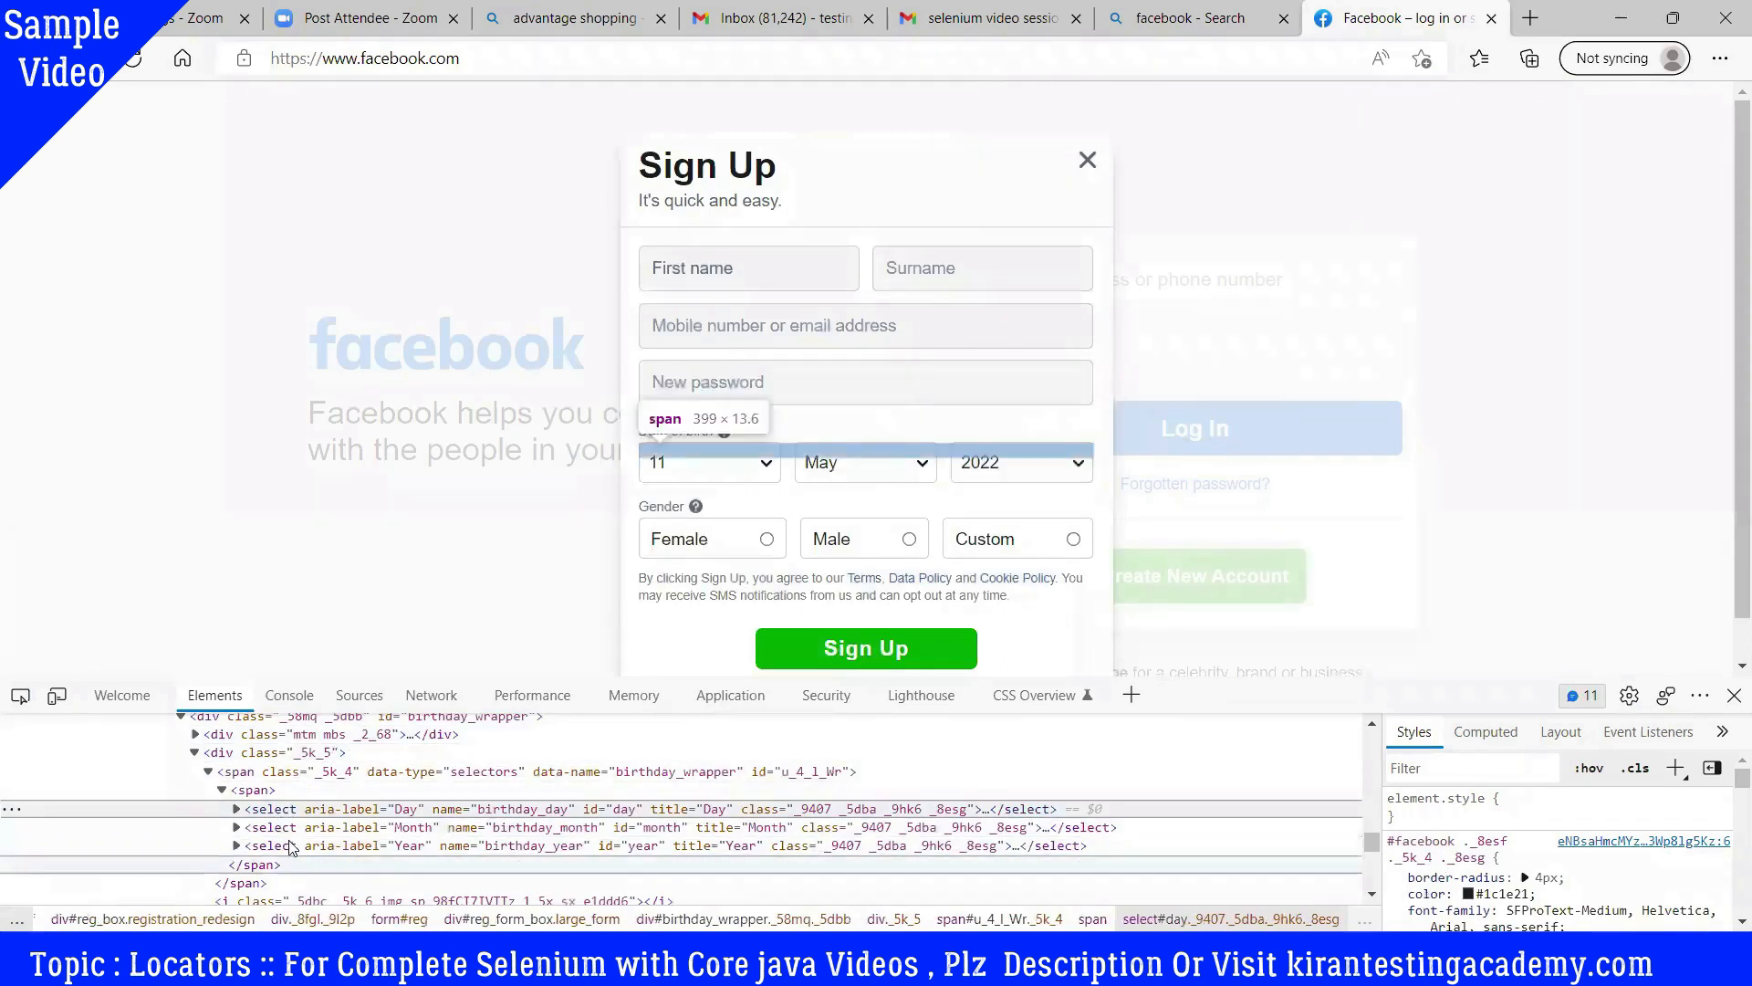
{"action": "mouse_move", "coordinate": [1126, 141]}
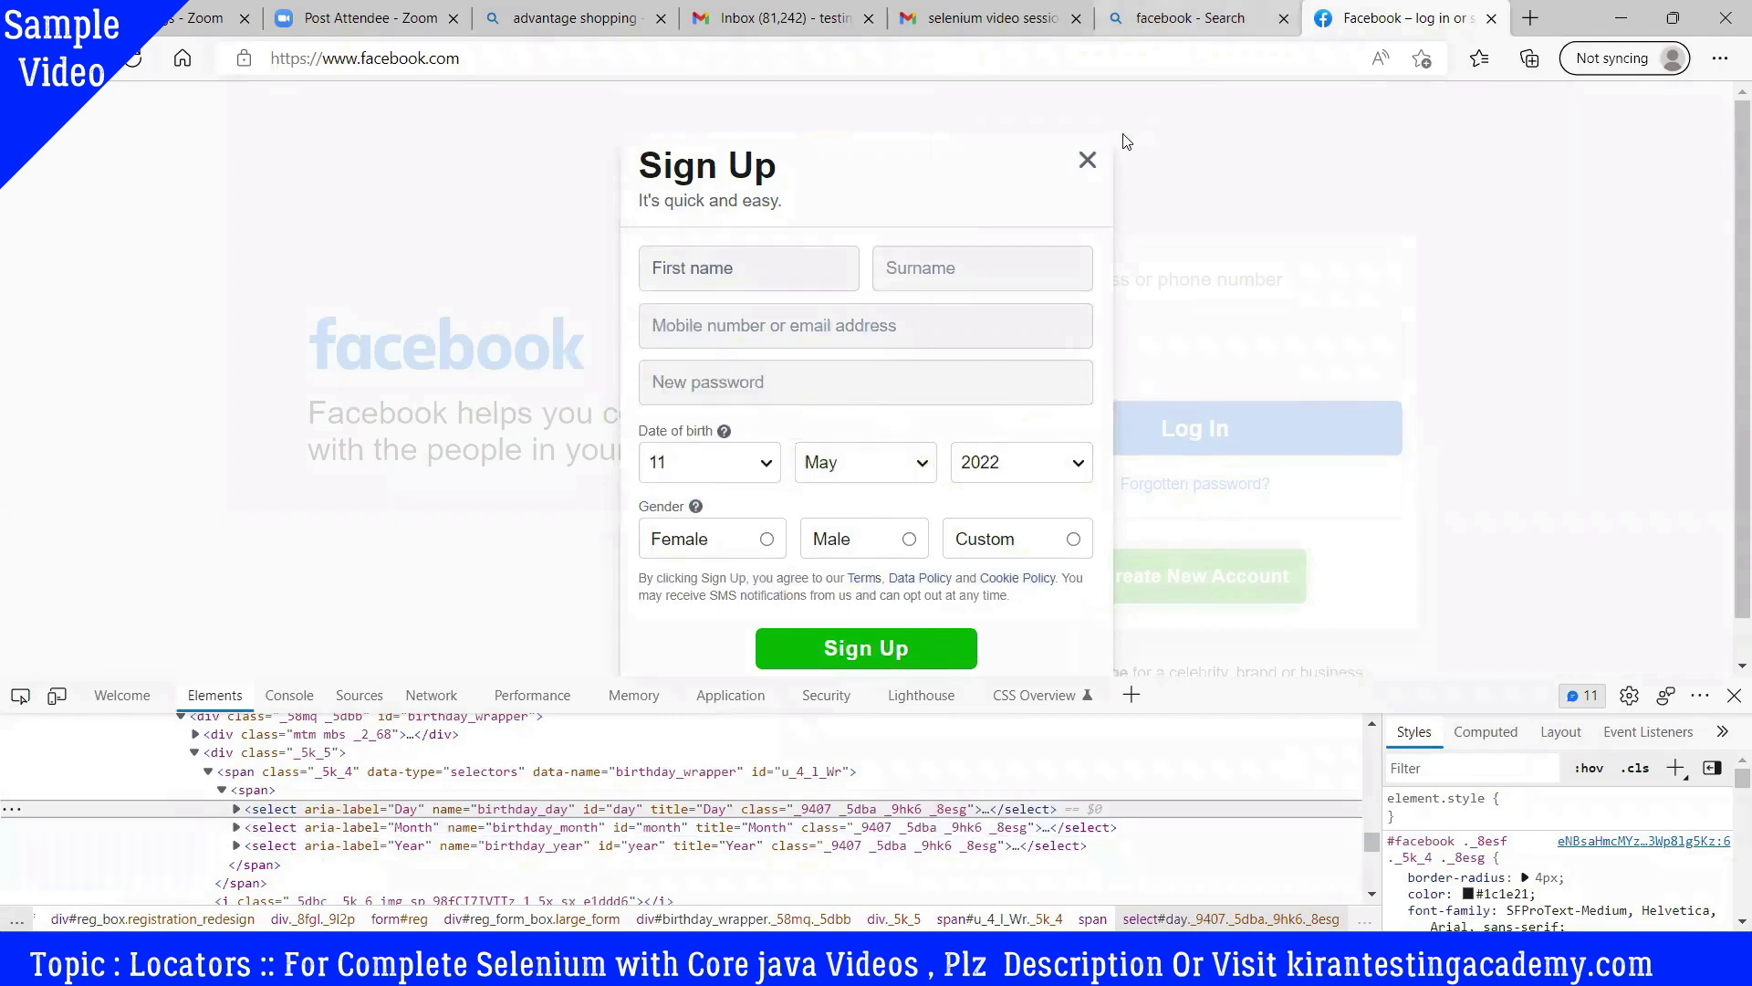
{"action": "left_click", "coordinate": [1084, 158]}
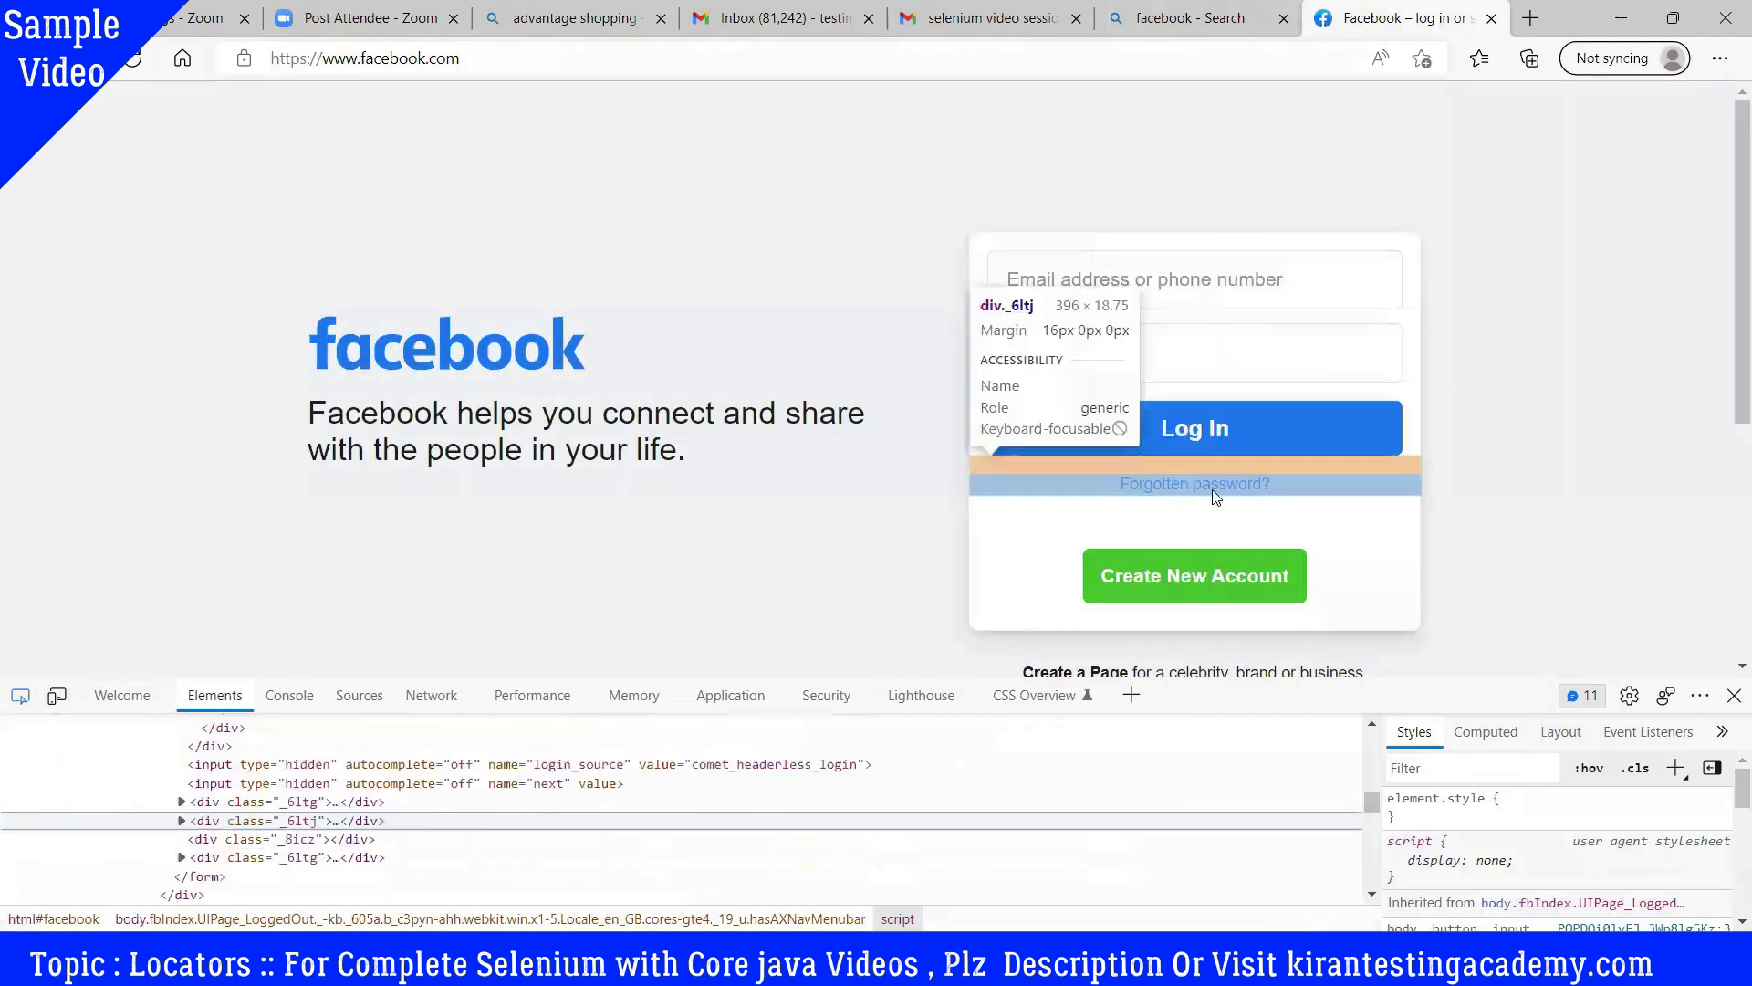
Step: Inspect the Forgotten password link's markup and scroll the page down and back up
{"action": "left_click", "coordinate": [1194, 481]}
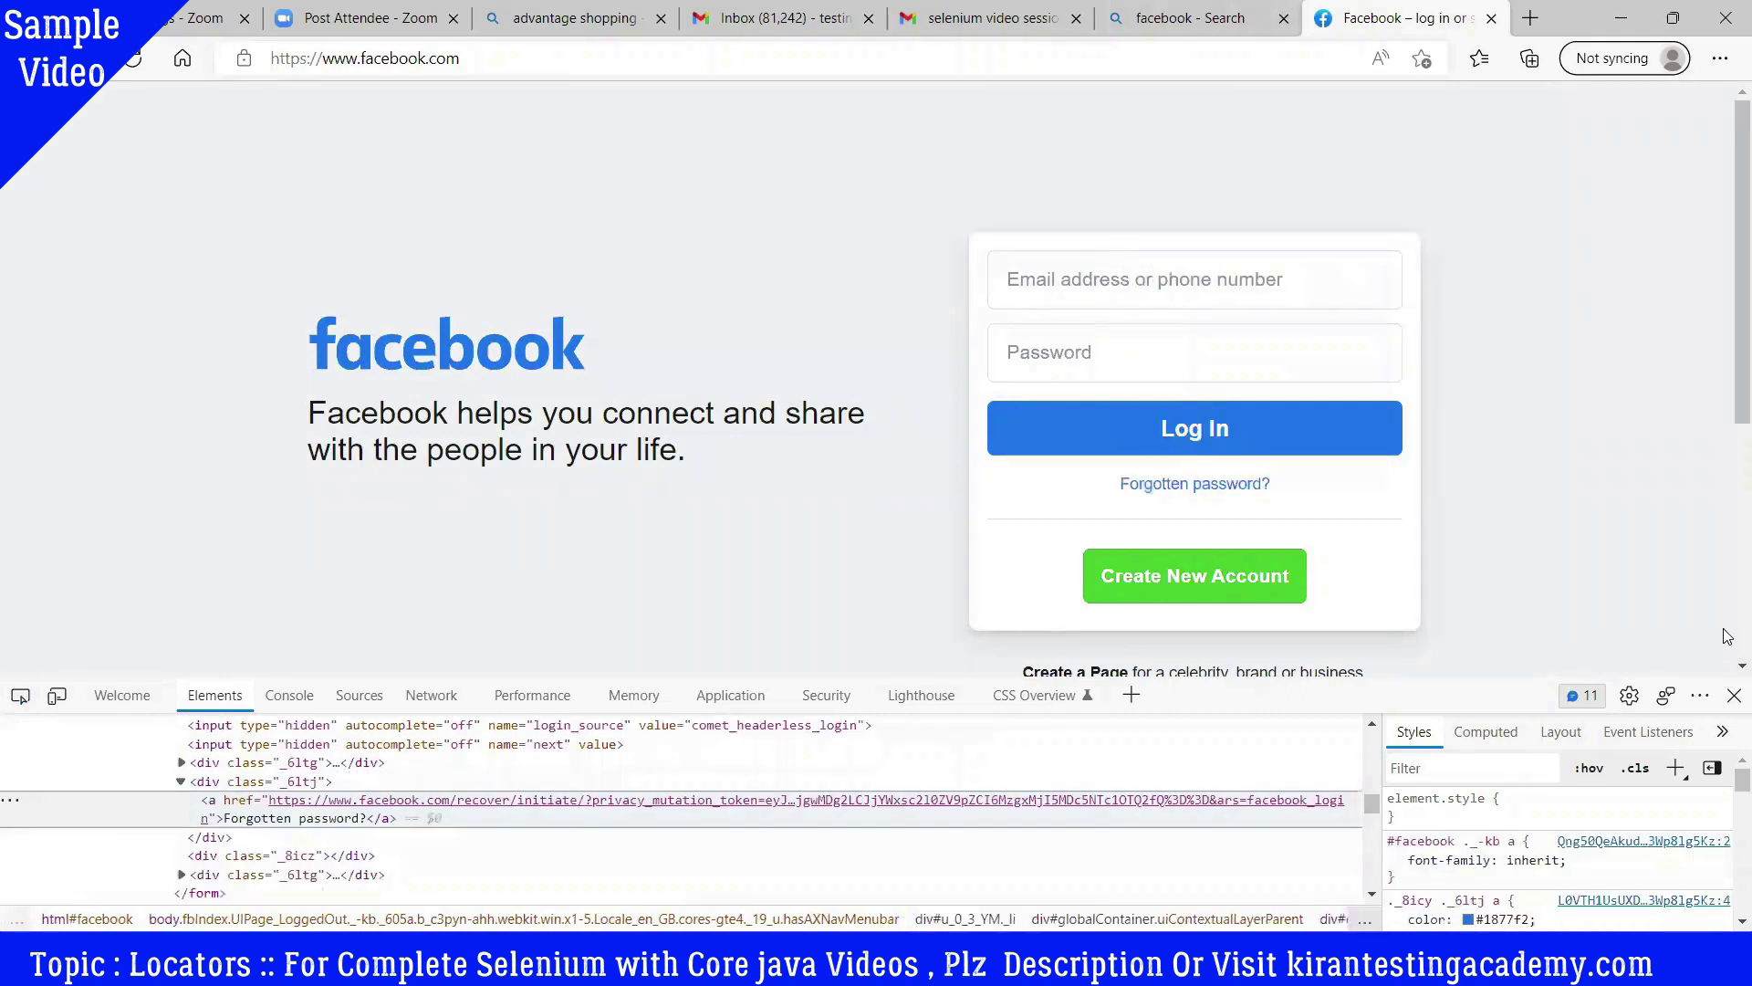
{"action": "scroll", "scroll_direction": "down", "scroll_amount": 3}
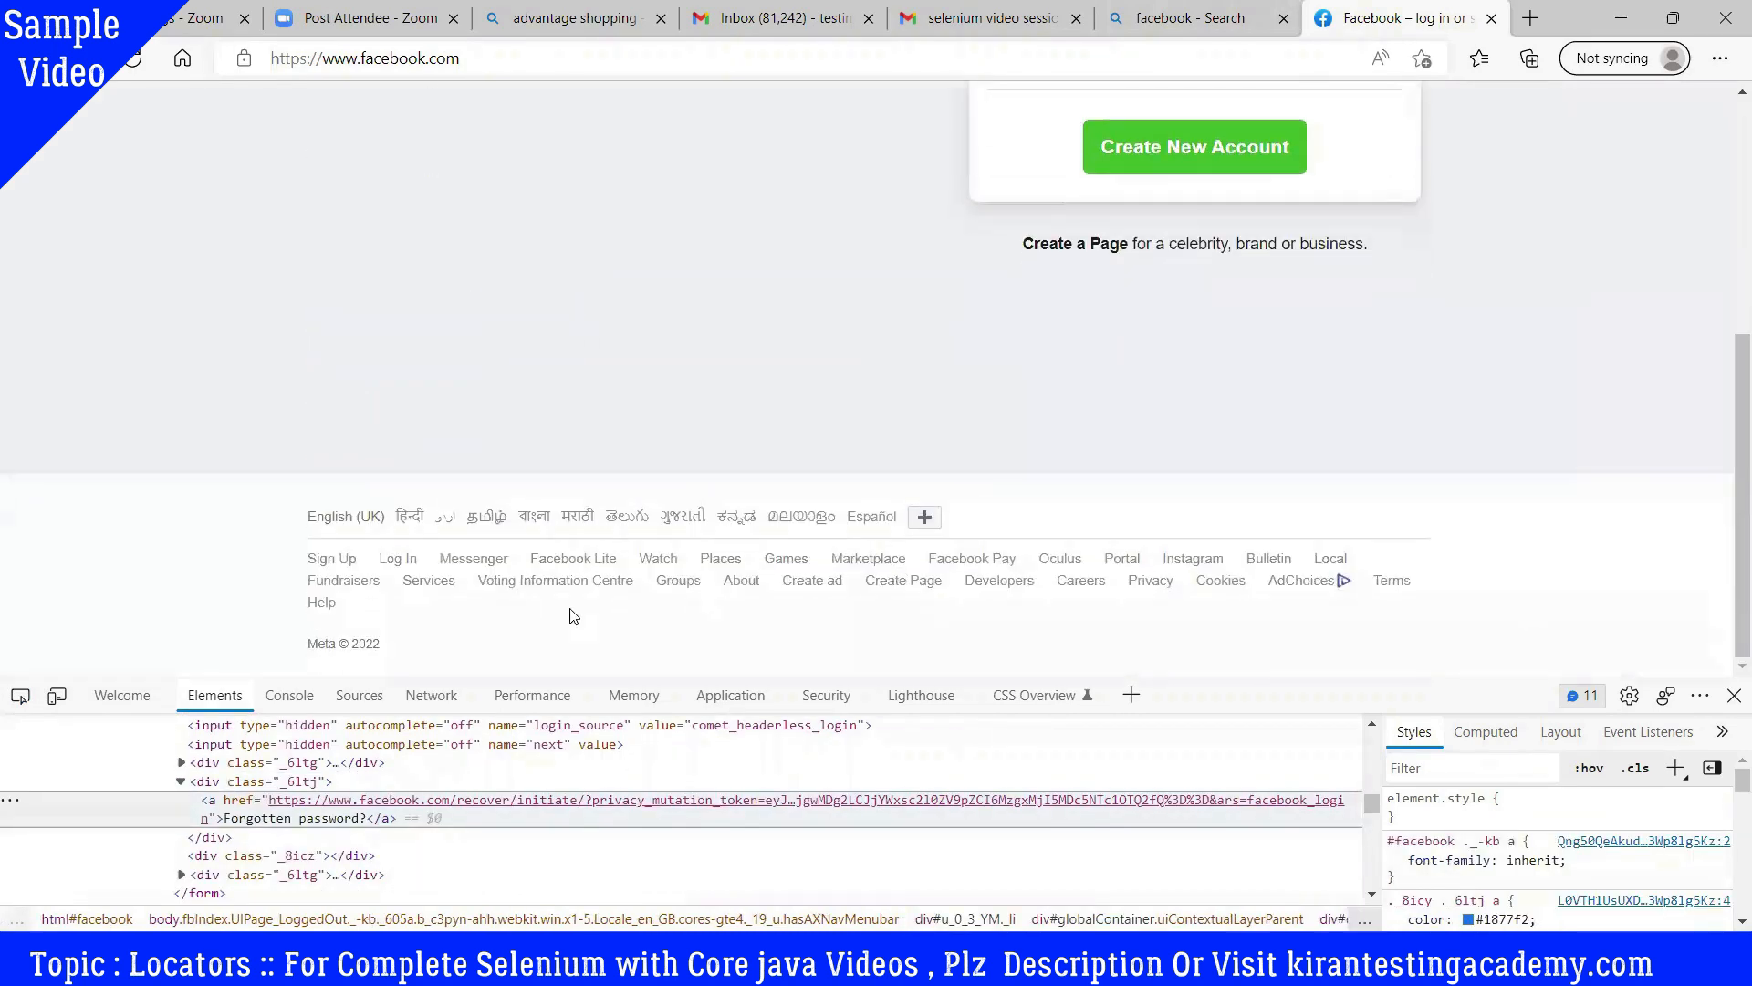
{"action": "mouse_move", "coordinate": [1725, 126]}
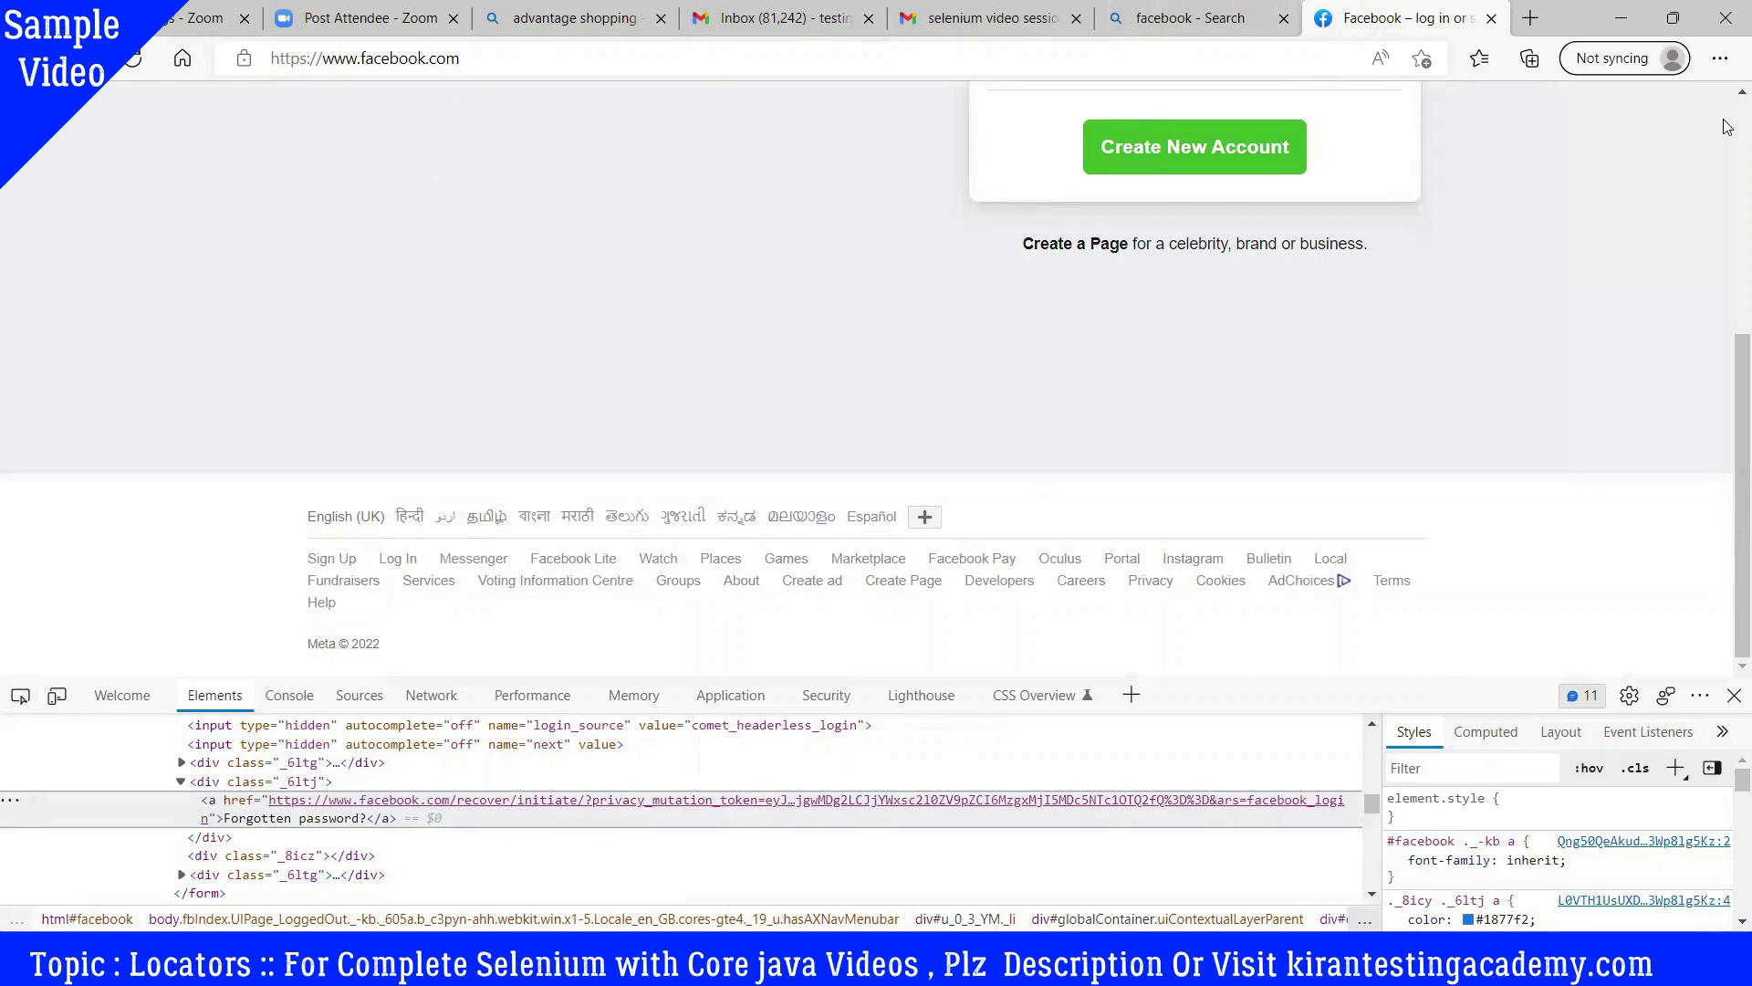
{"action": "scroll", "scroll_direction": "up", "scroll_amount": 3}
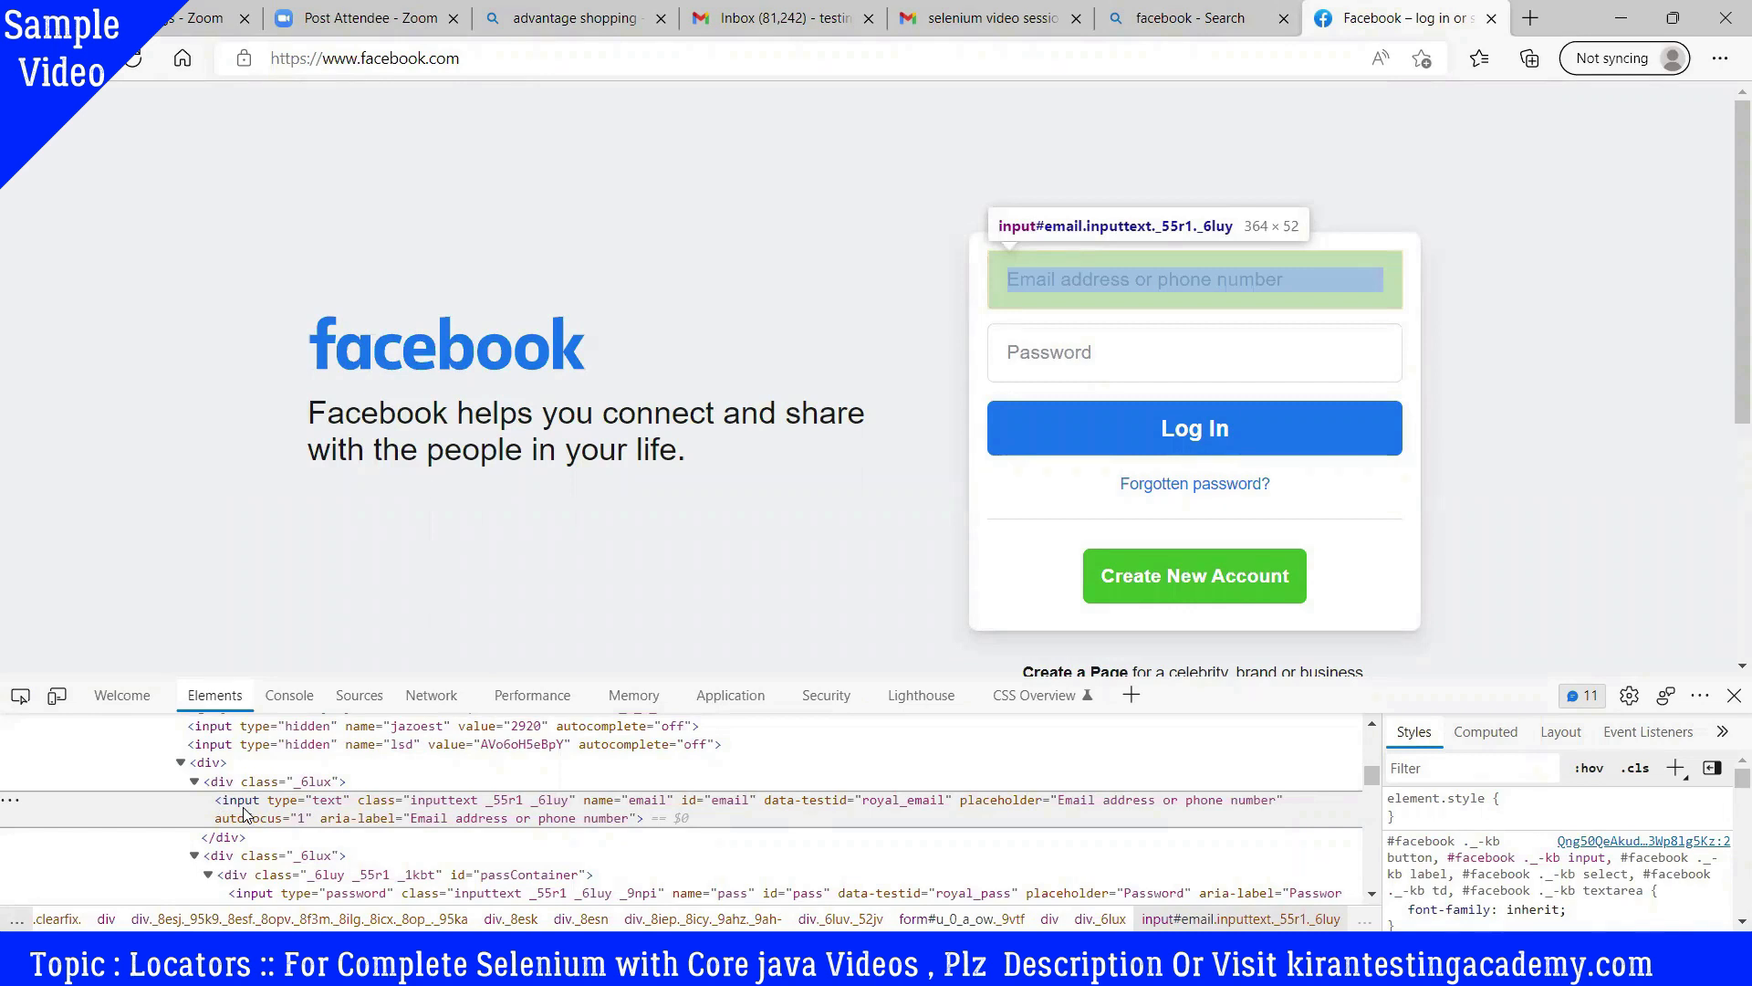
Step: Select the email field for inspection before annotating the email and password fields
{"action": "left_click", "coordinate": [1192, 279]}
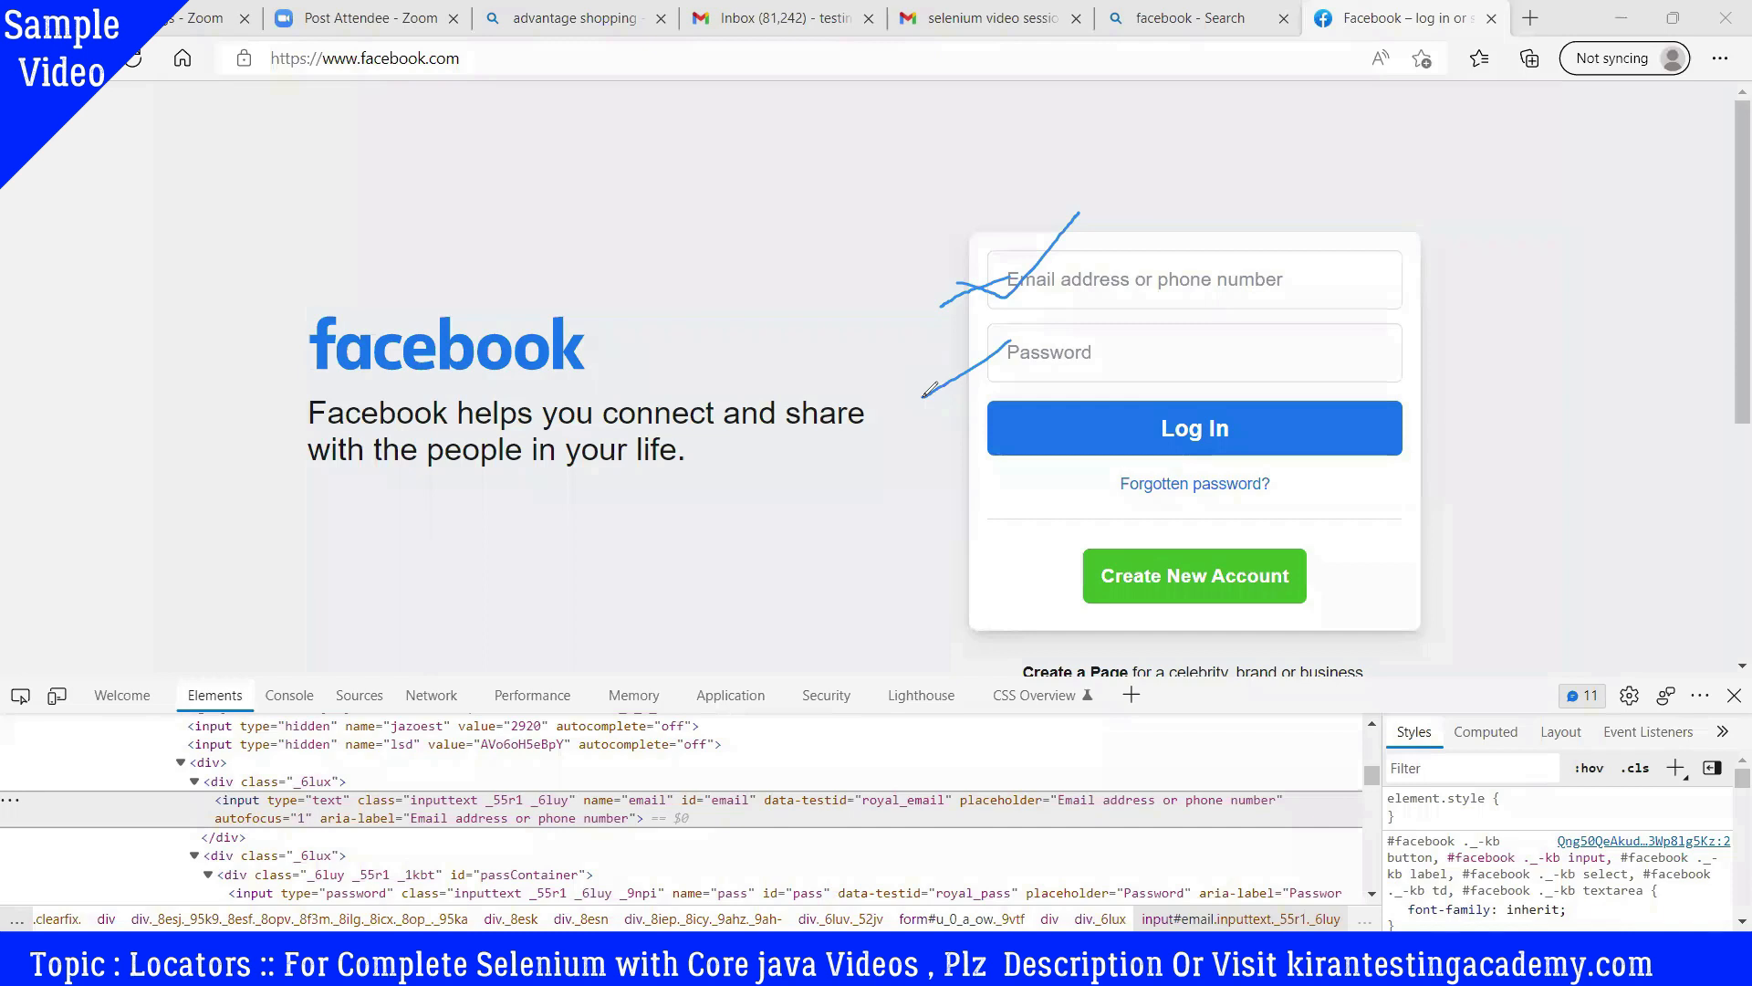
{"action": "mouse_move", "coordinate": [1137, 88]}
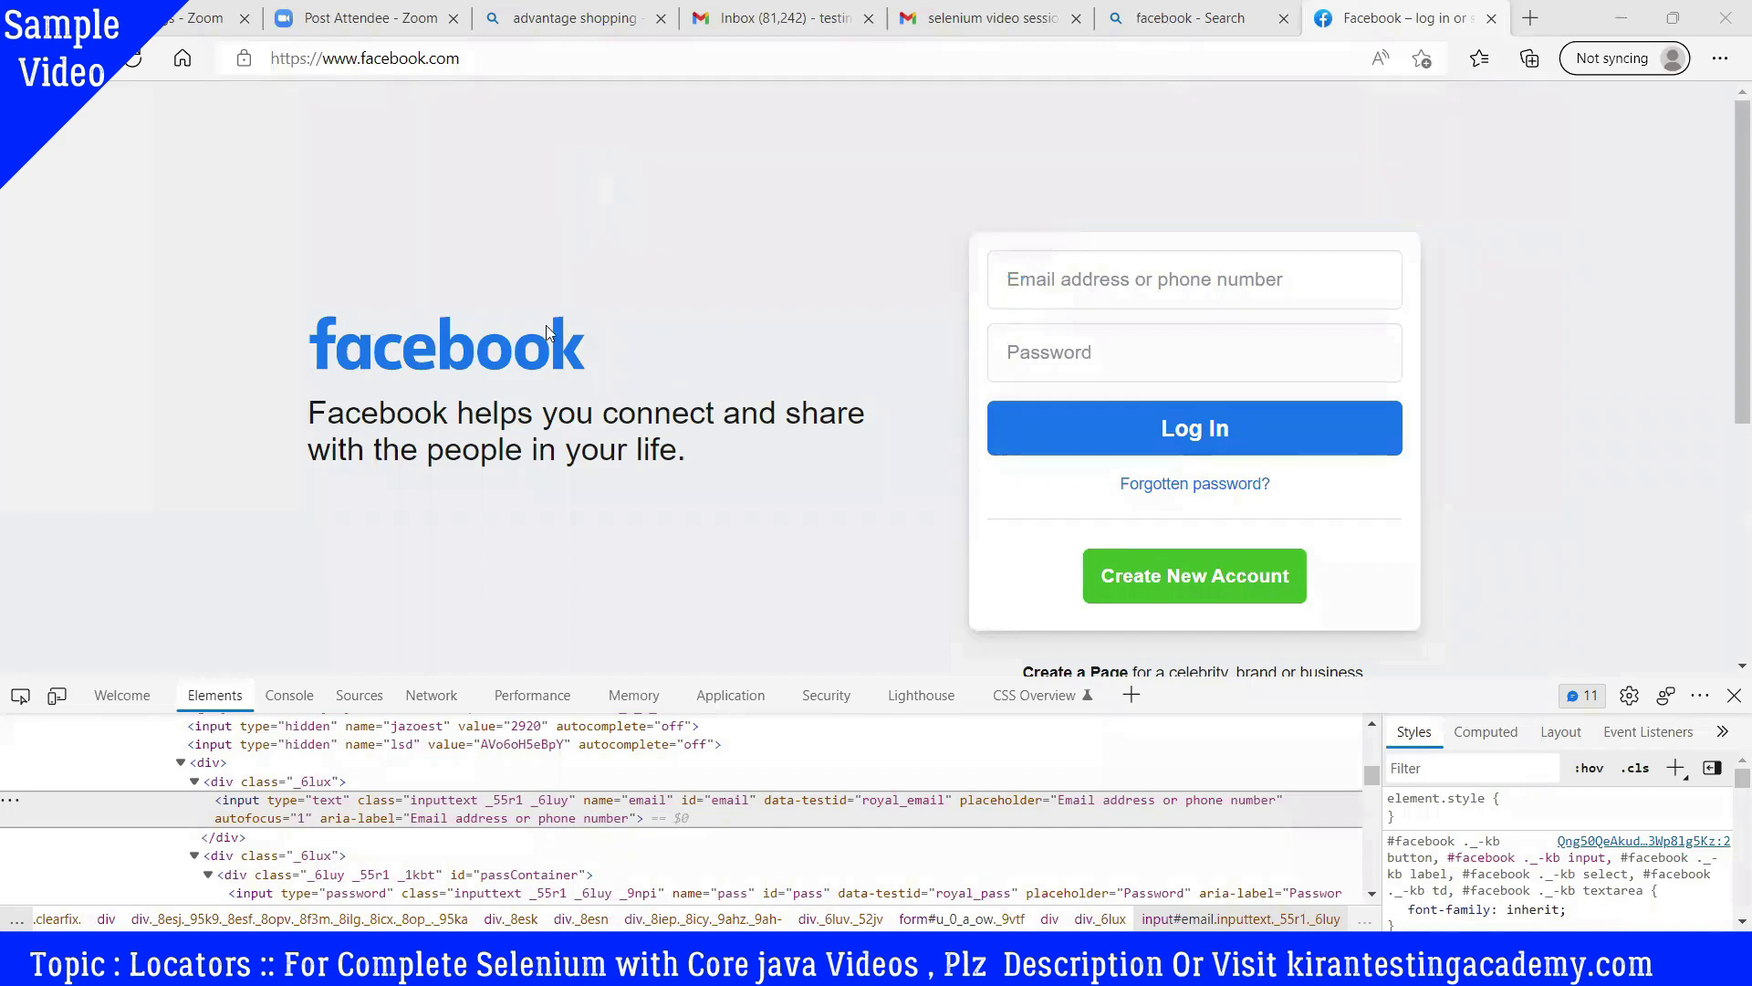
{"action": "mouse_move", "coordinate": [547, 405]}
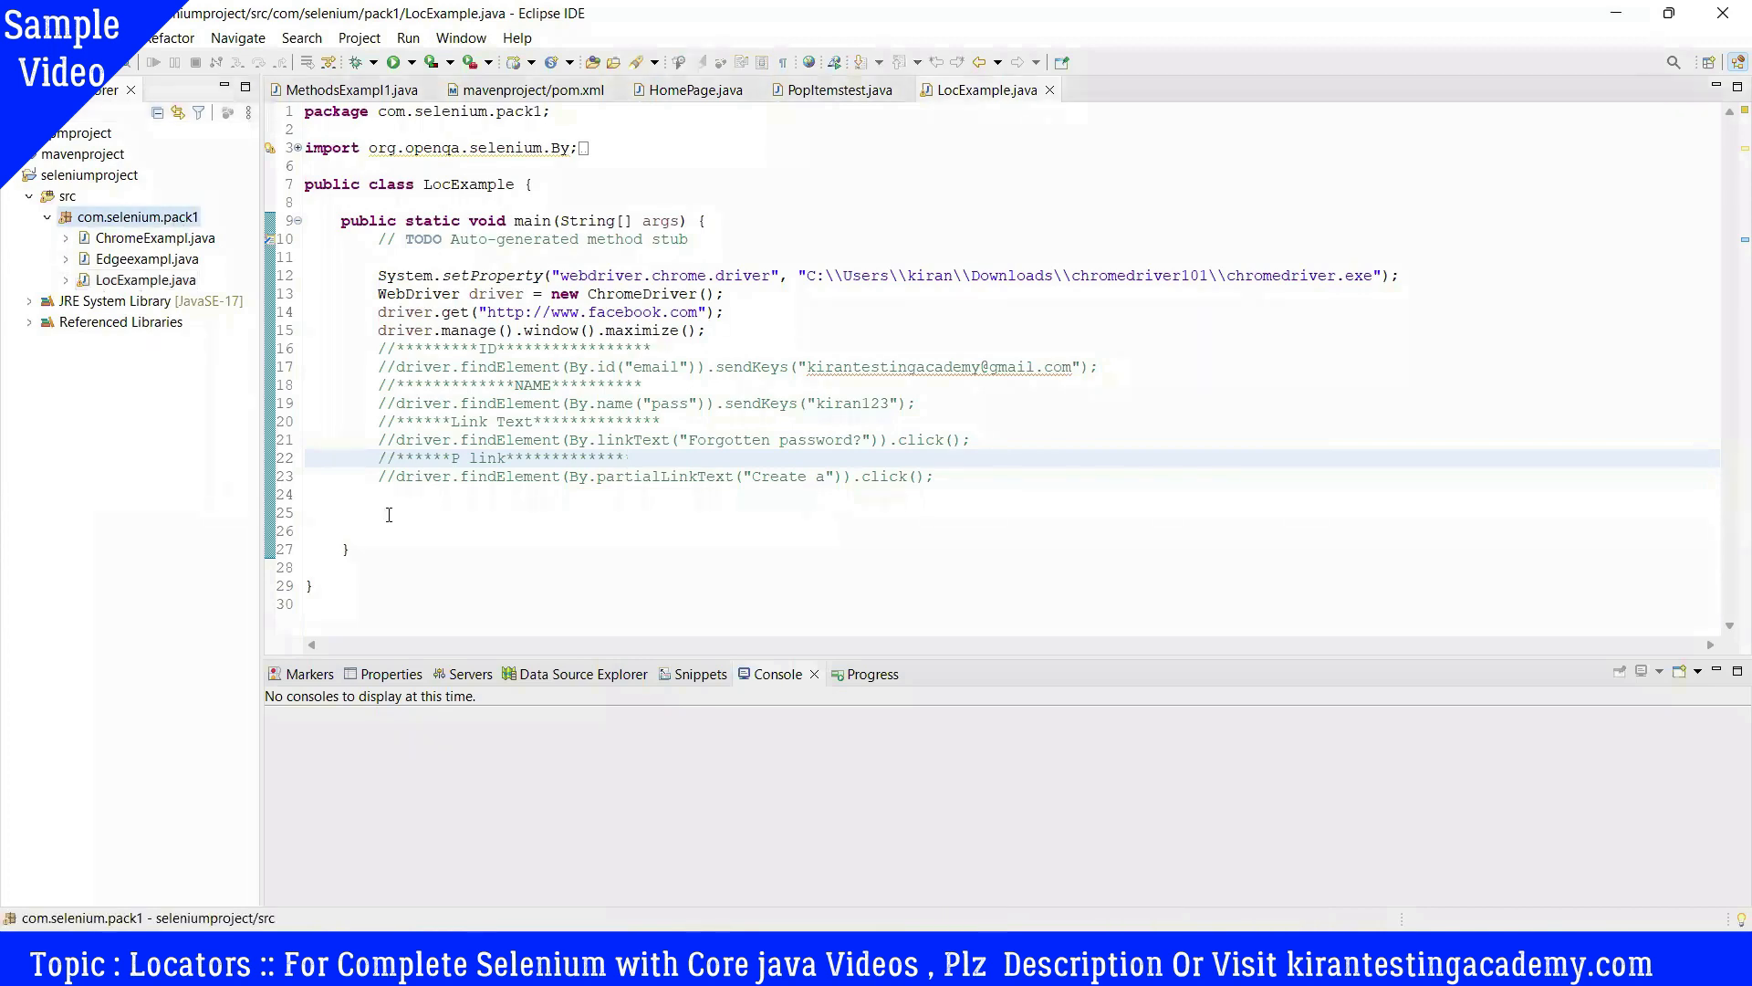
Step: Add the comment '//TagName************Total number of links***********' on line 24
{"action": "left_click", "coordinate": [430, 480]}
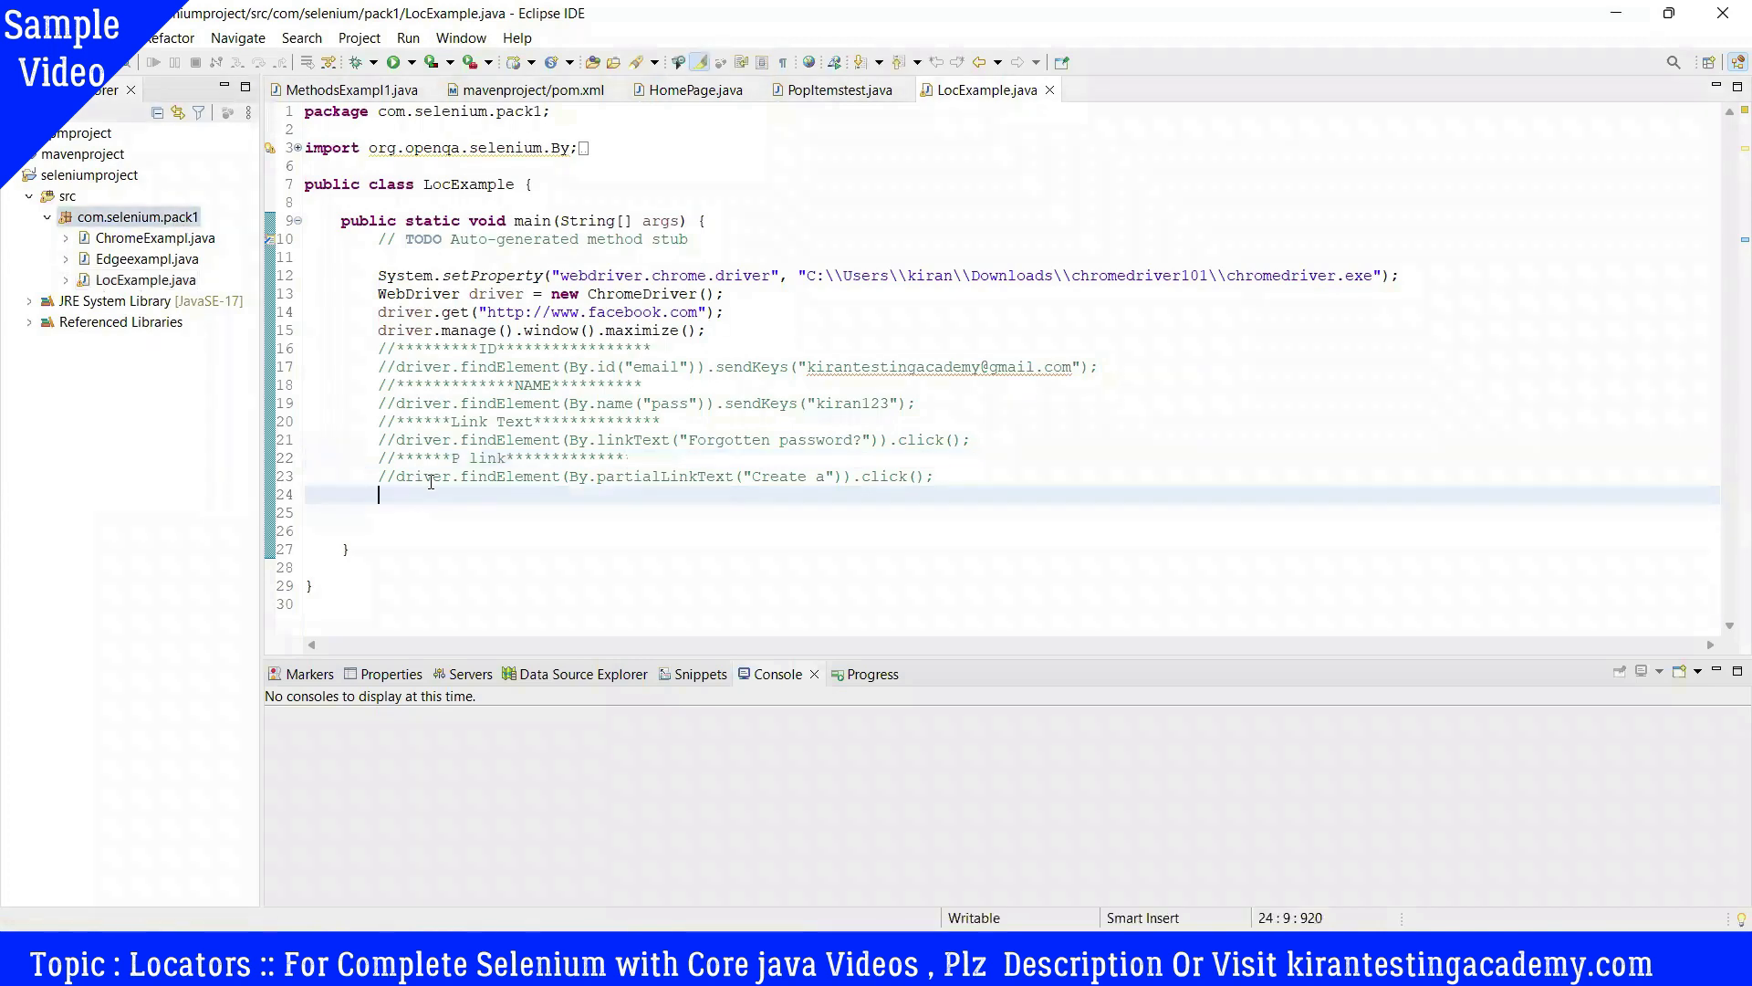
{"action": "type", "text": "//******"}
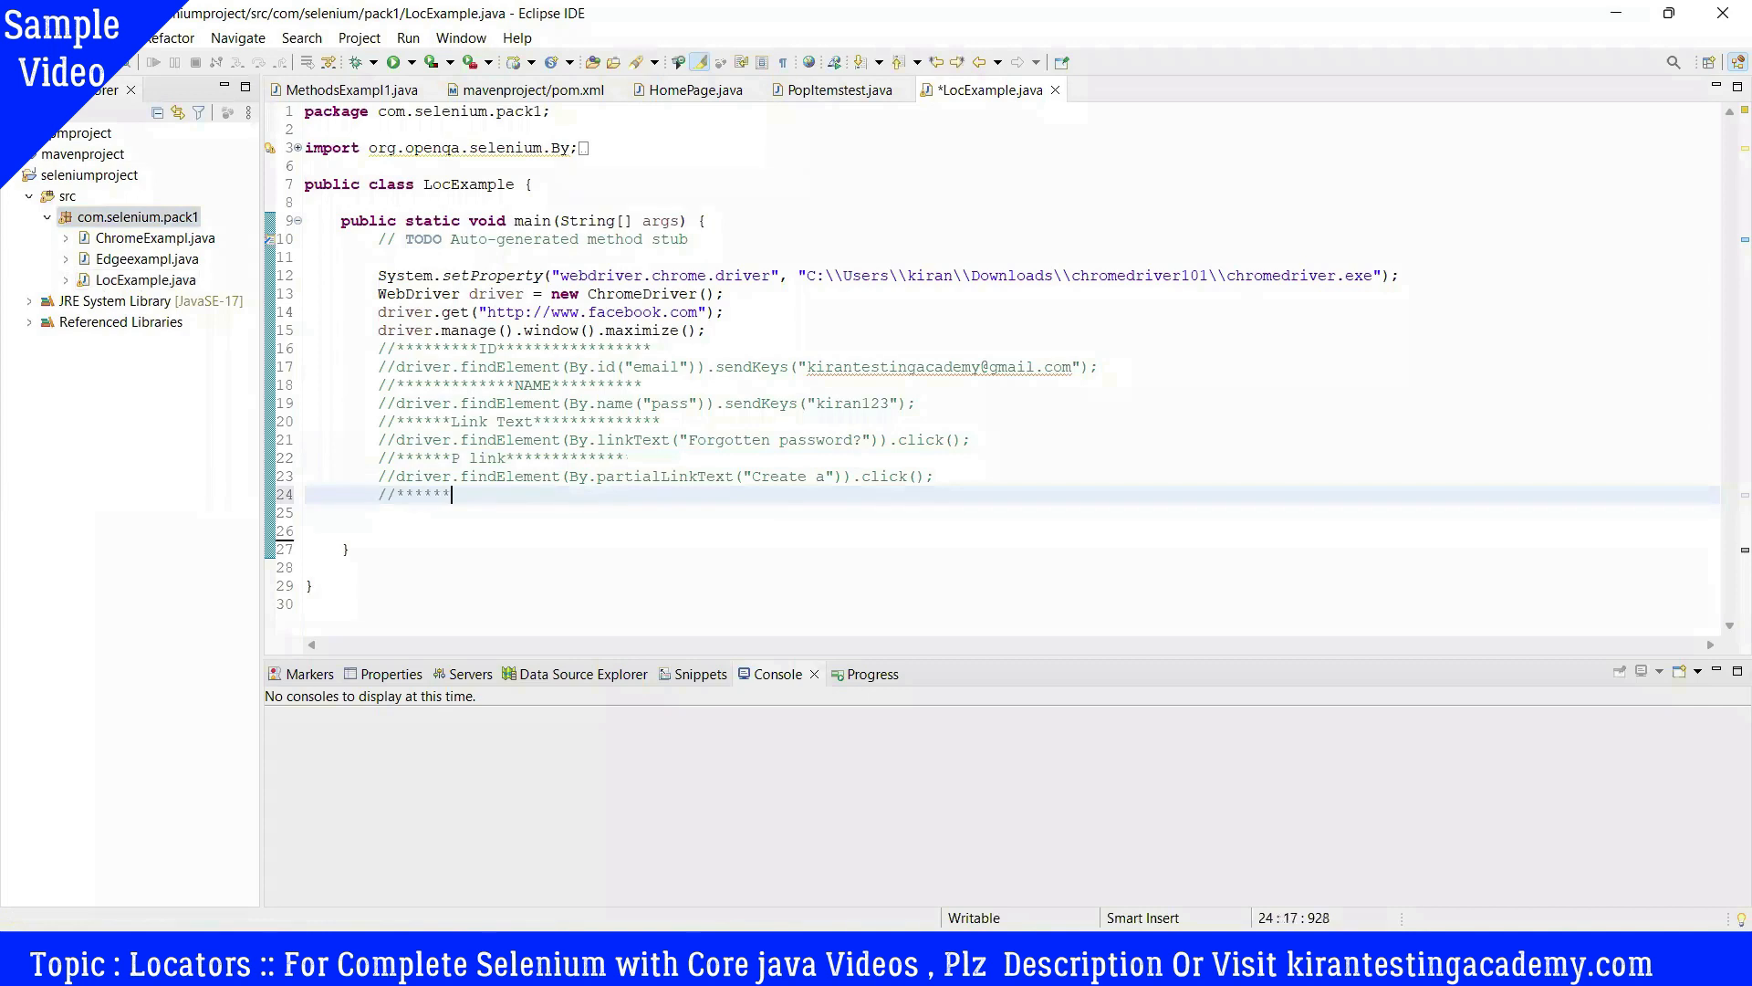
{"action": "type", "text": "TagNam"}
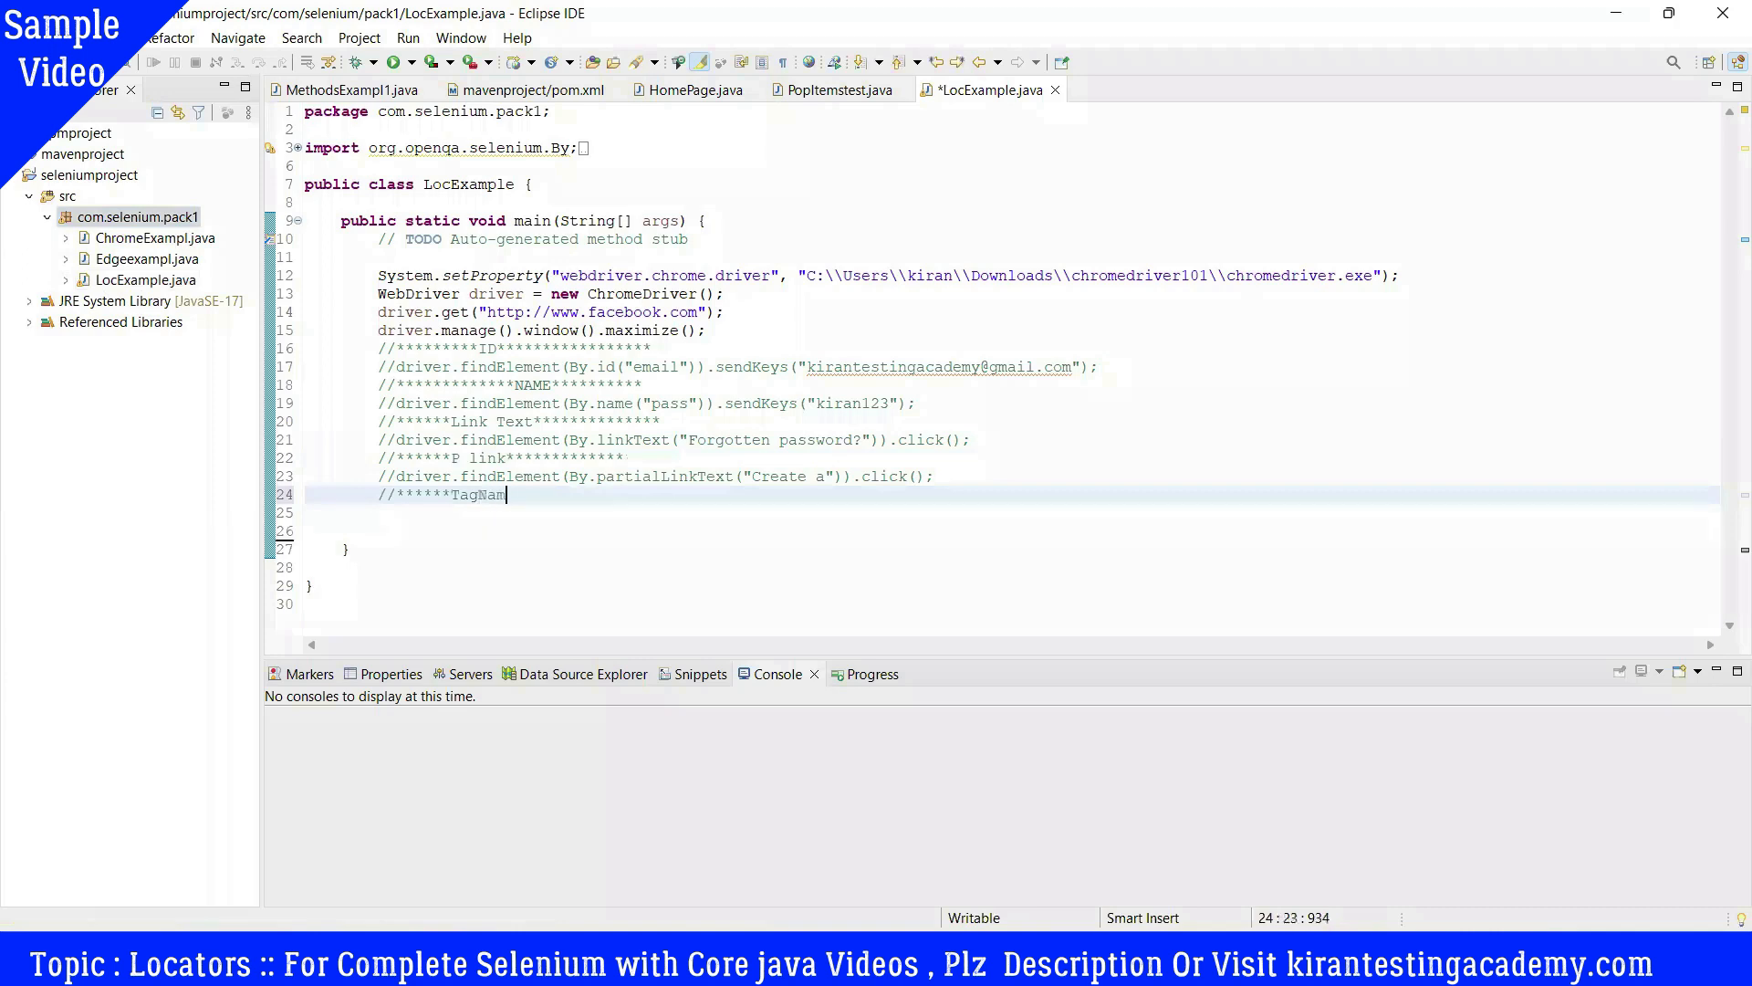
{"action": "type", "text": "e"}
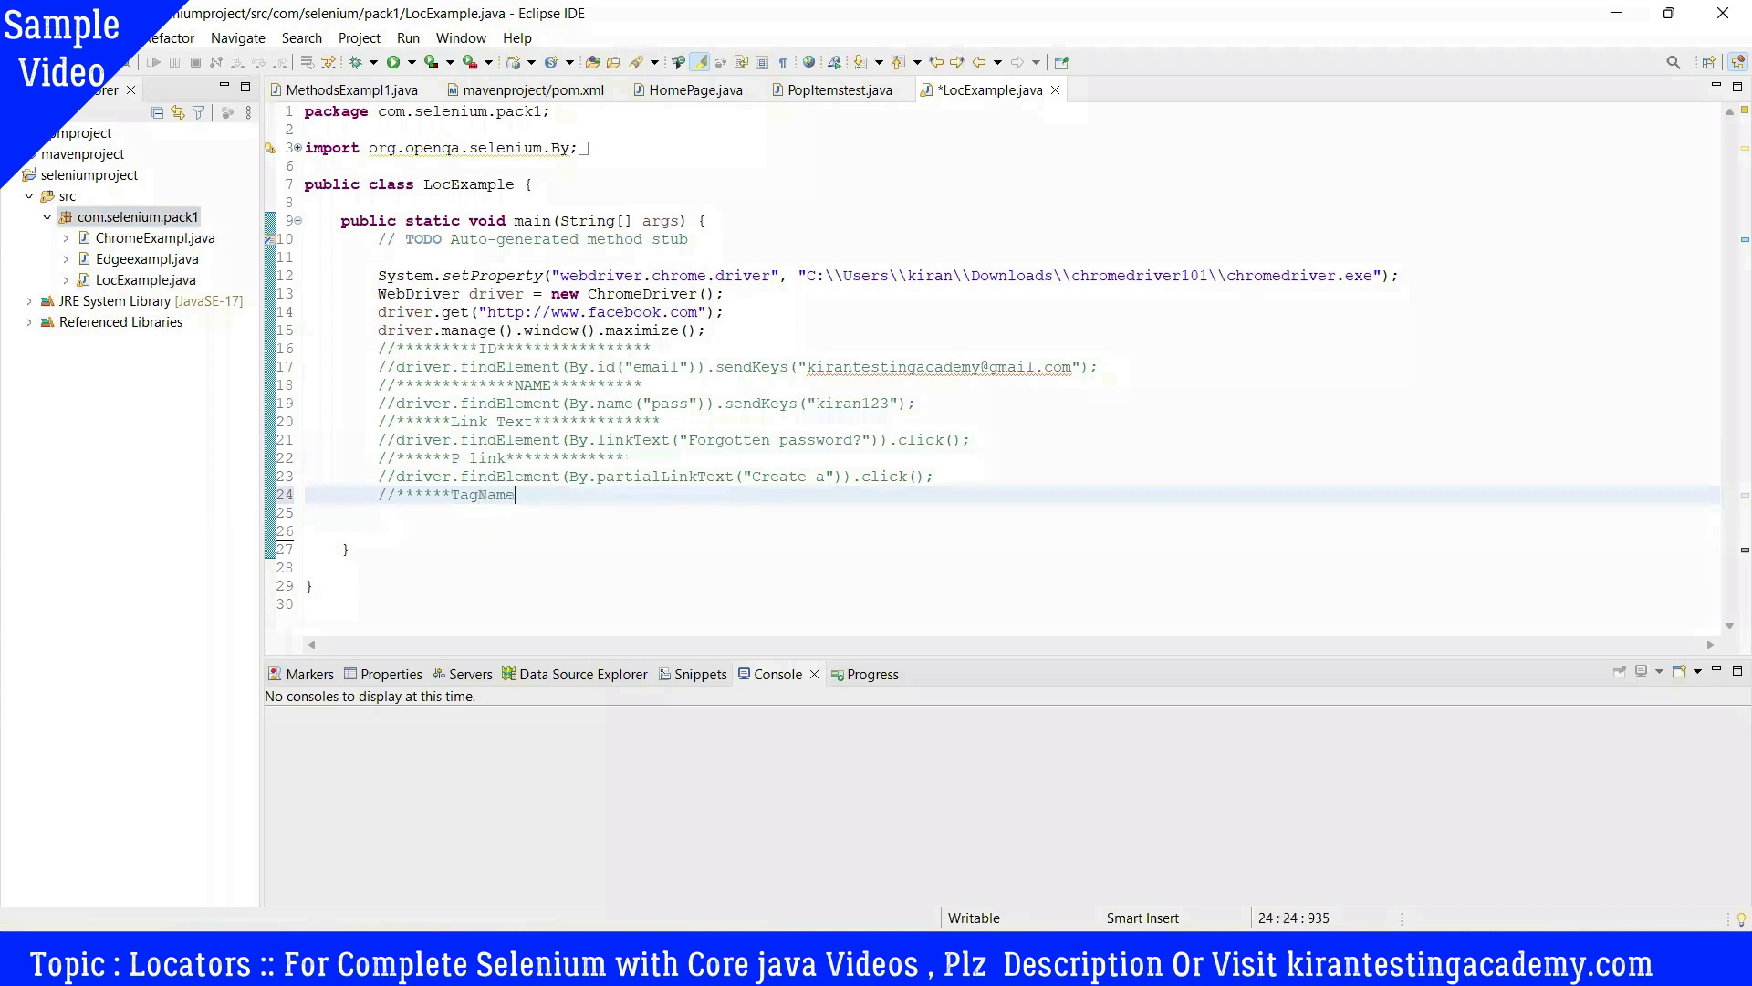
{"action": "type", "text": "************"}
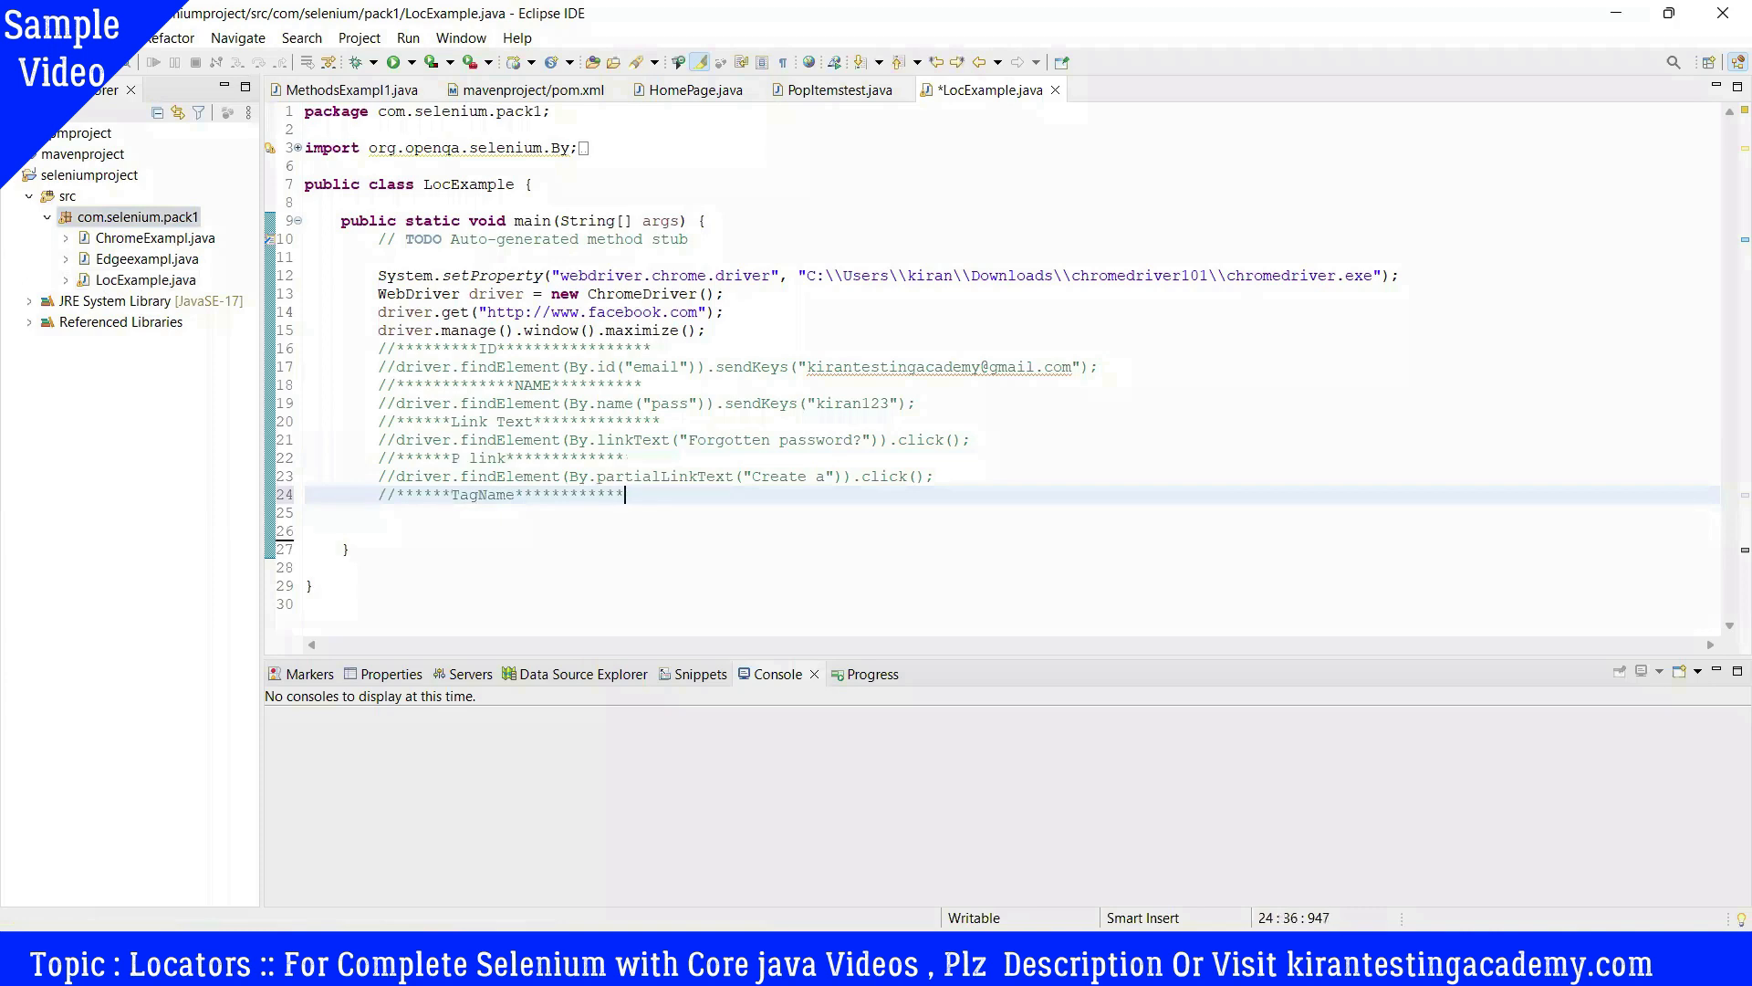
{"action": "type", "text": "Total num"}
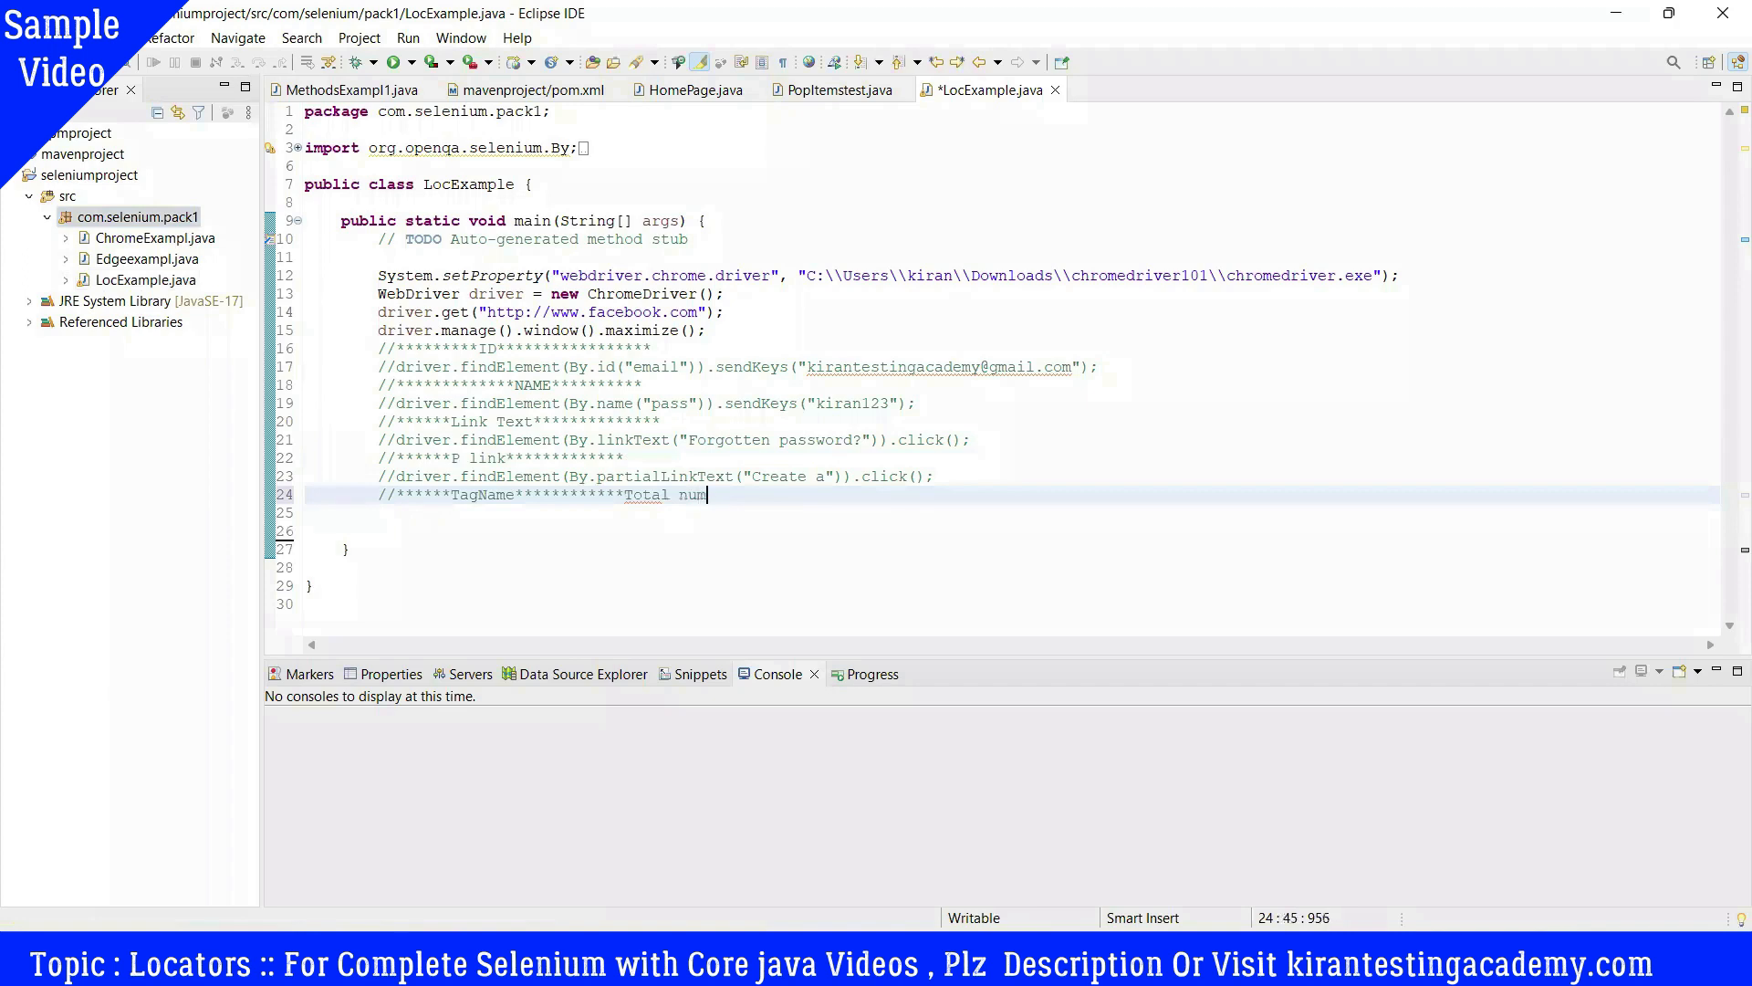
{"action": "type", "text": "ber o"}
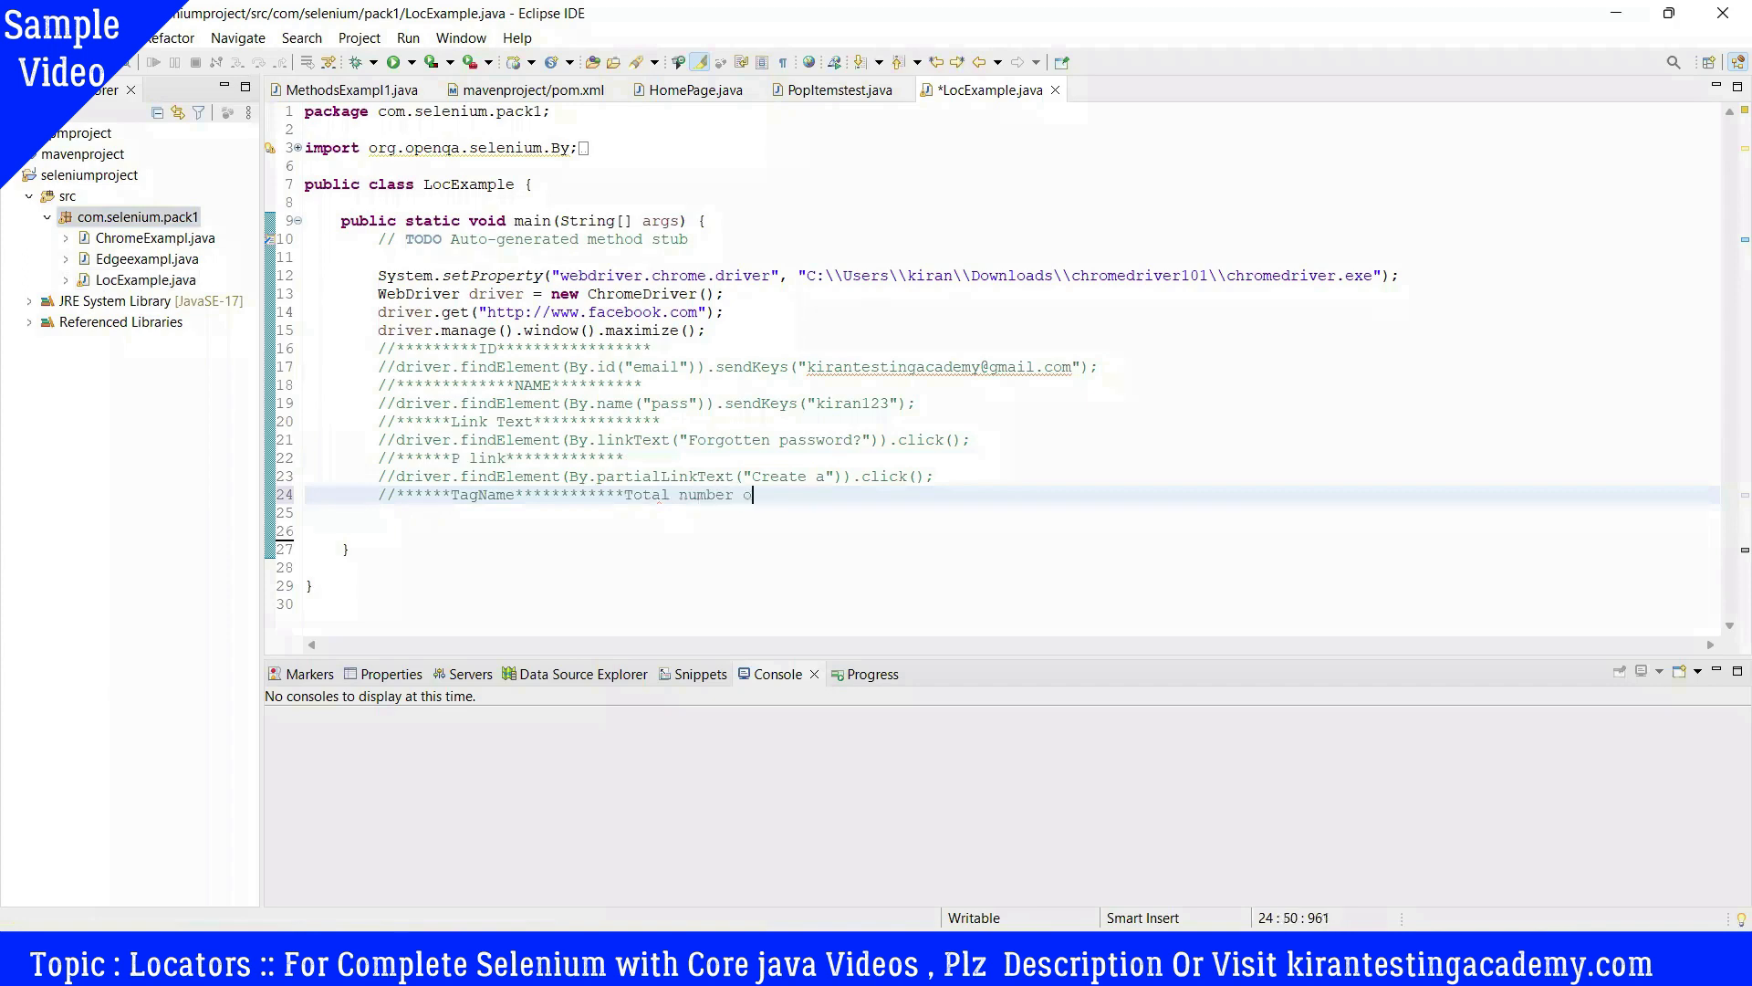
{"action": "type", "text": "f links"}
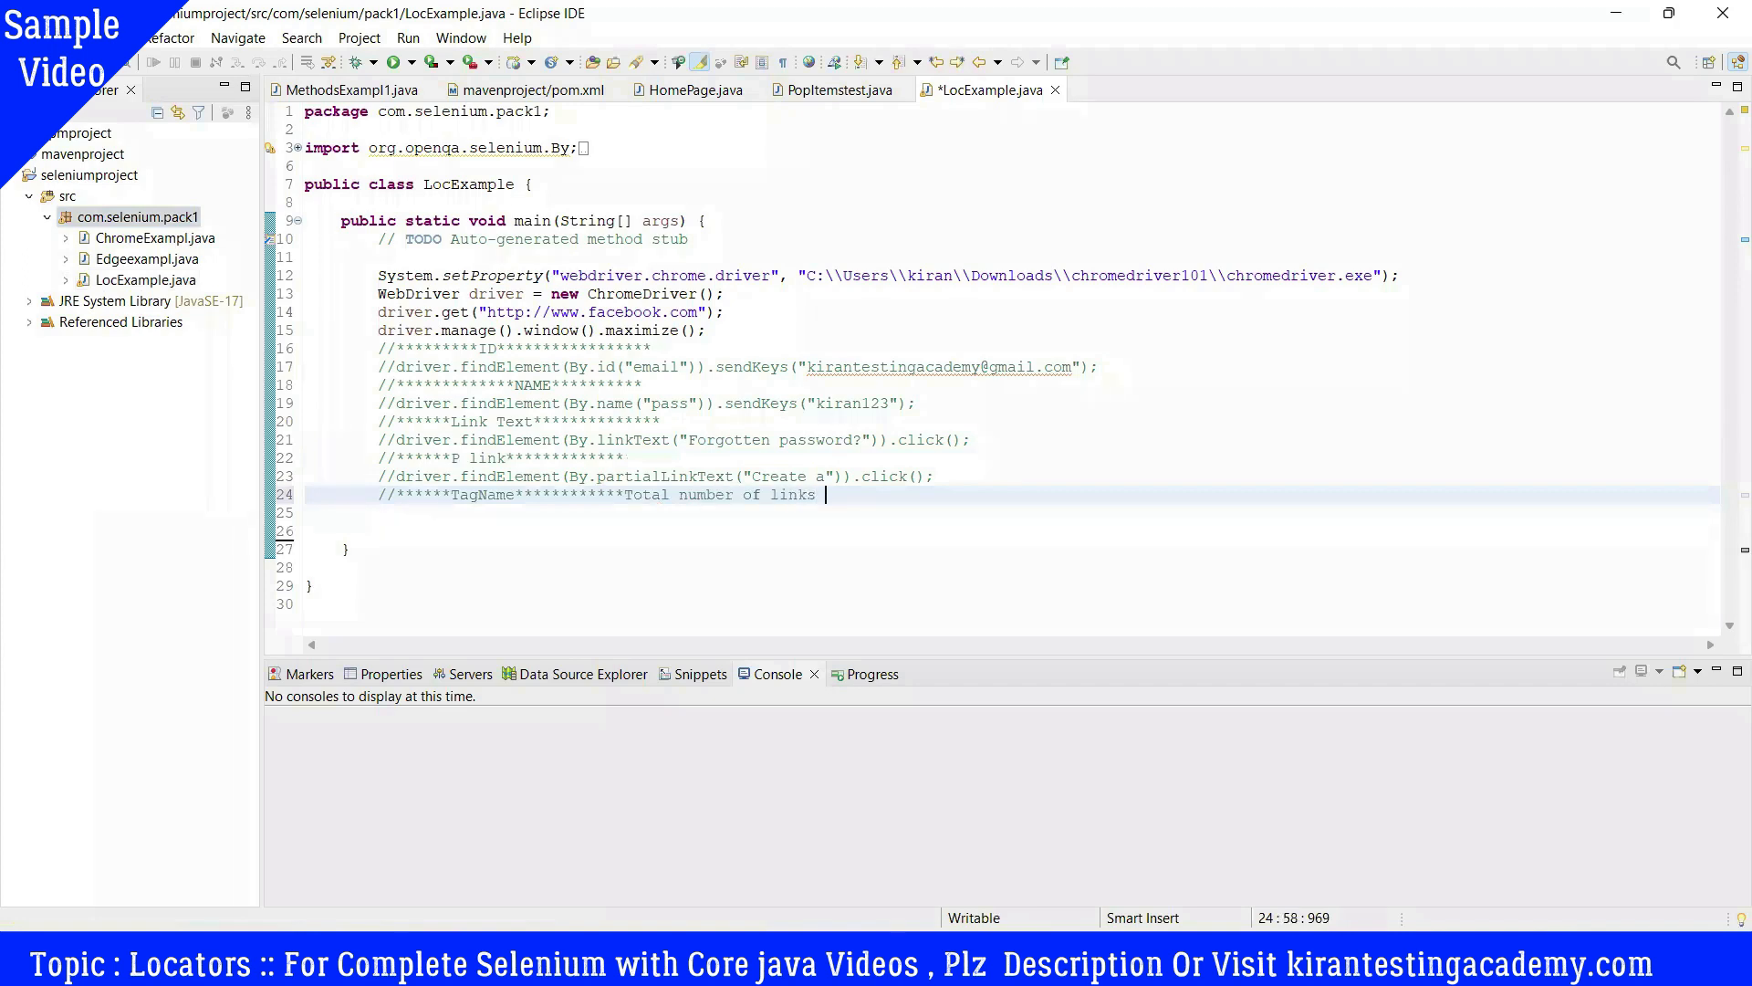
{"action": "type", "text": "***********"}
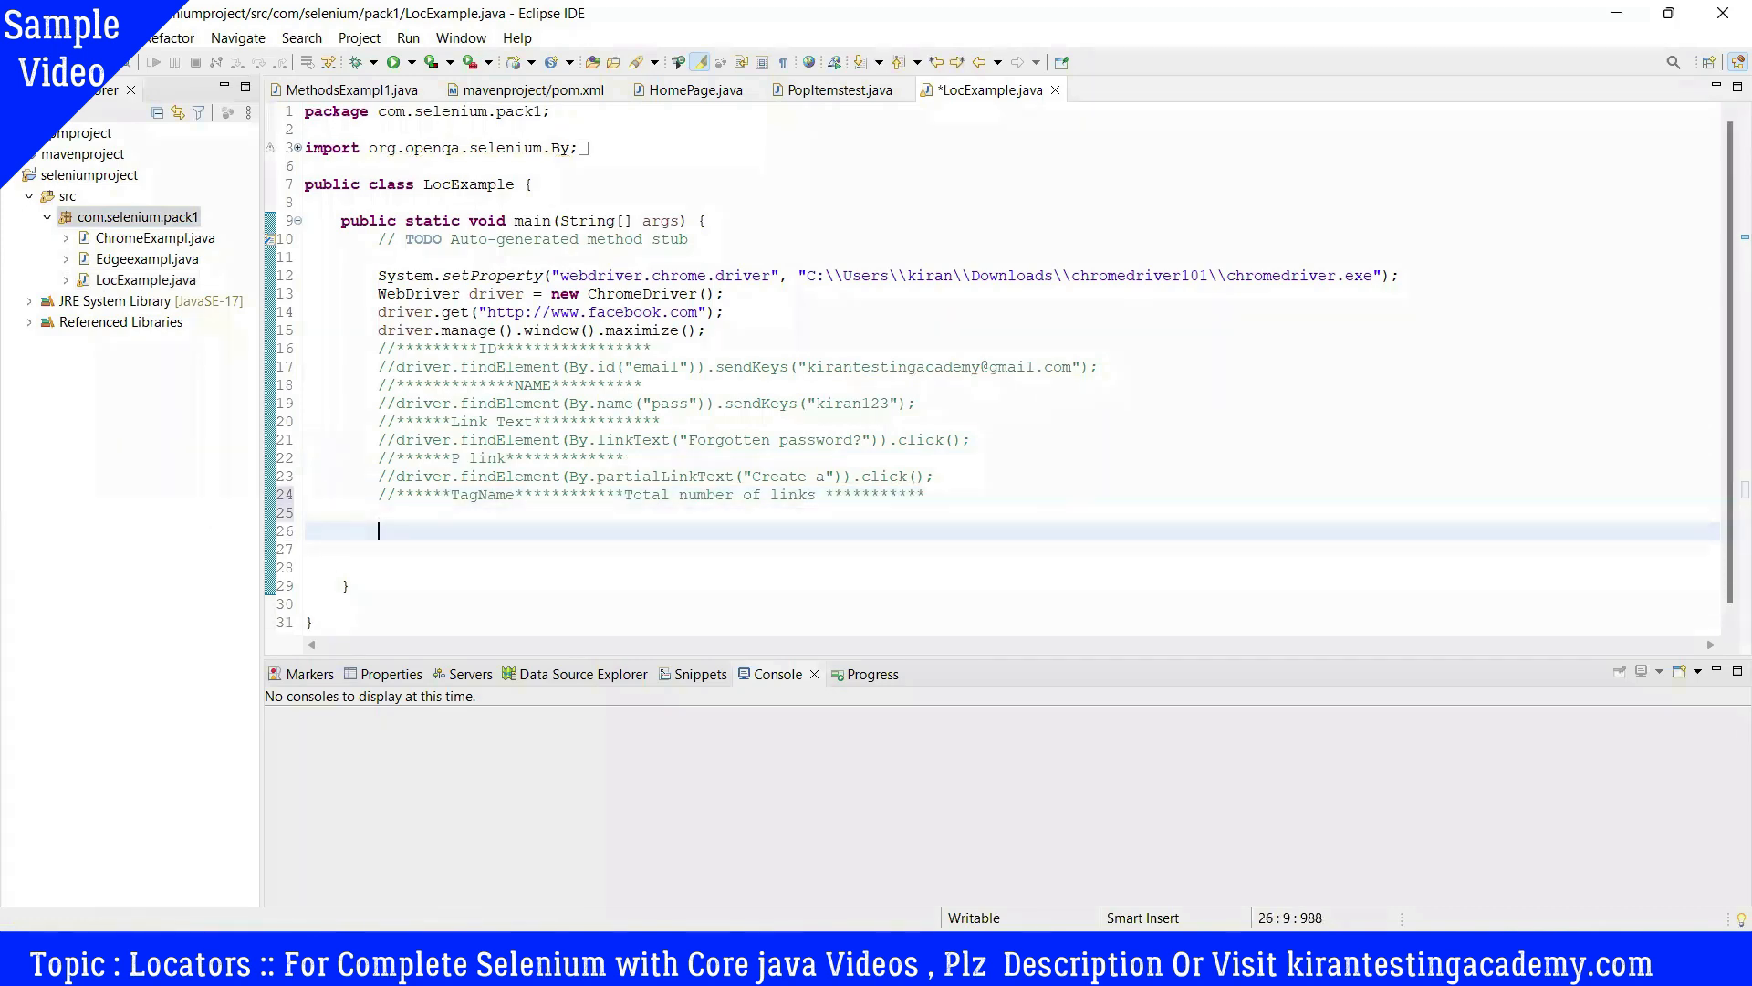
Step: Draft driver.findElements(By.tagName("a")).size(); with content assist, fixing the parentheses
{"action": "type", "text": "dr"}
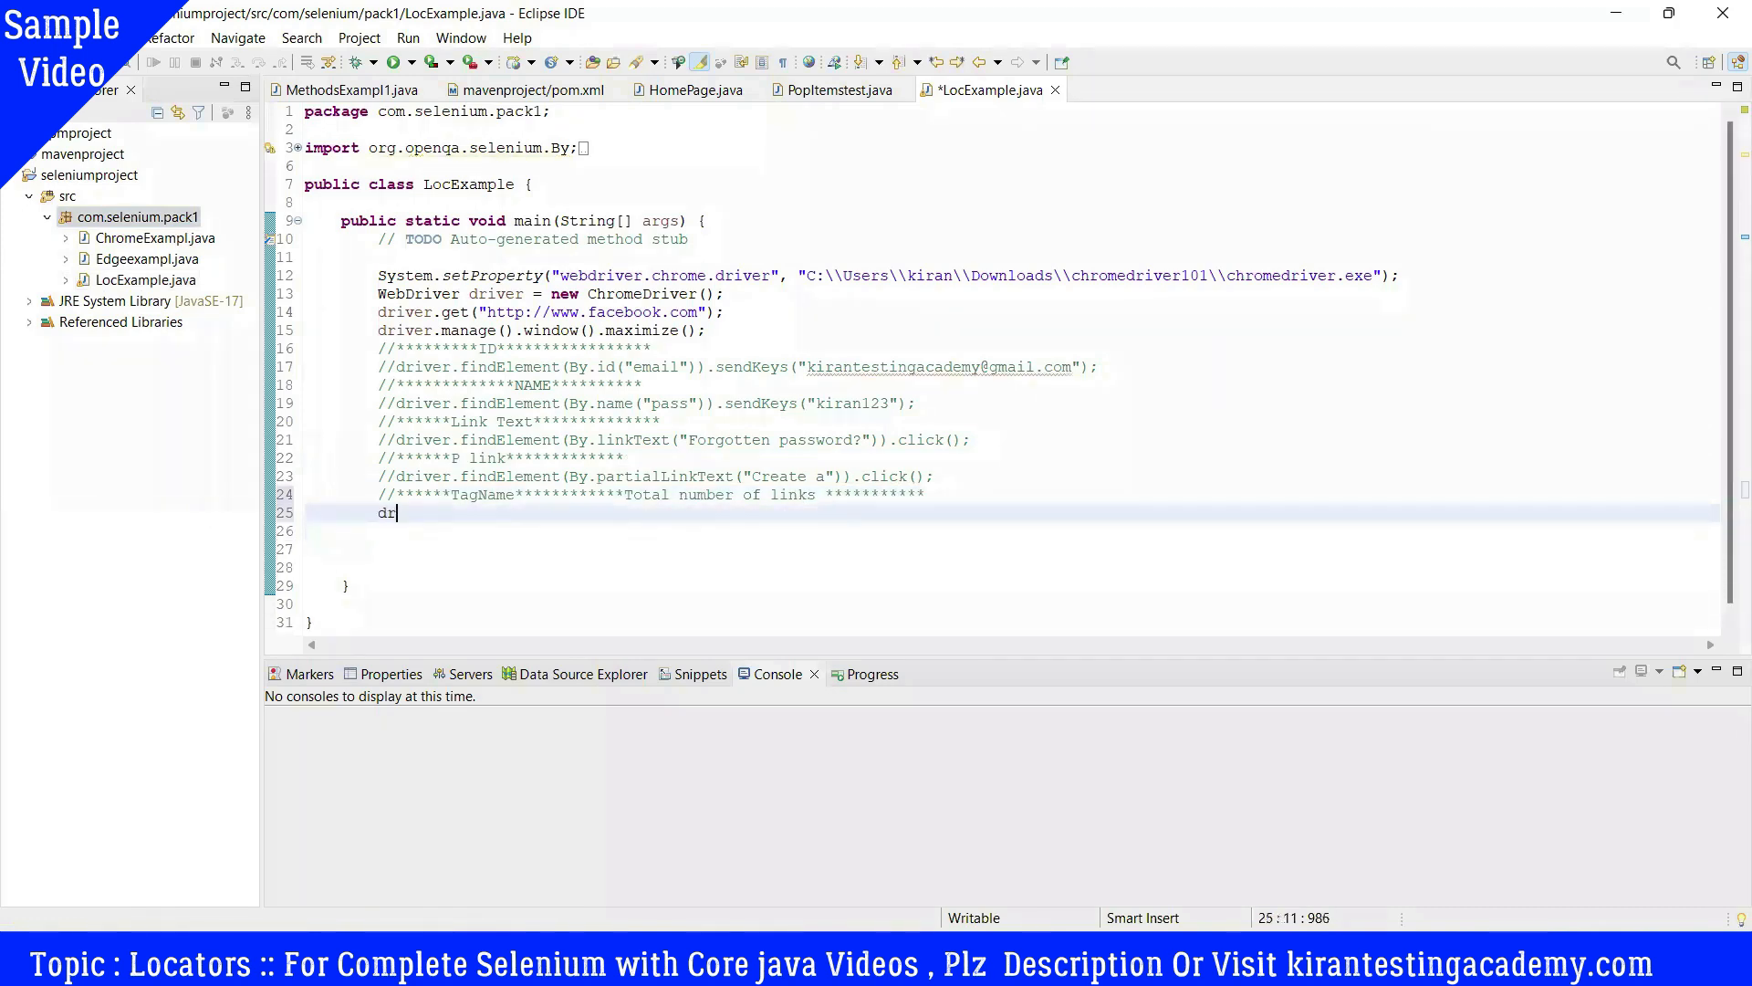
{"action": "type", "text": "iver."}
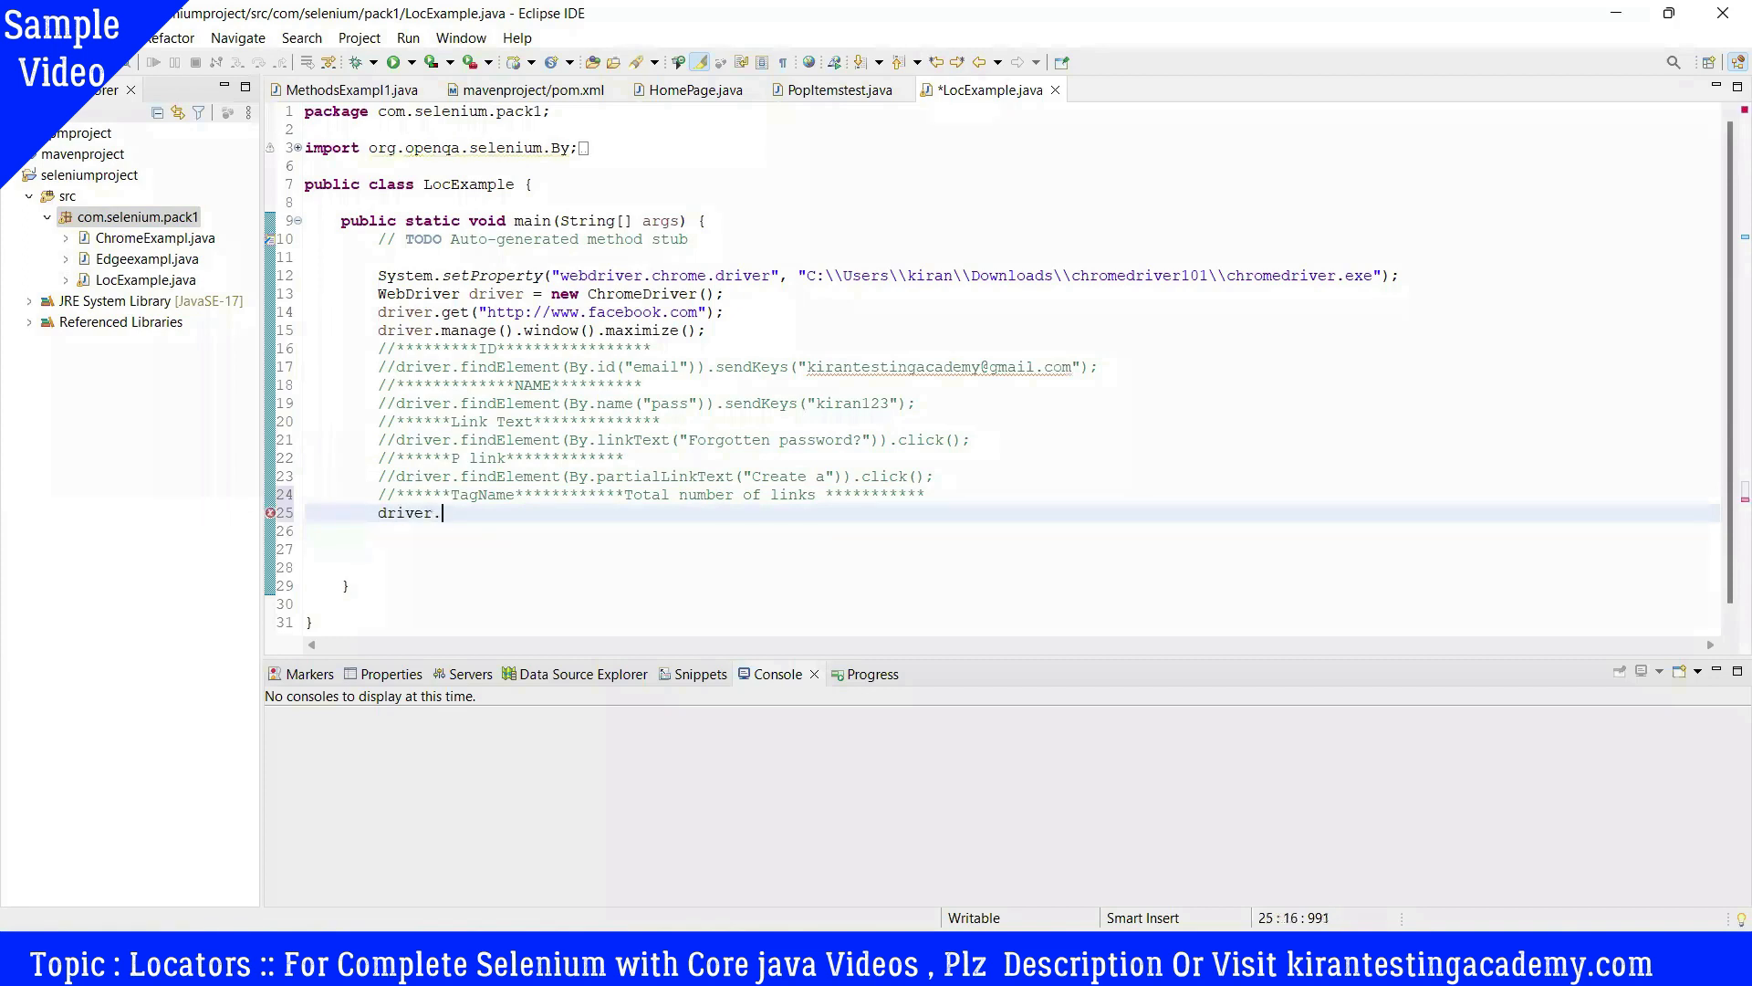
{"action": "type", "text": "findElements(null"}
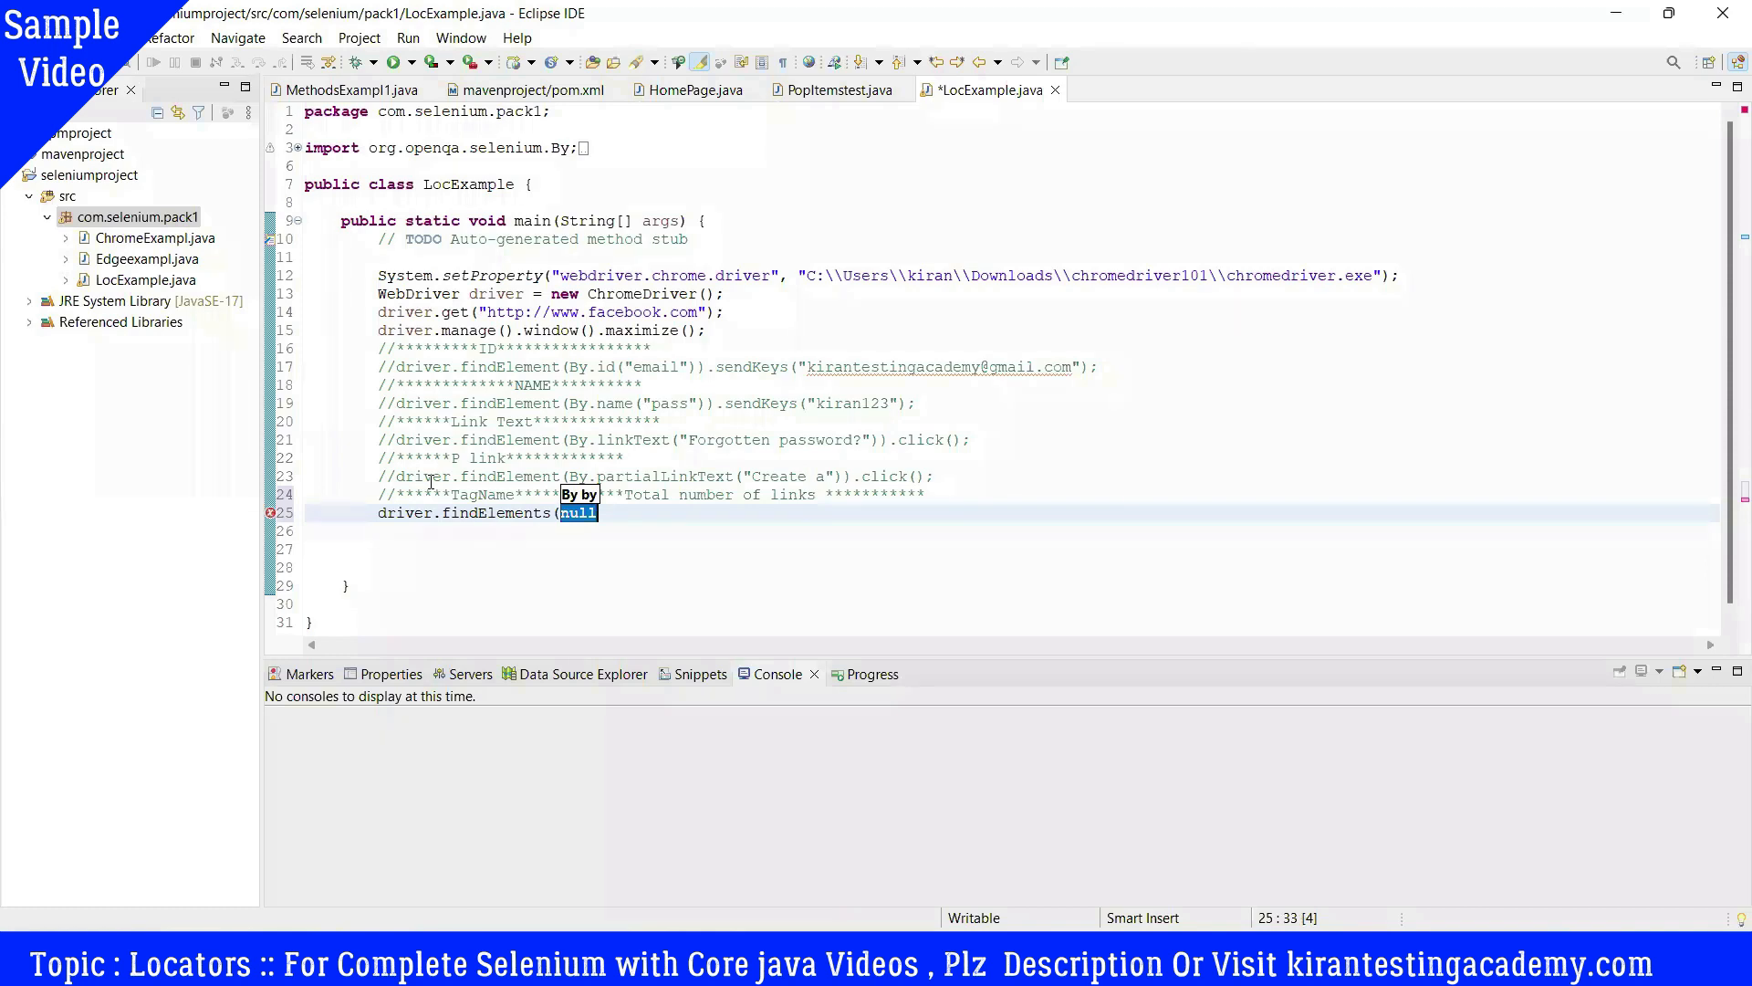
{"action": "type", "text": "by"}
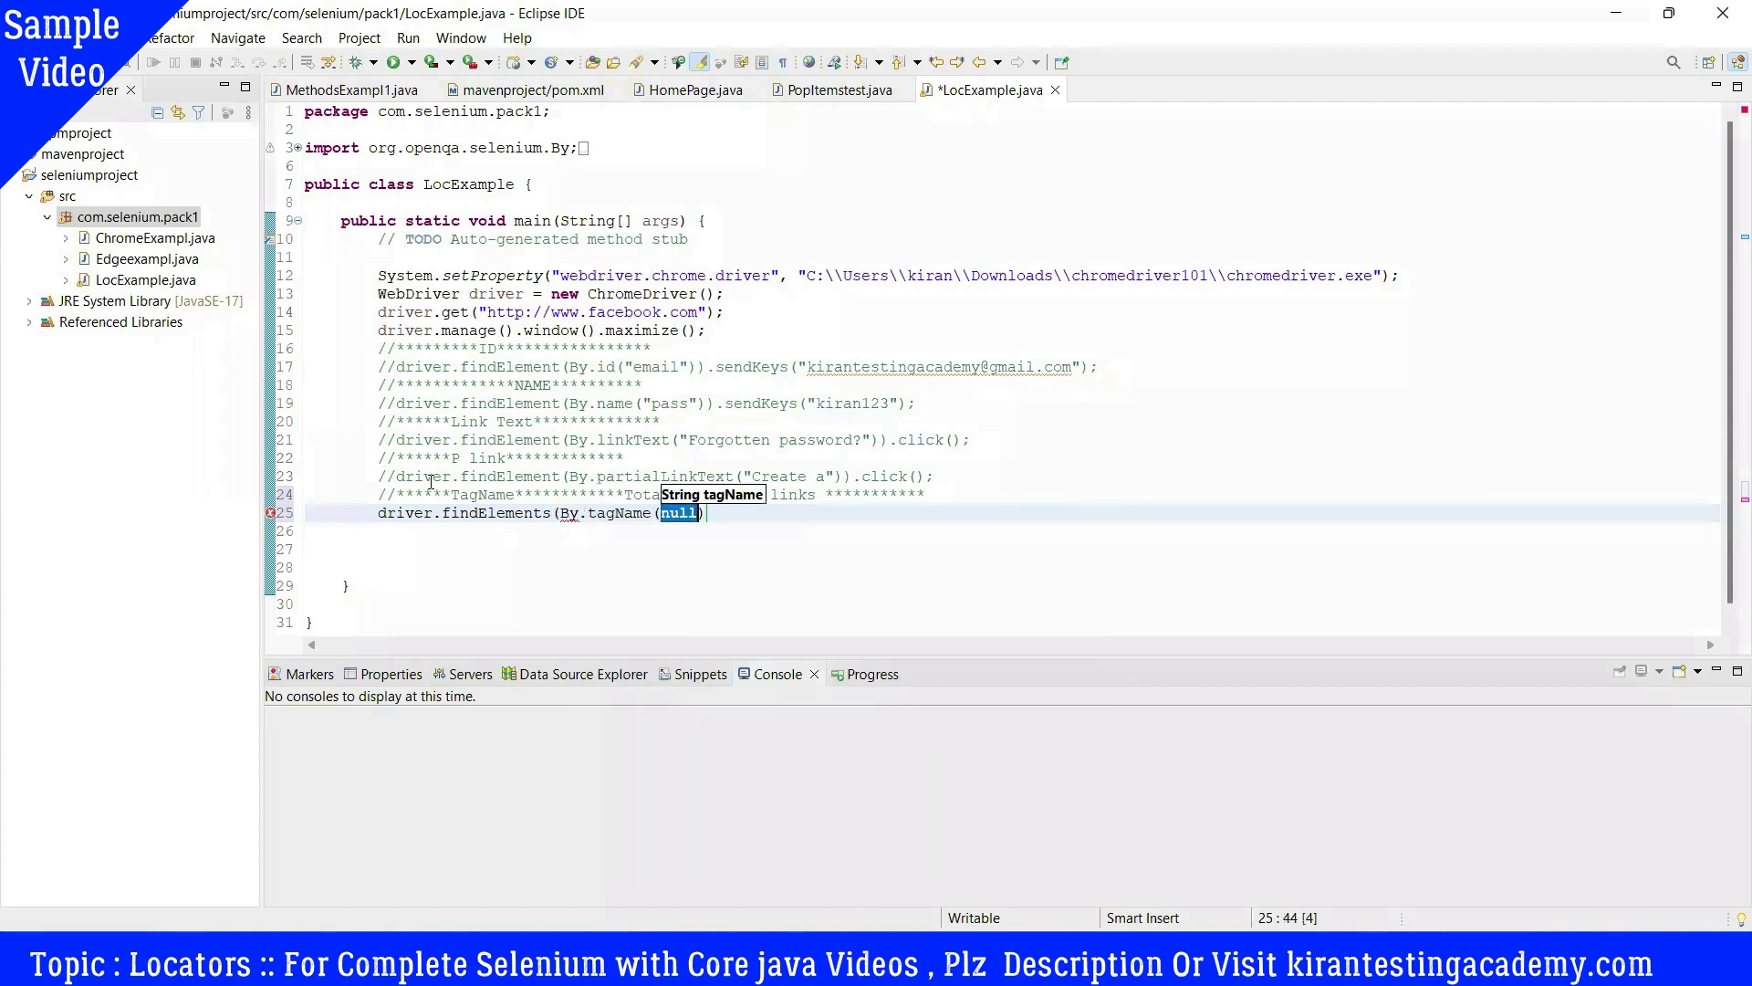
{"action": "type", "text": "\"\""}
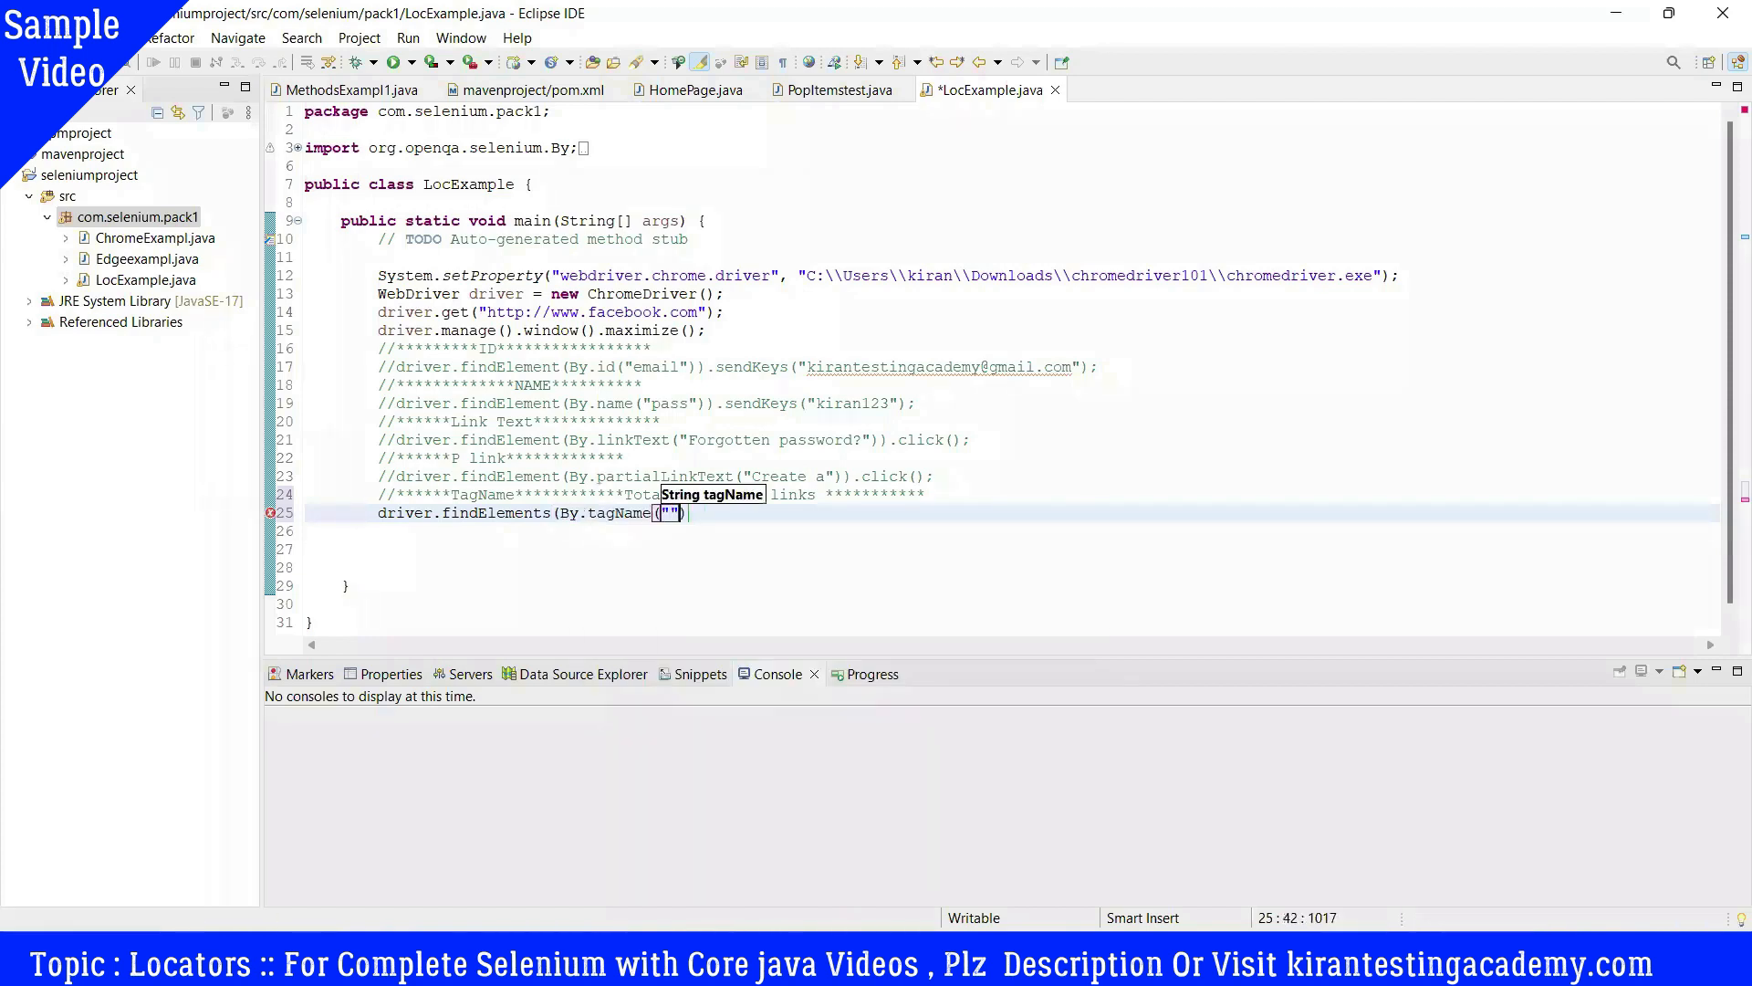
{"action": "type", "text": "a"}
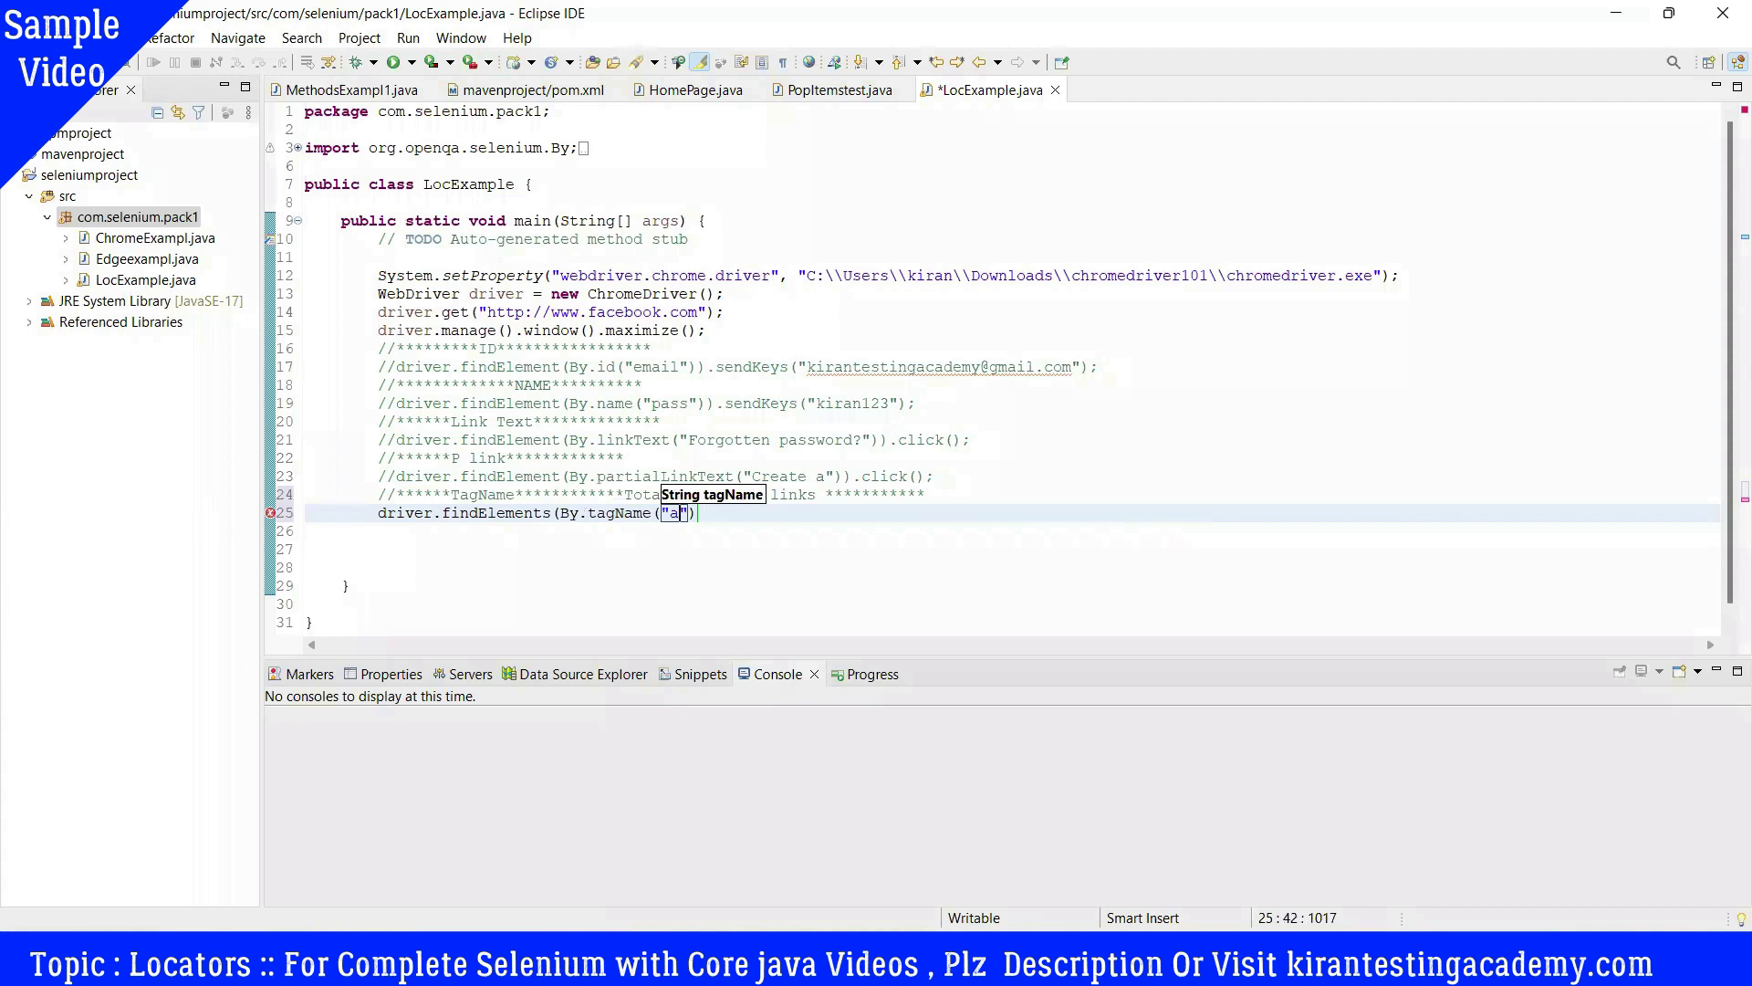
{"action": "mouse_move", "coordinate": [953, 804]}
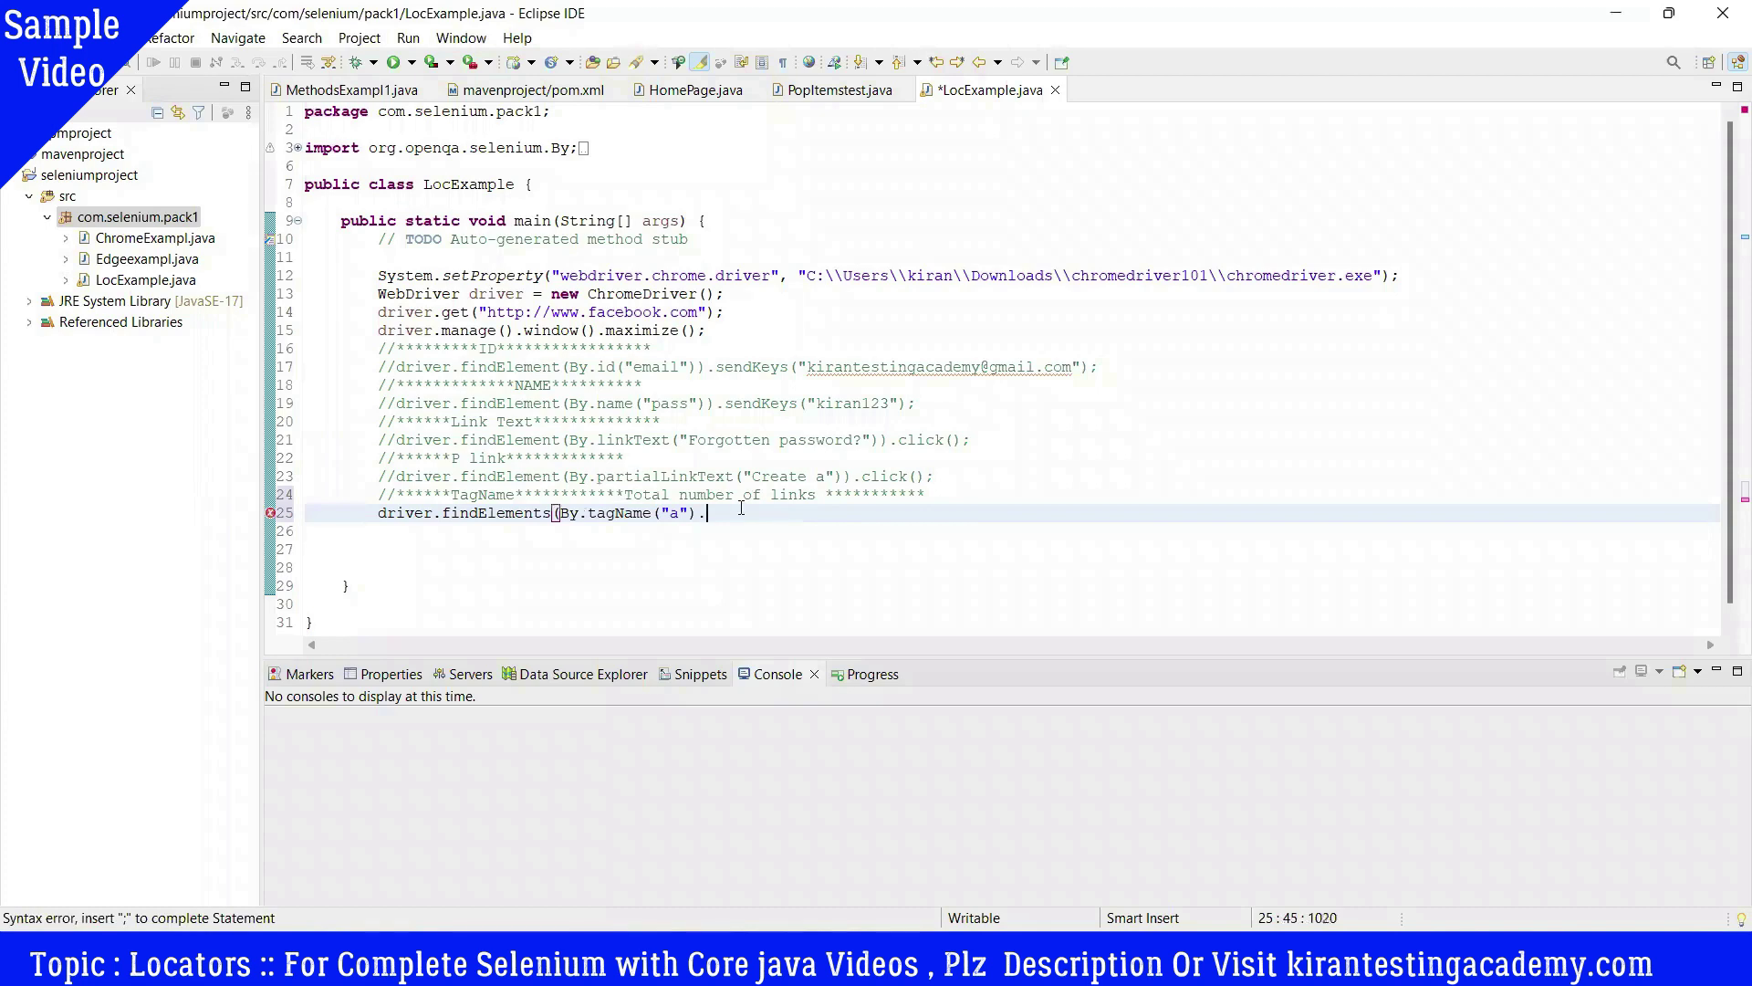
{"action": "type", "text": "."}
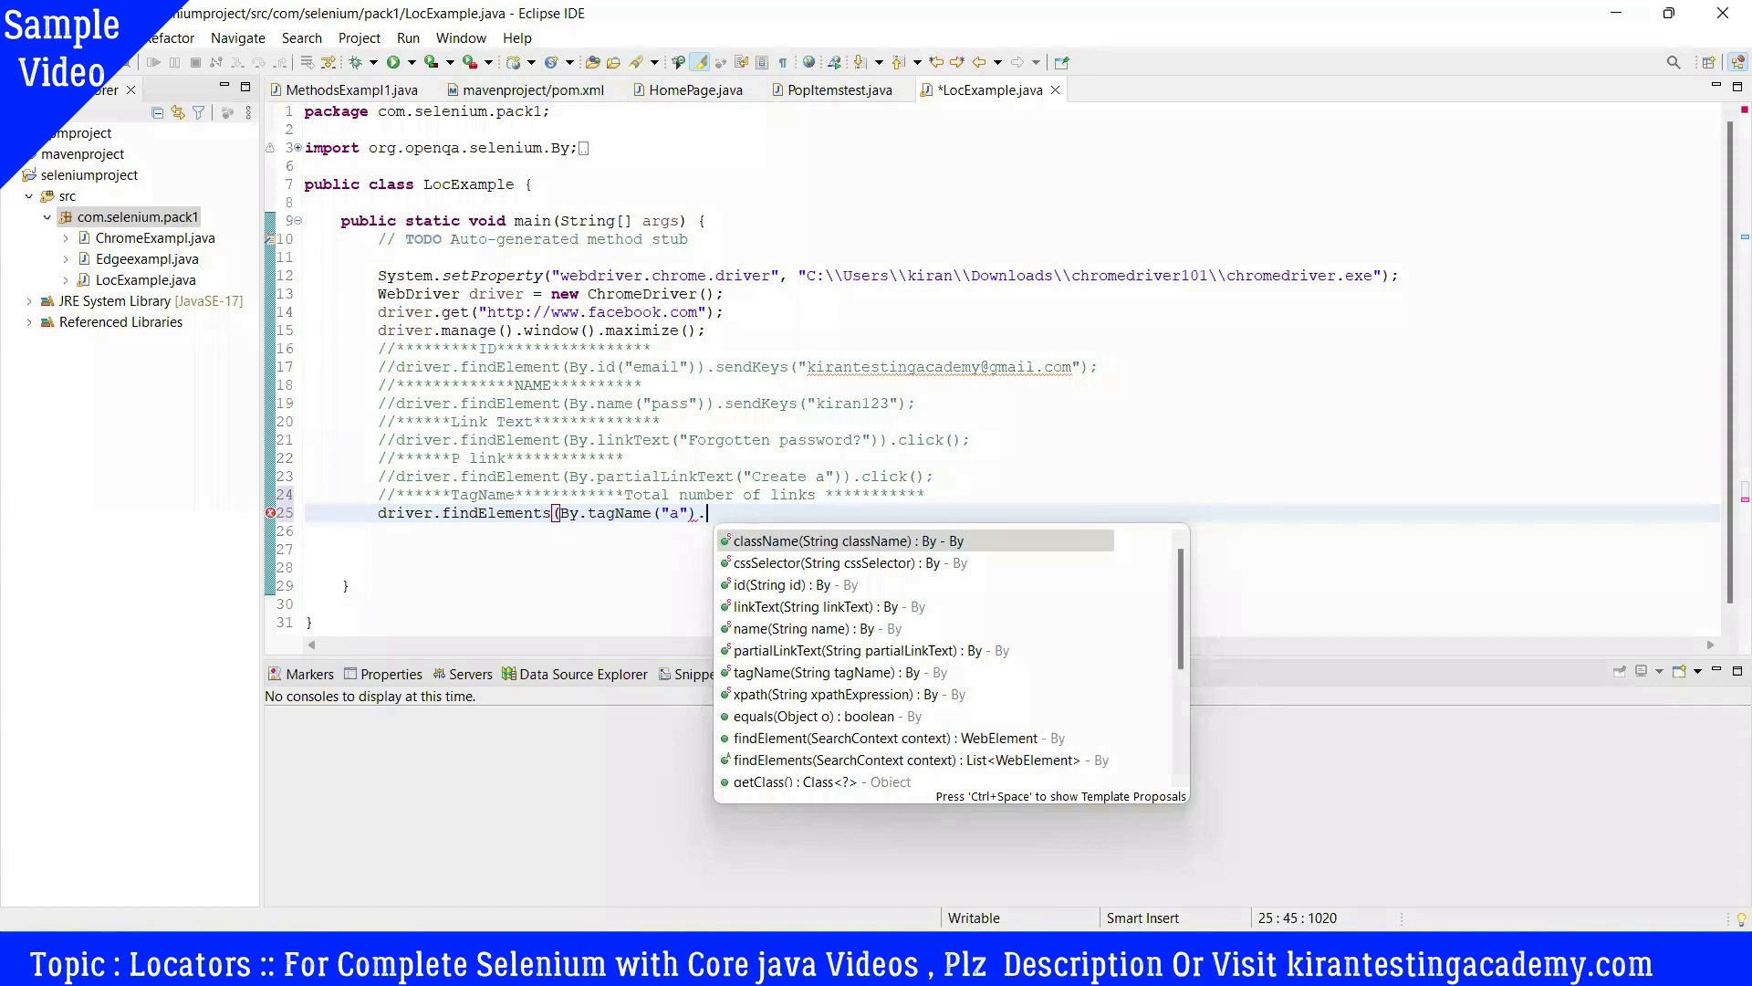
{"action": "type", "text": "si"}
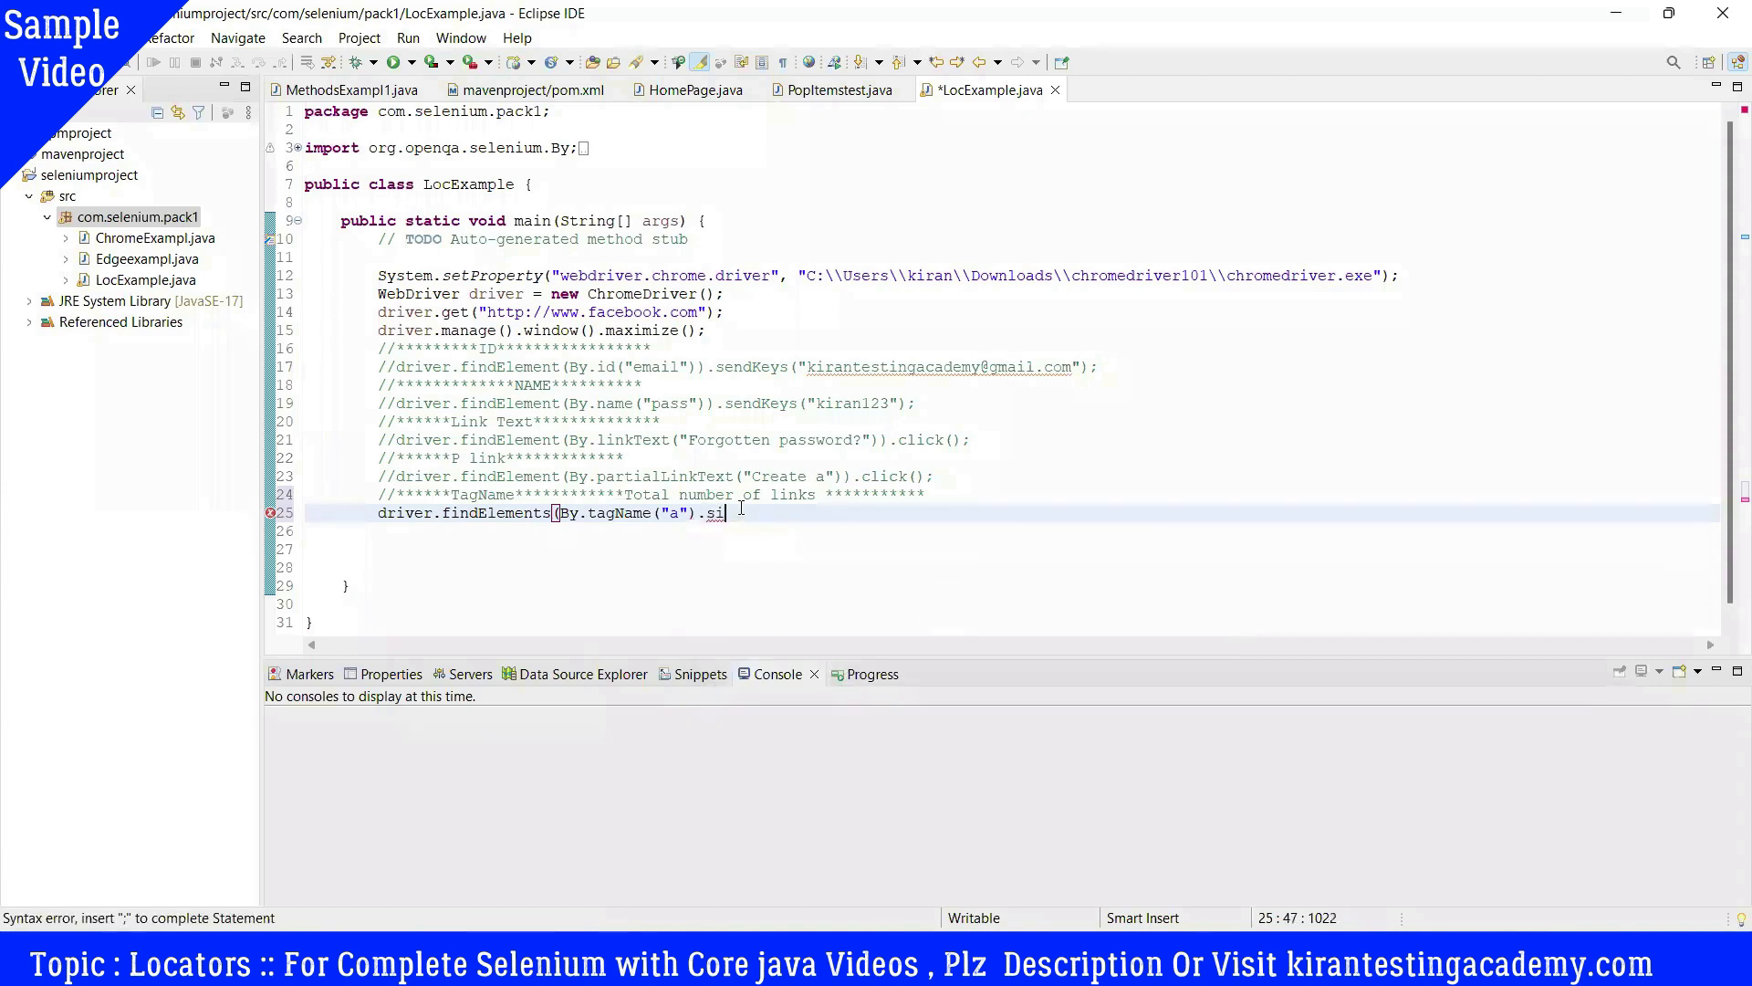
{"action": "key", "text": "BackSpace"}
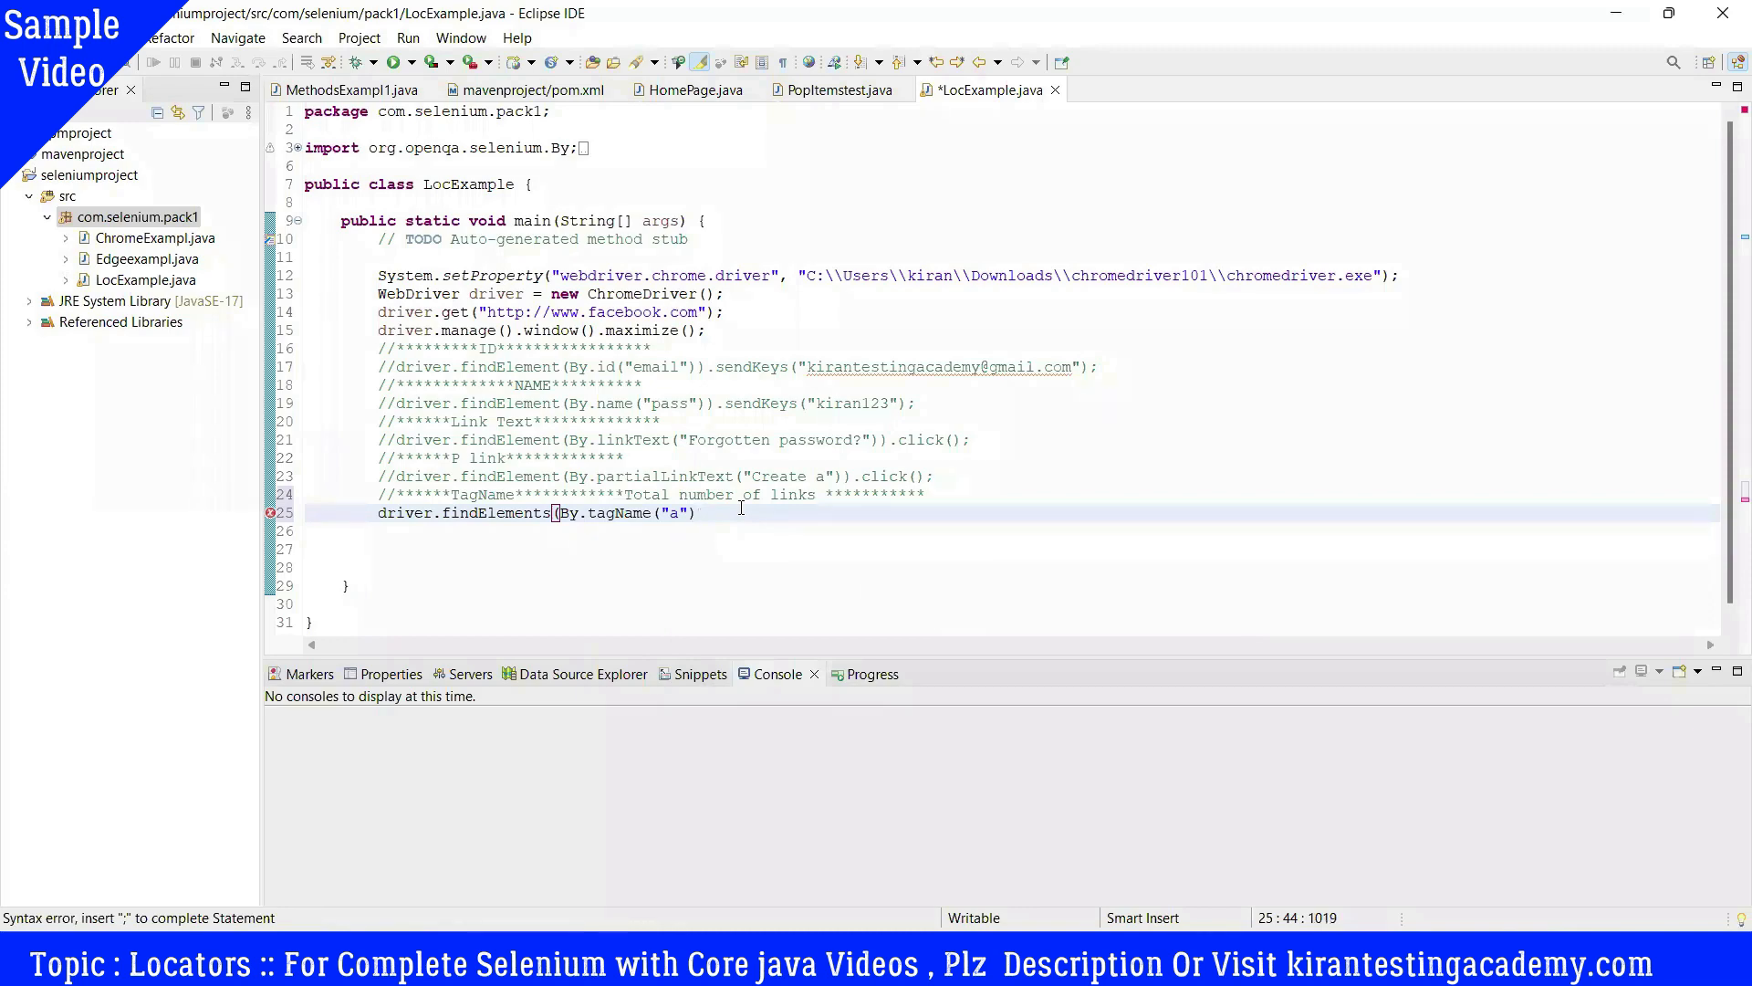
{"action": "type", "text": ")."}
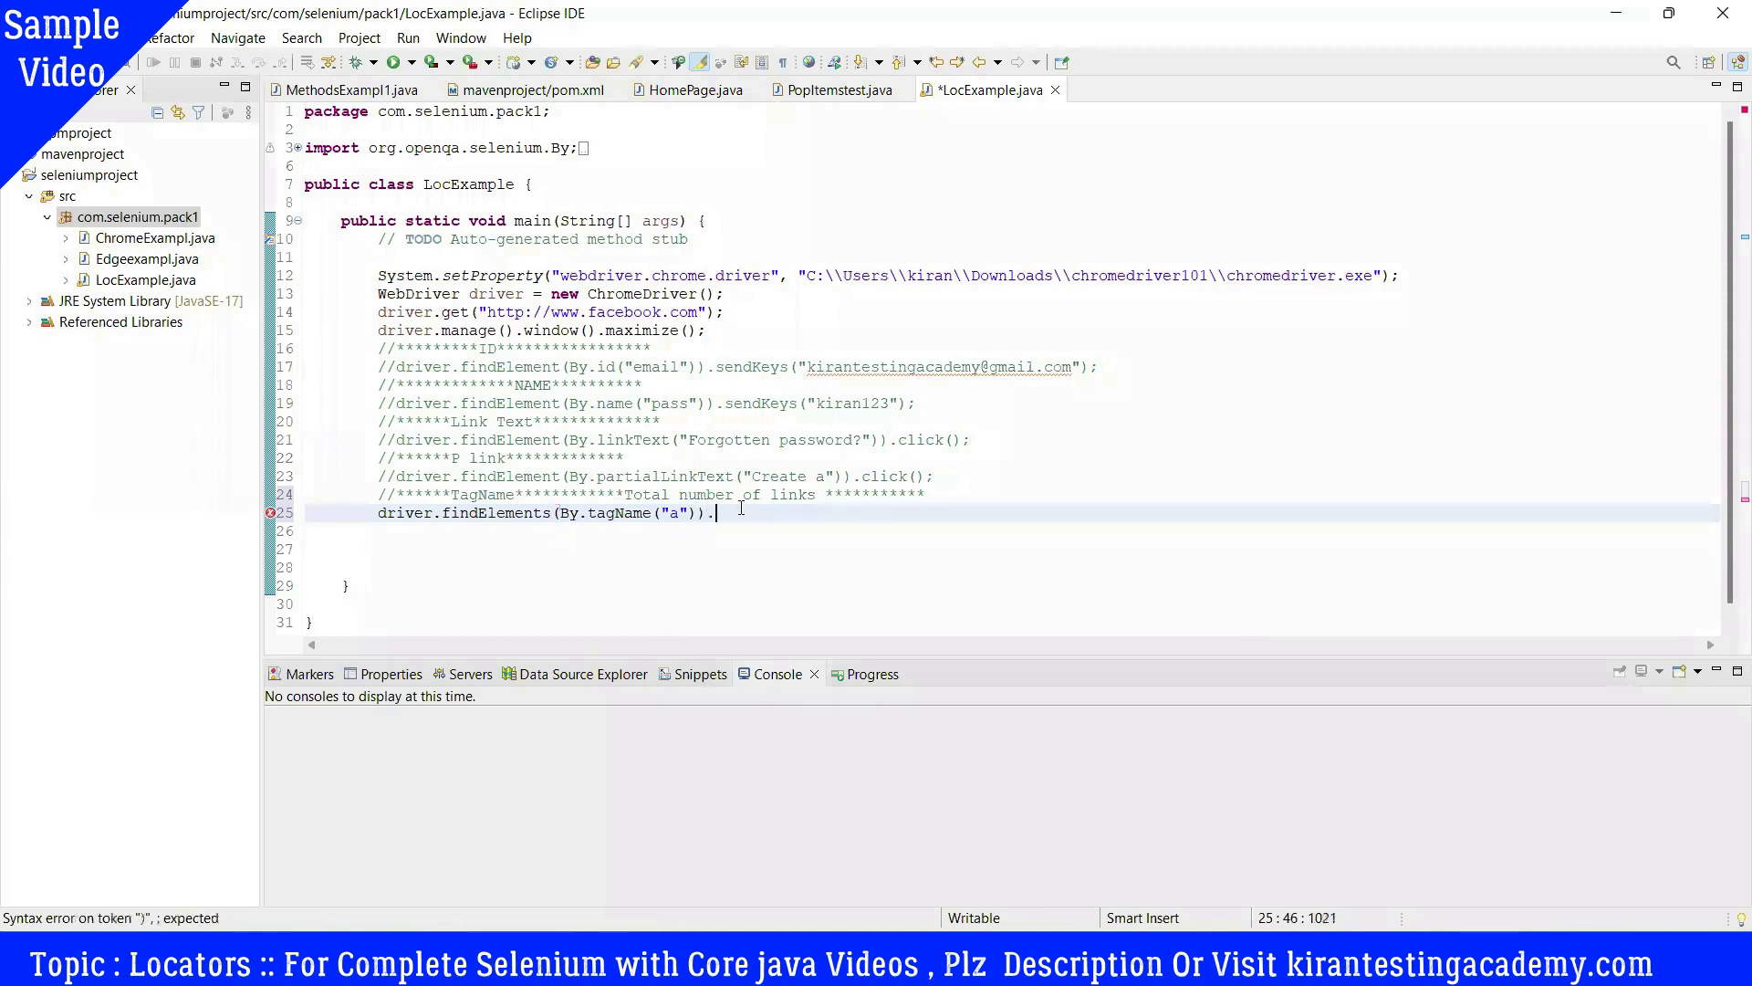
{"action": "type", "text": "."}
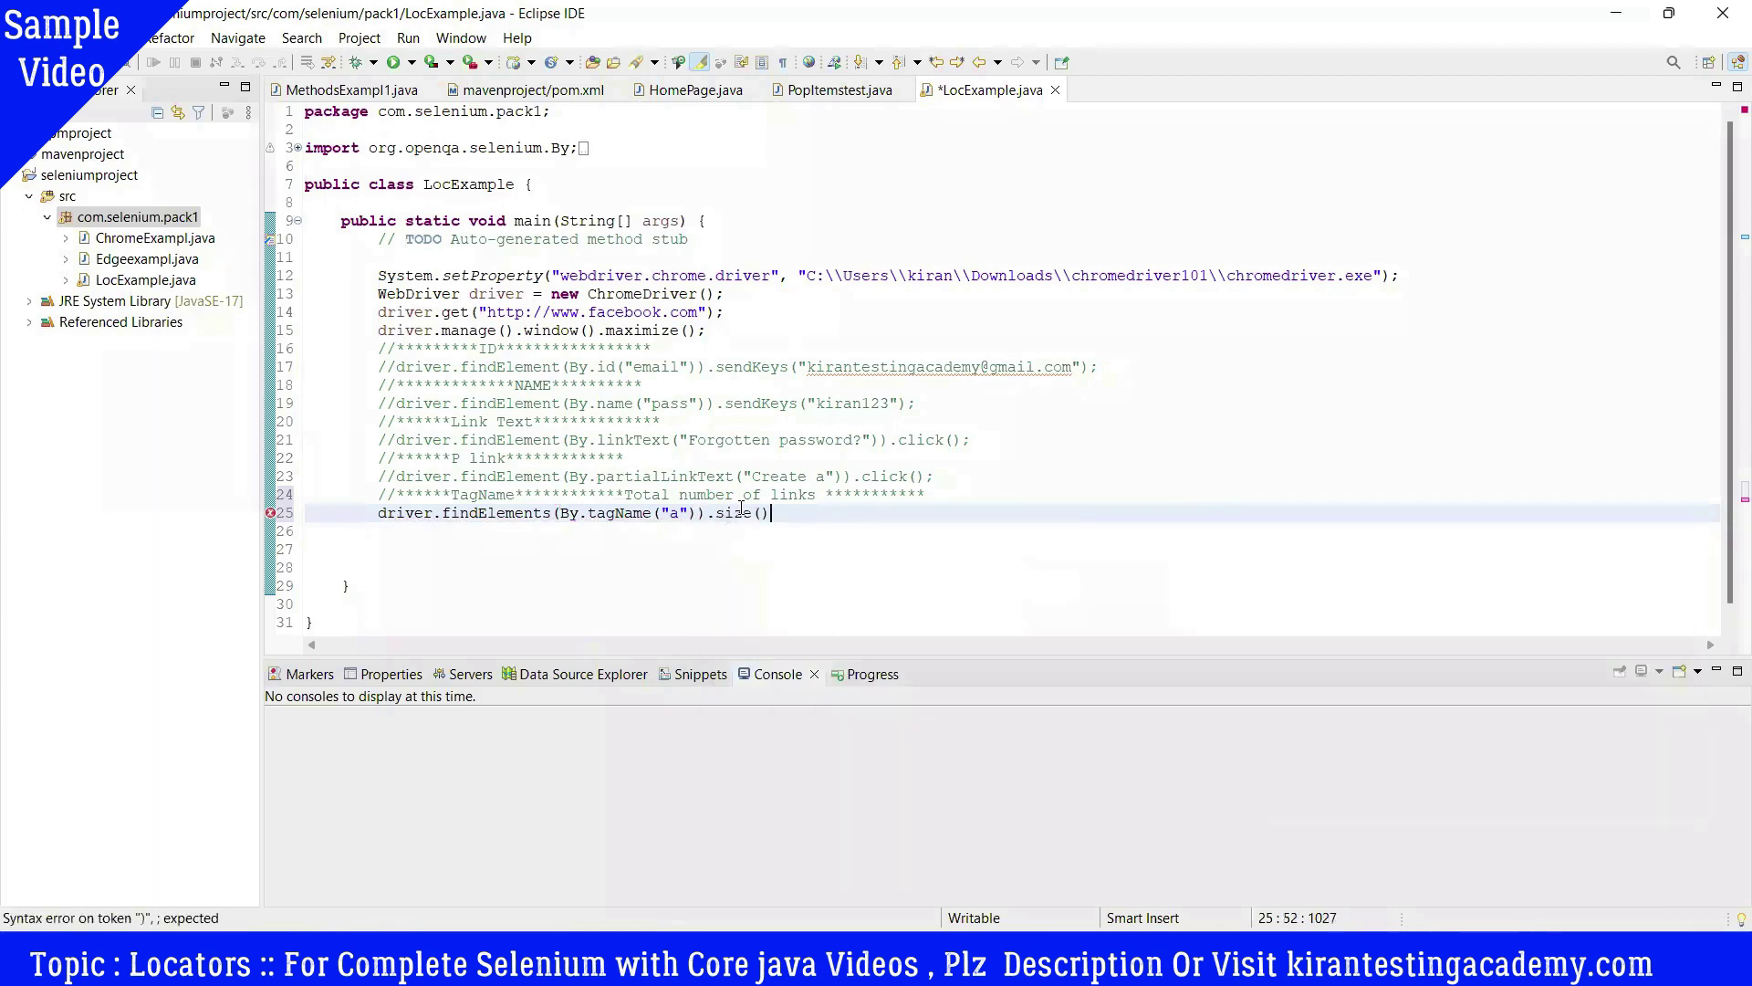
{"action": "type", "text": ";"}
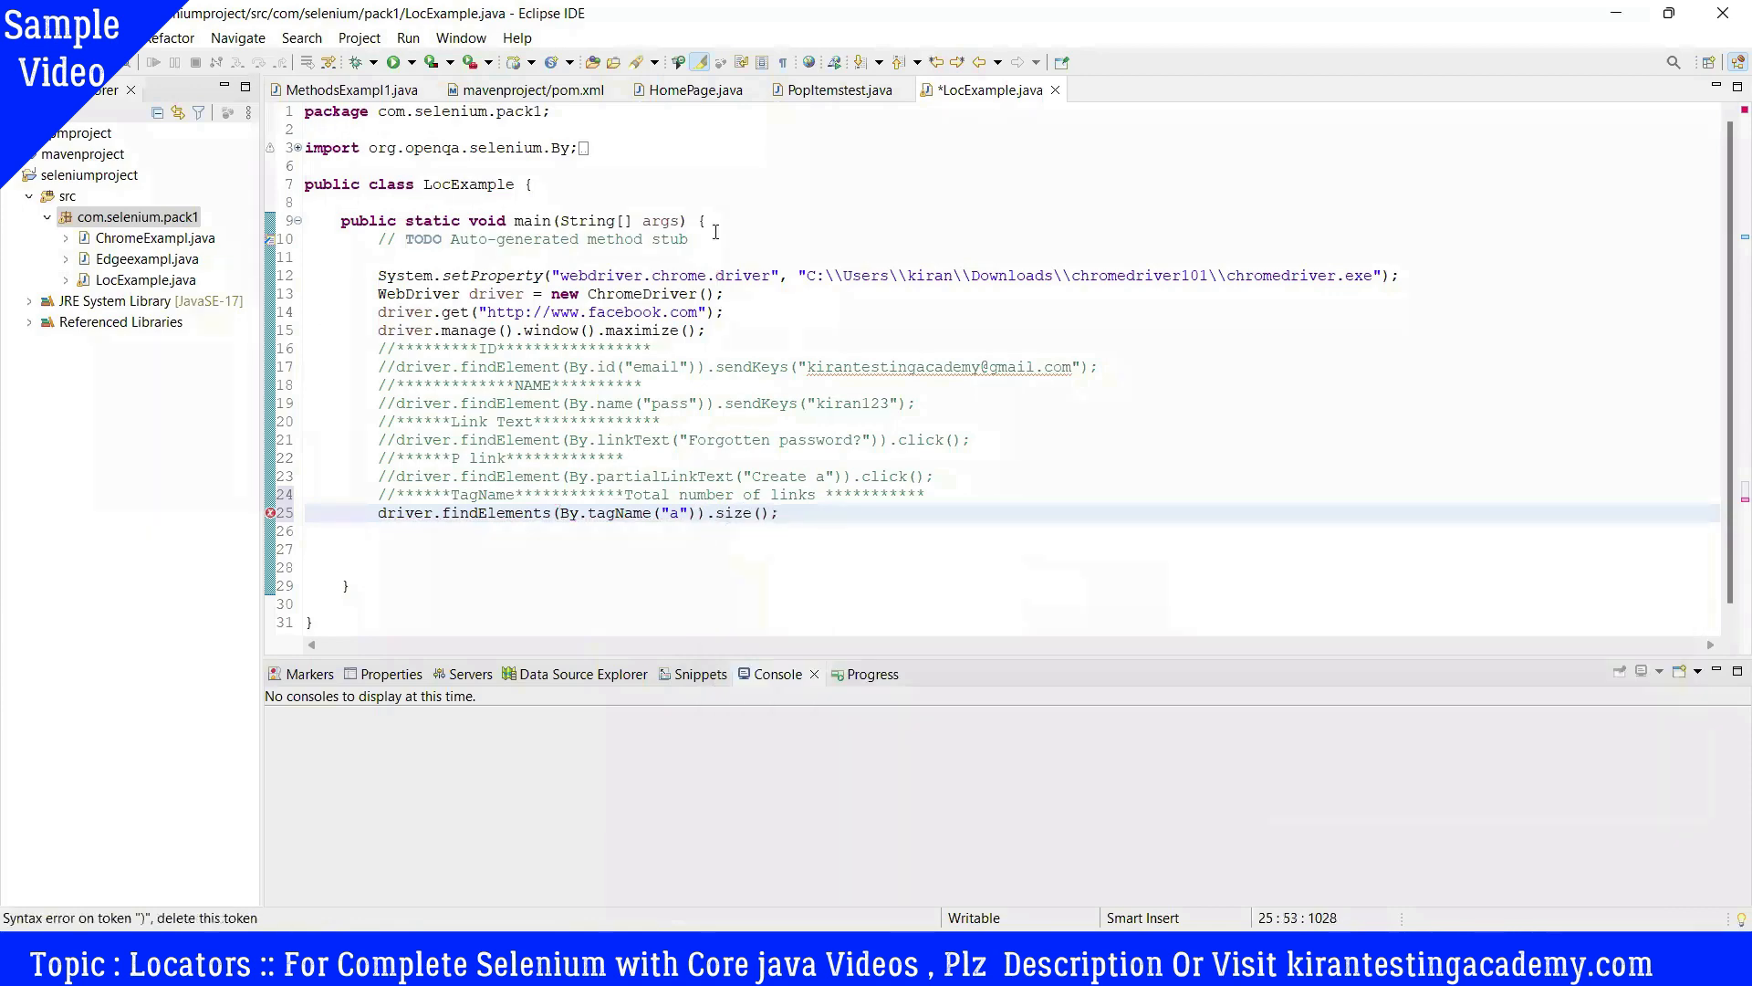
{"action": "mouse_move", "coordinate": [998, 745]}
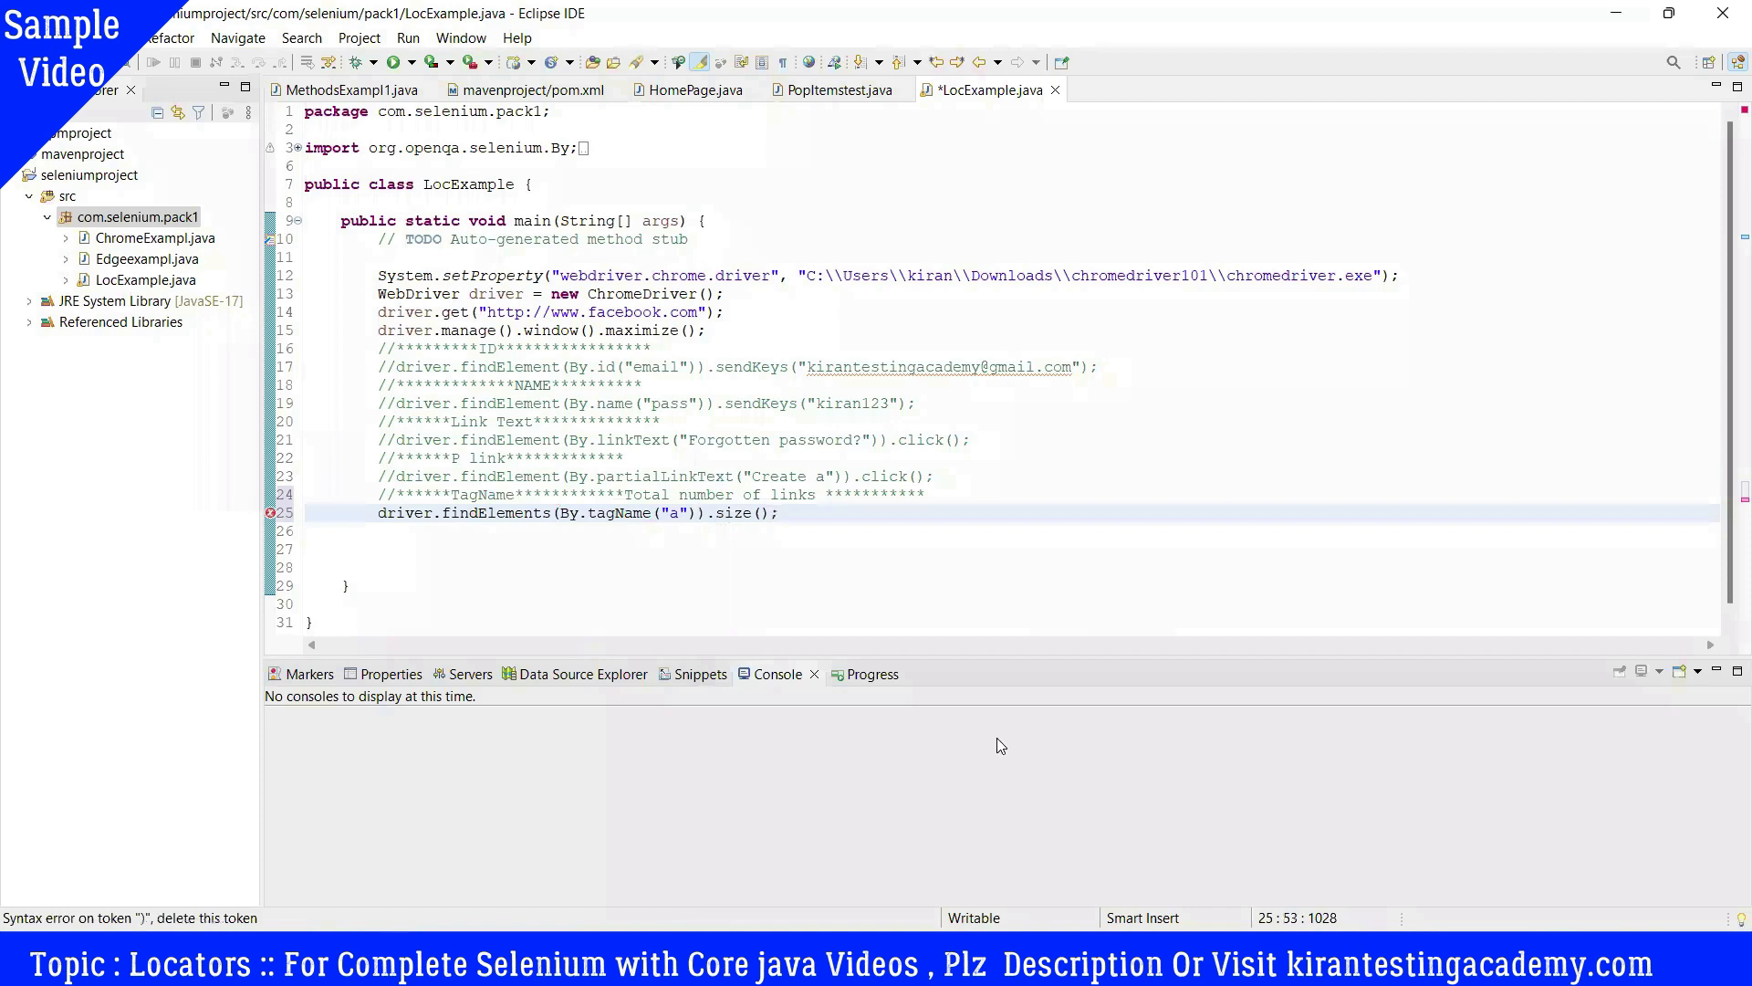
{"action": "mouse_move", "coordinate": [997, 705]}
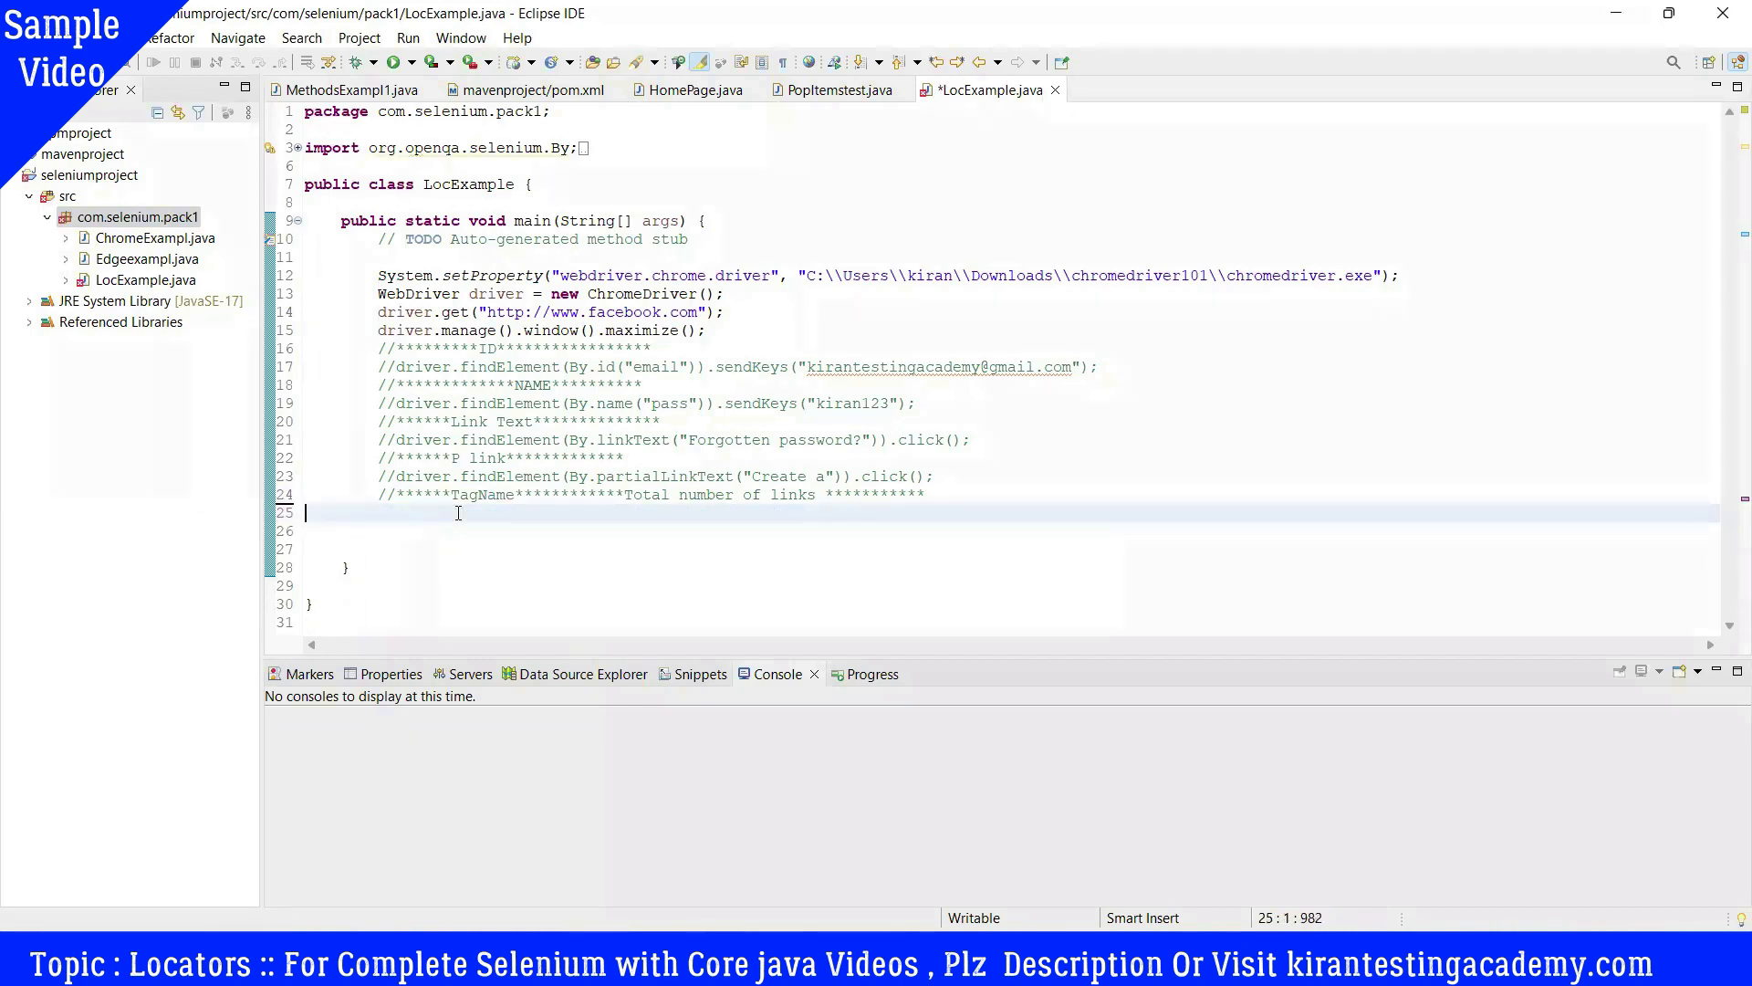
Step: Retype the statement cleanly as driver.findElements(By.tagName("a")).size();
{"action": "type", "text": "drive"}
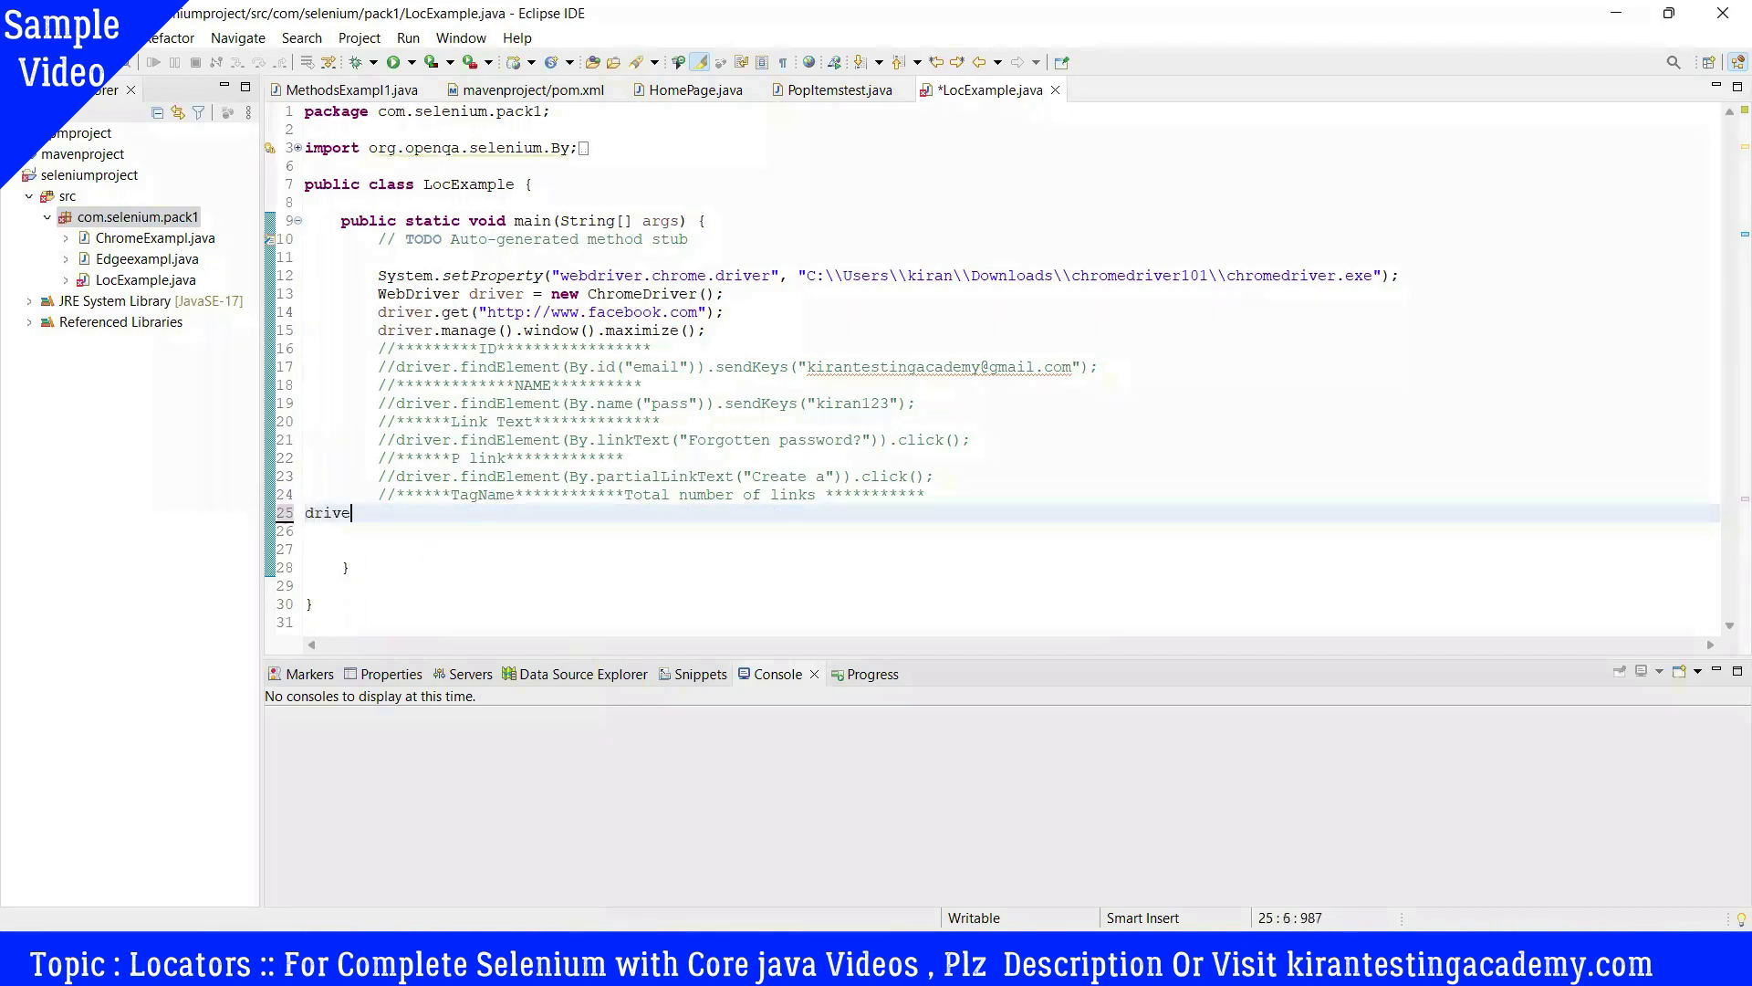
{"action": "type", "text": "r.findElement(By.tagName(null"}
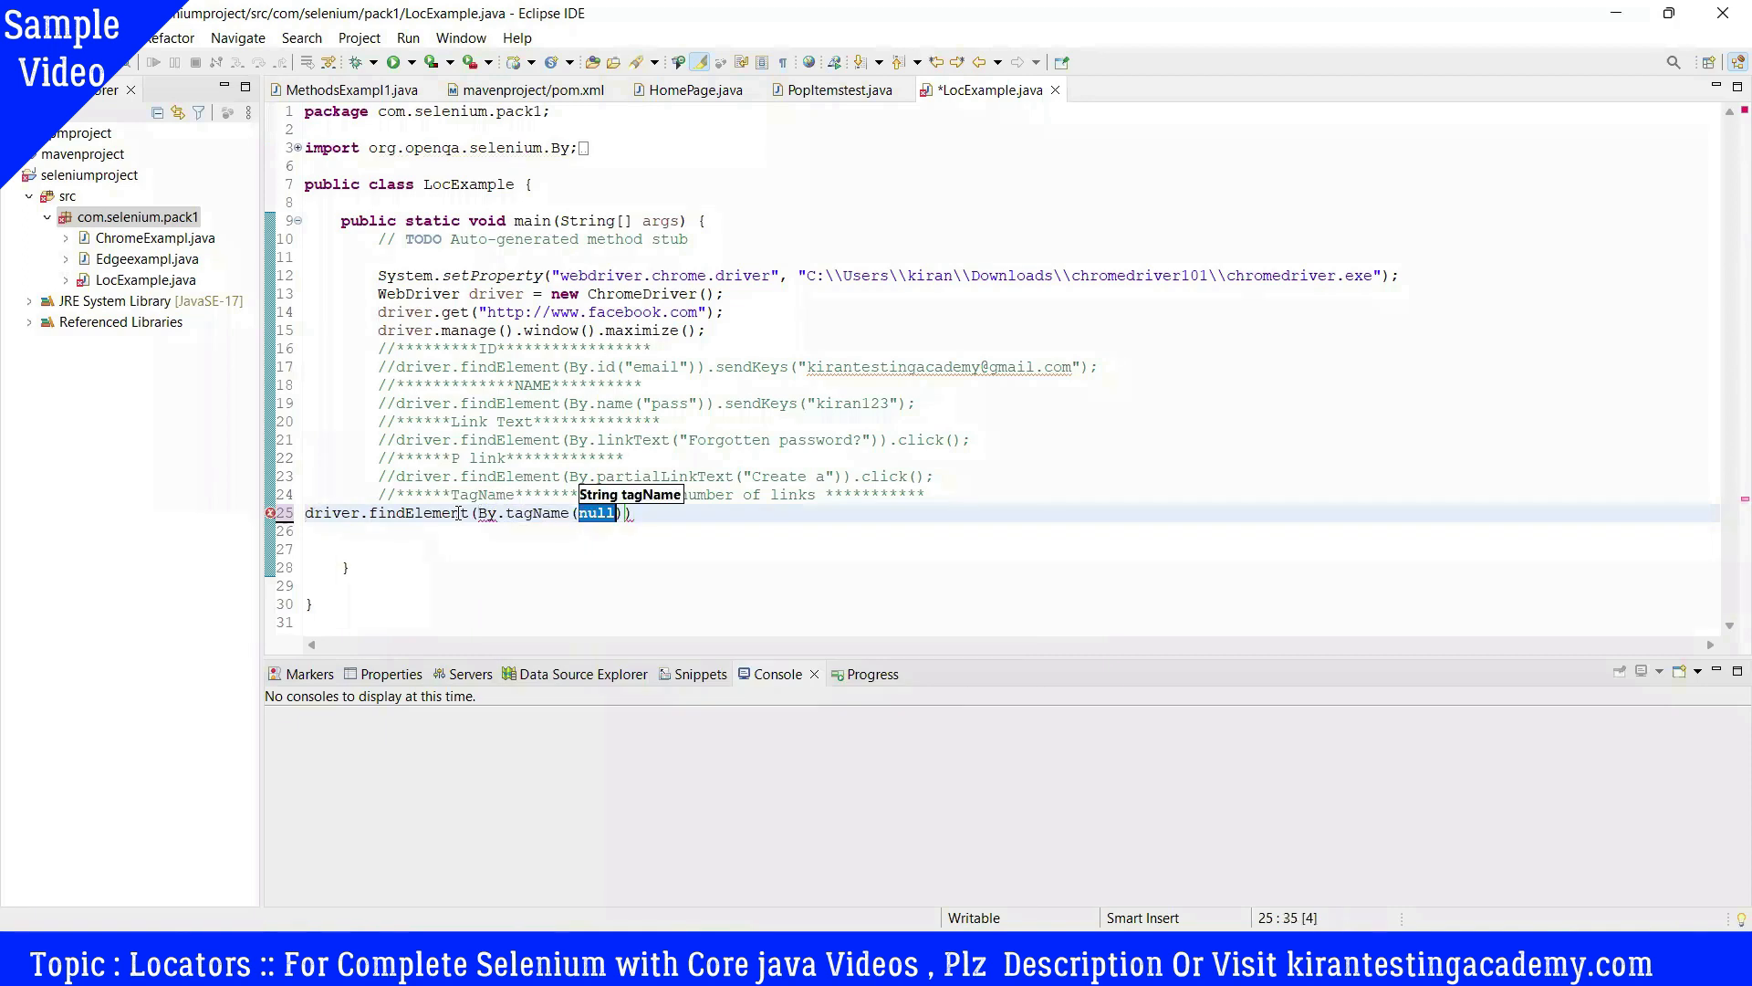
{"action": "type", "text": "\"\""}
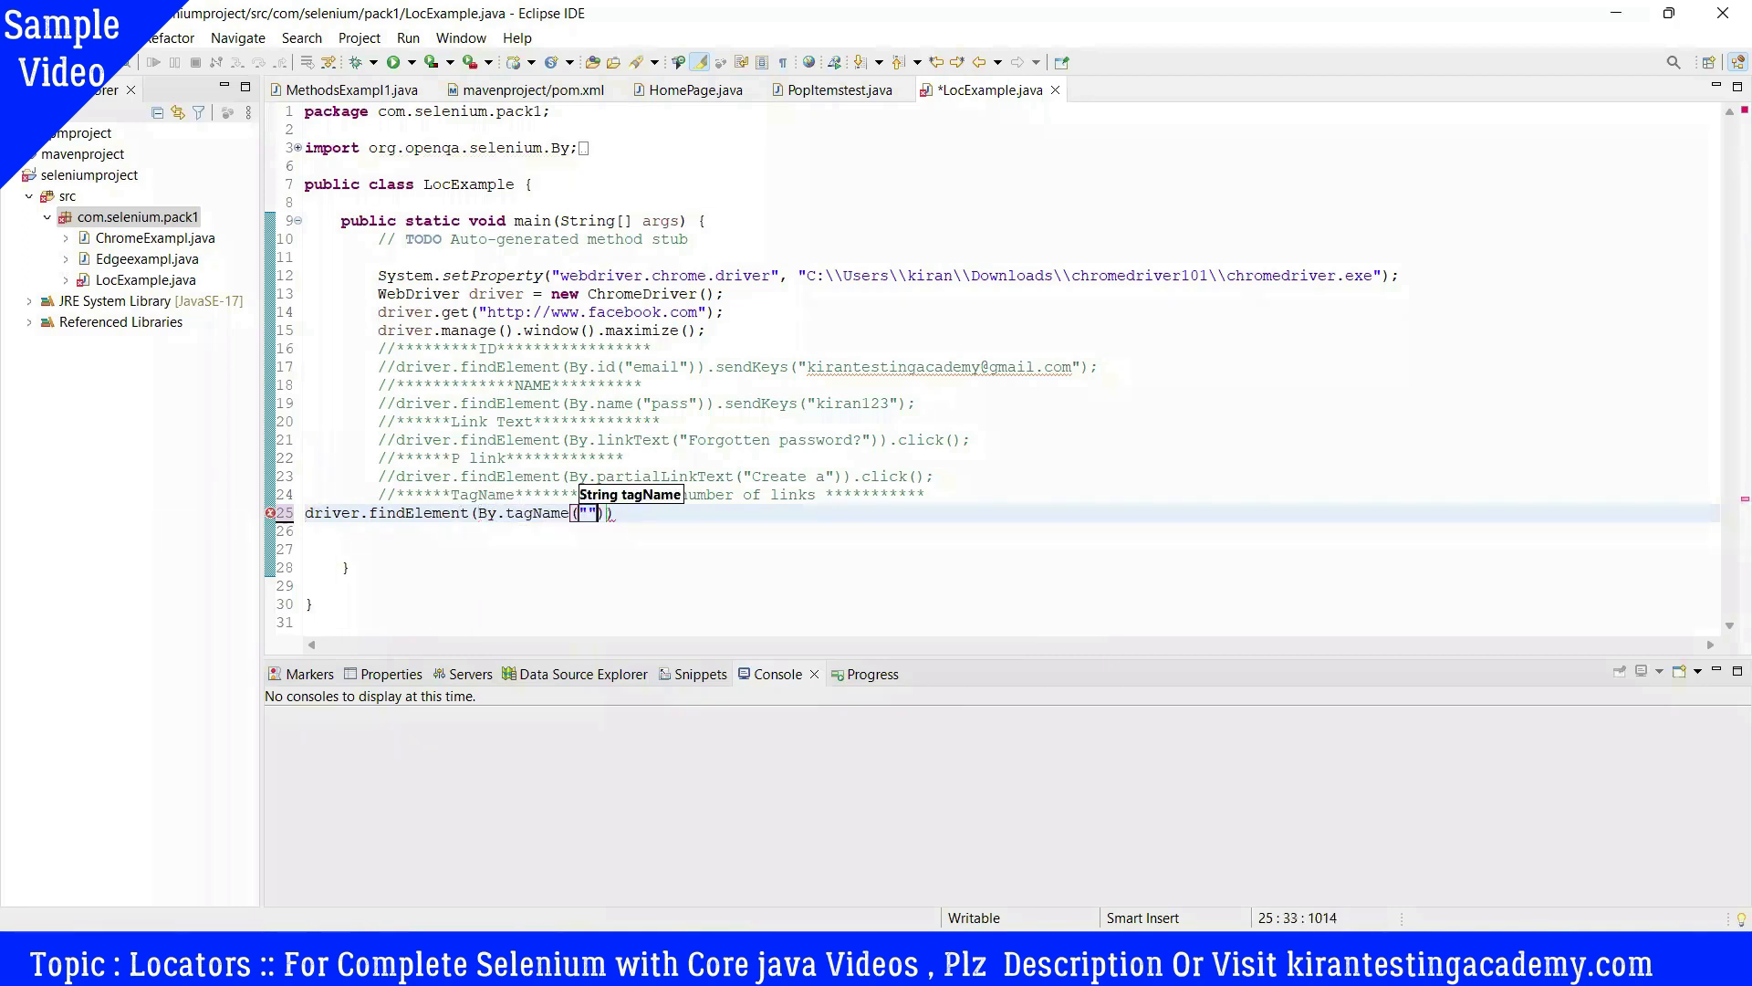
{"action": "type", "text": "a"}
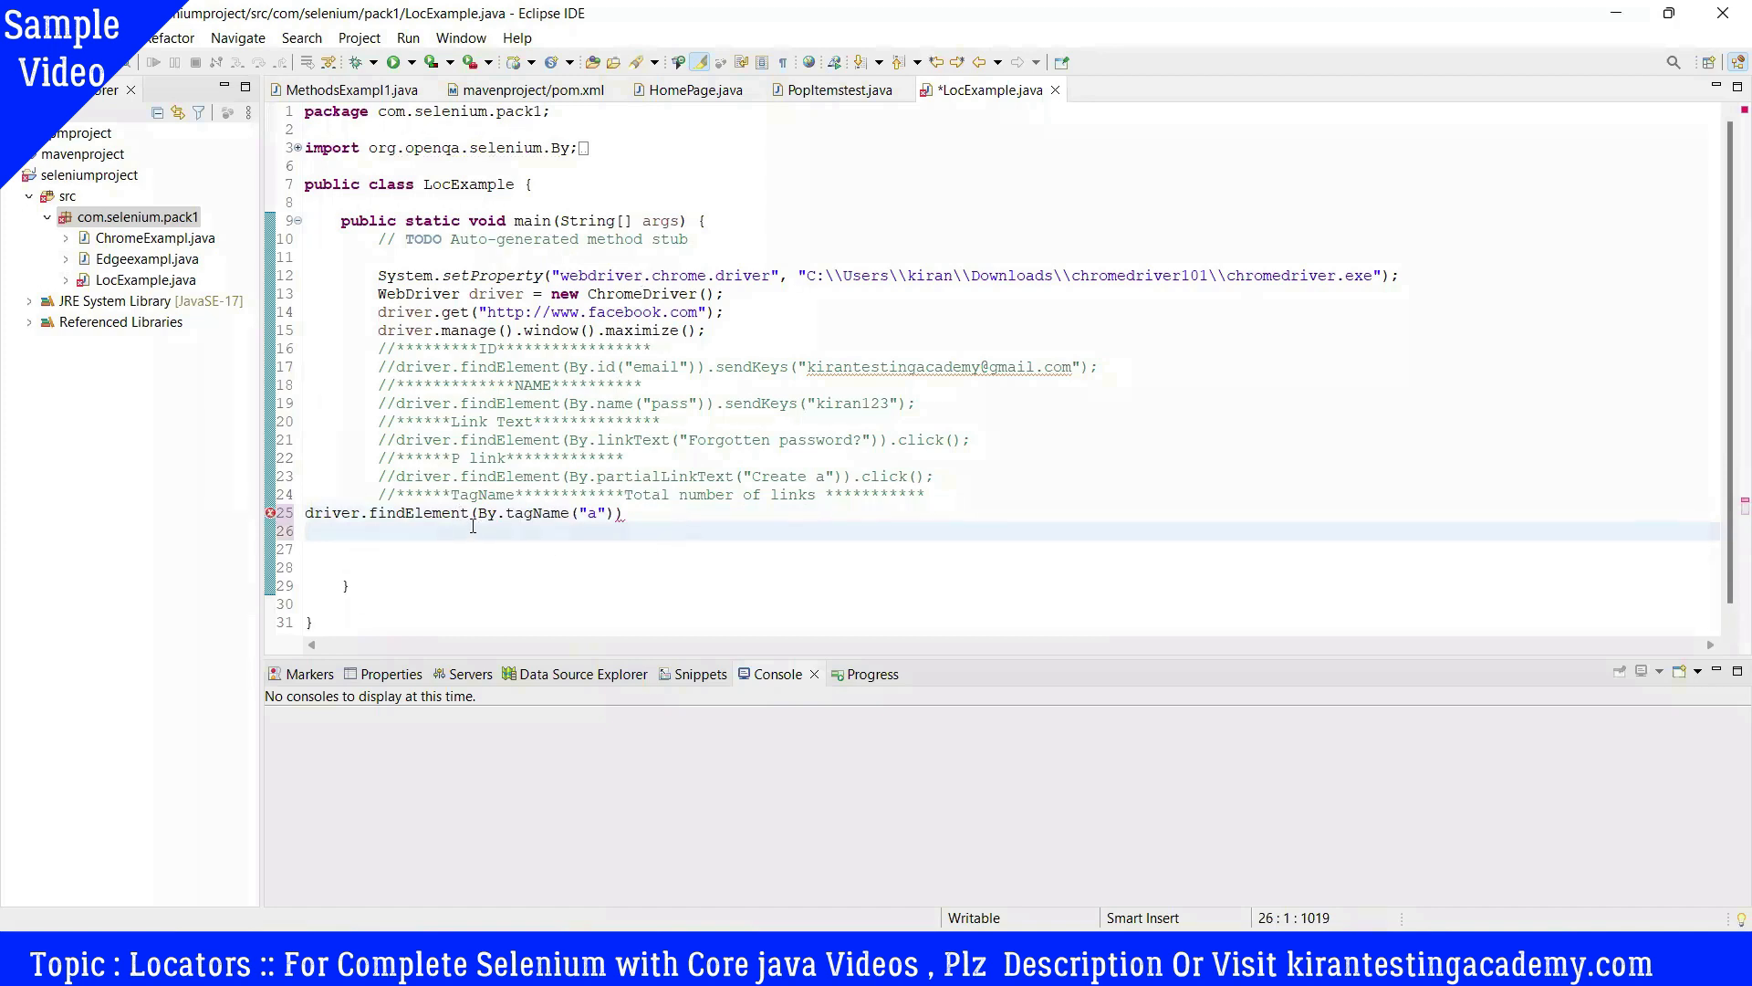
{"action": "type", "text": "s"}
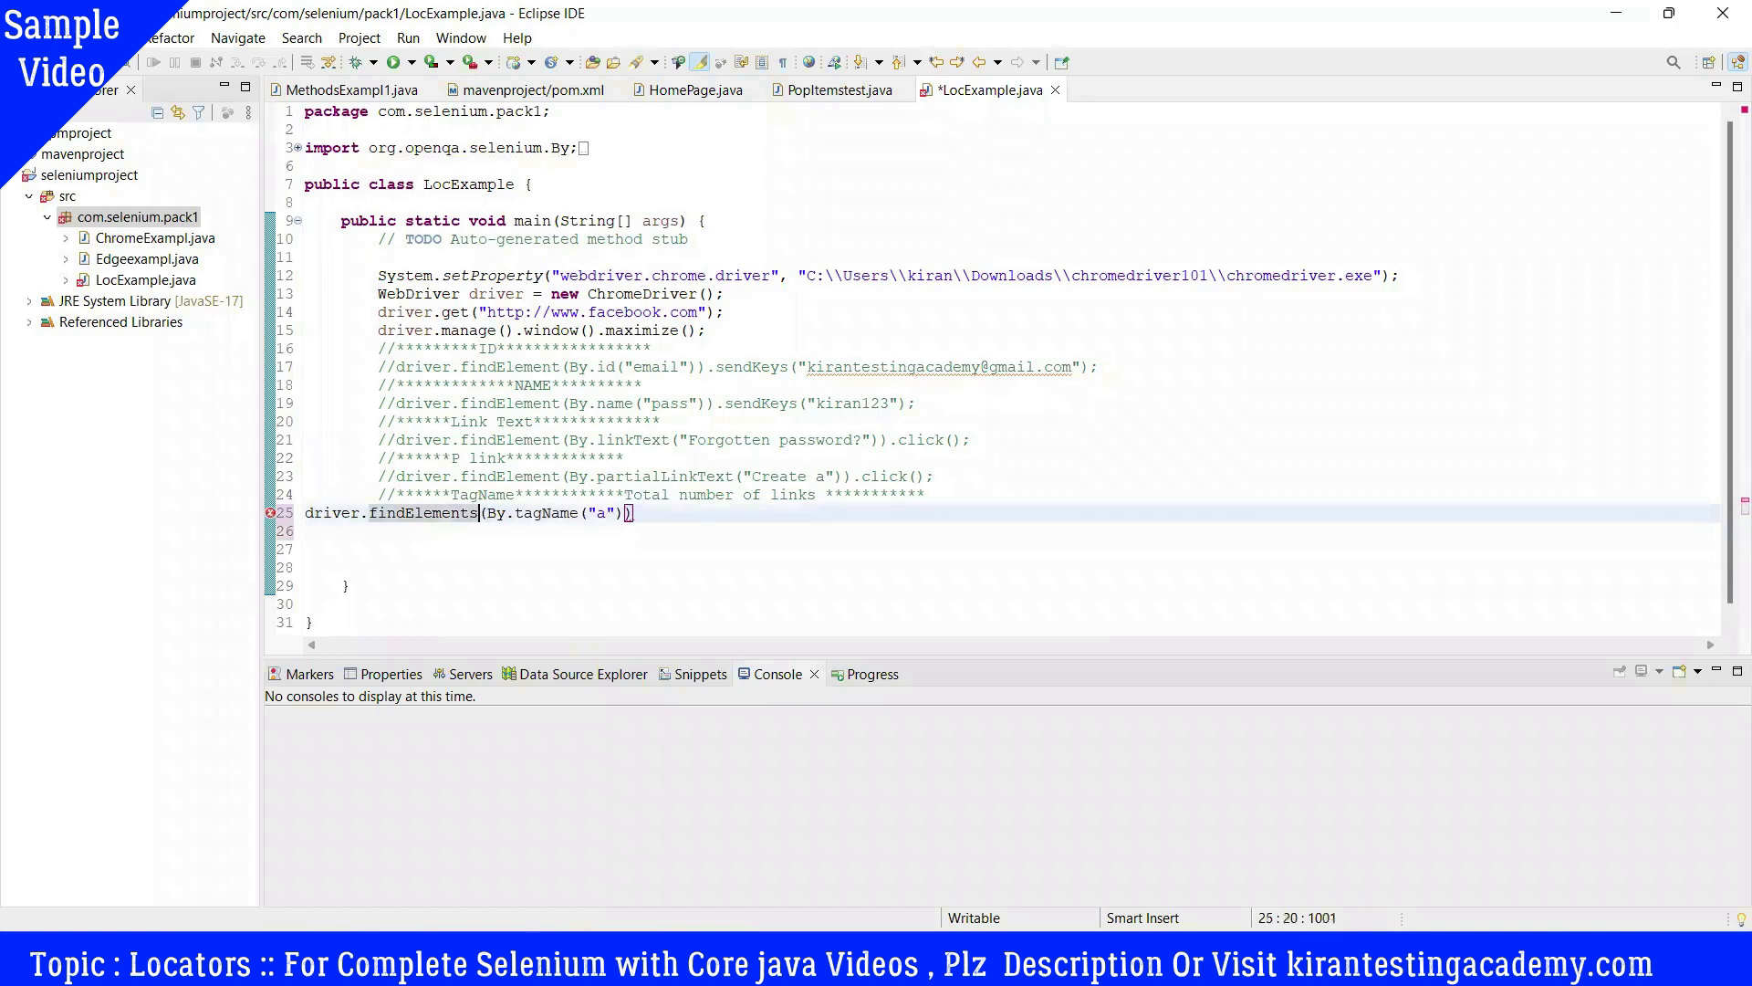
{"action": "type", "text": "."}
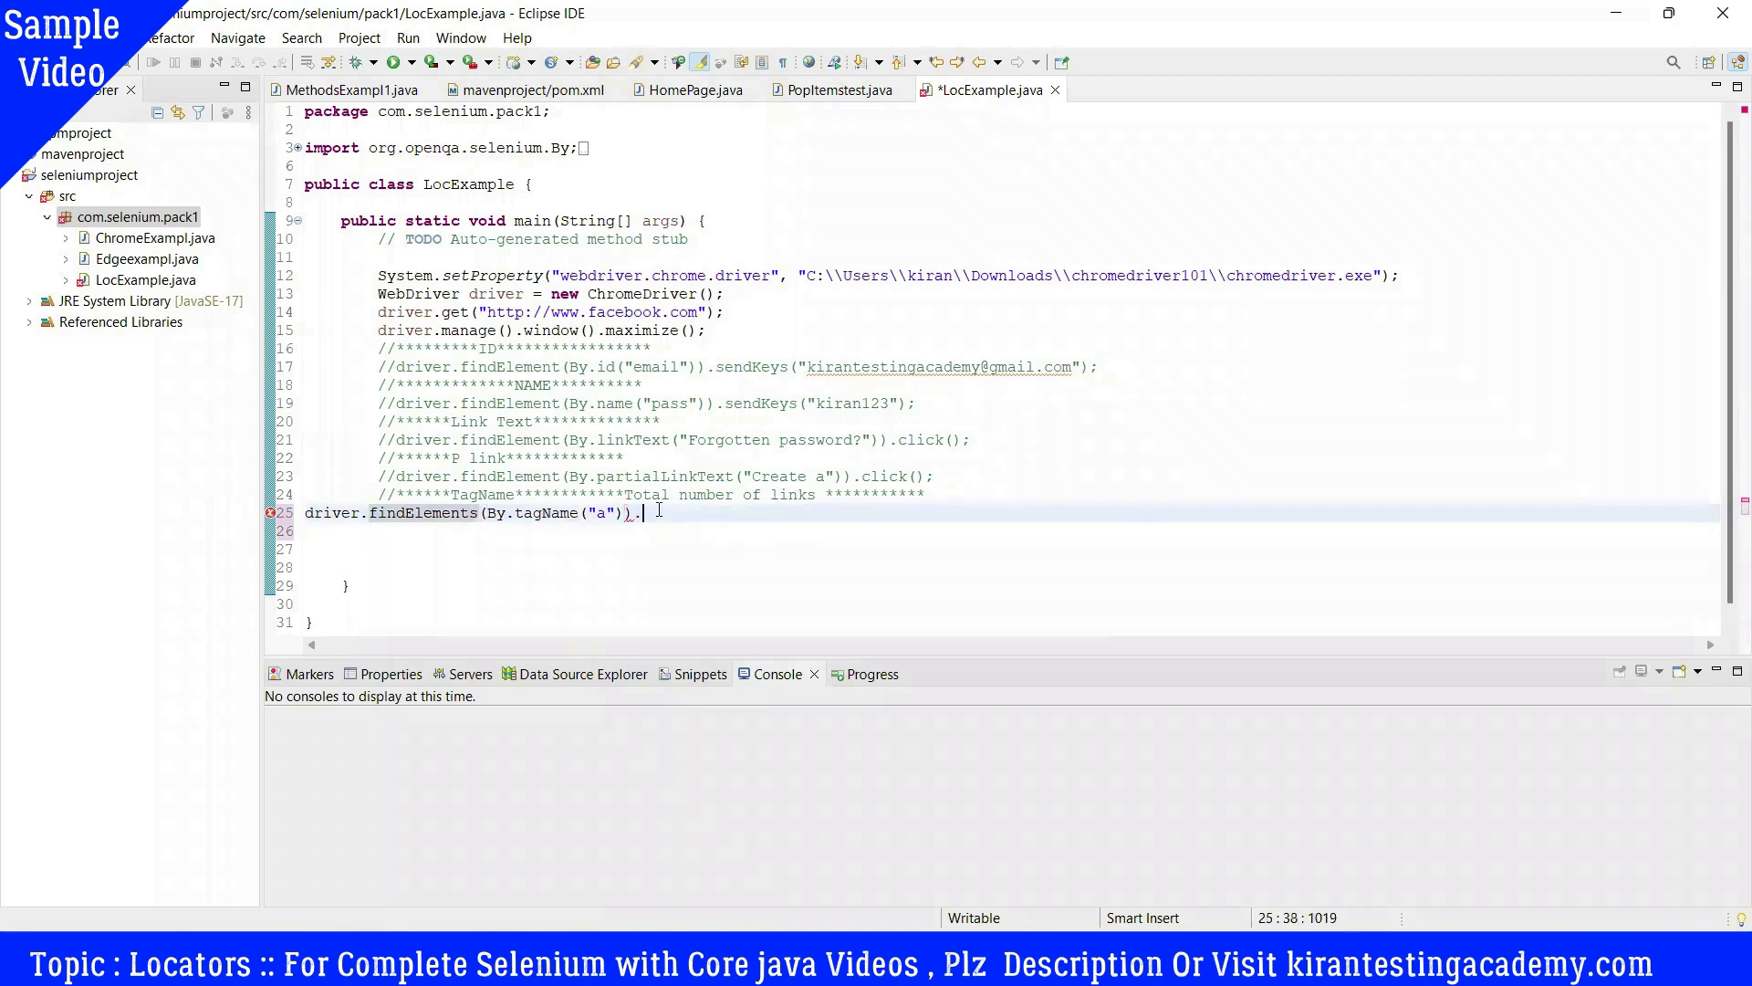
{"action": "type", "text": "size();"}
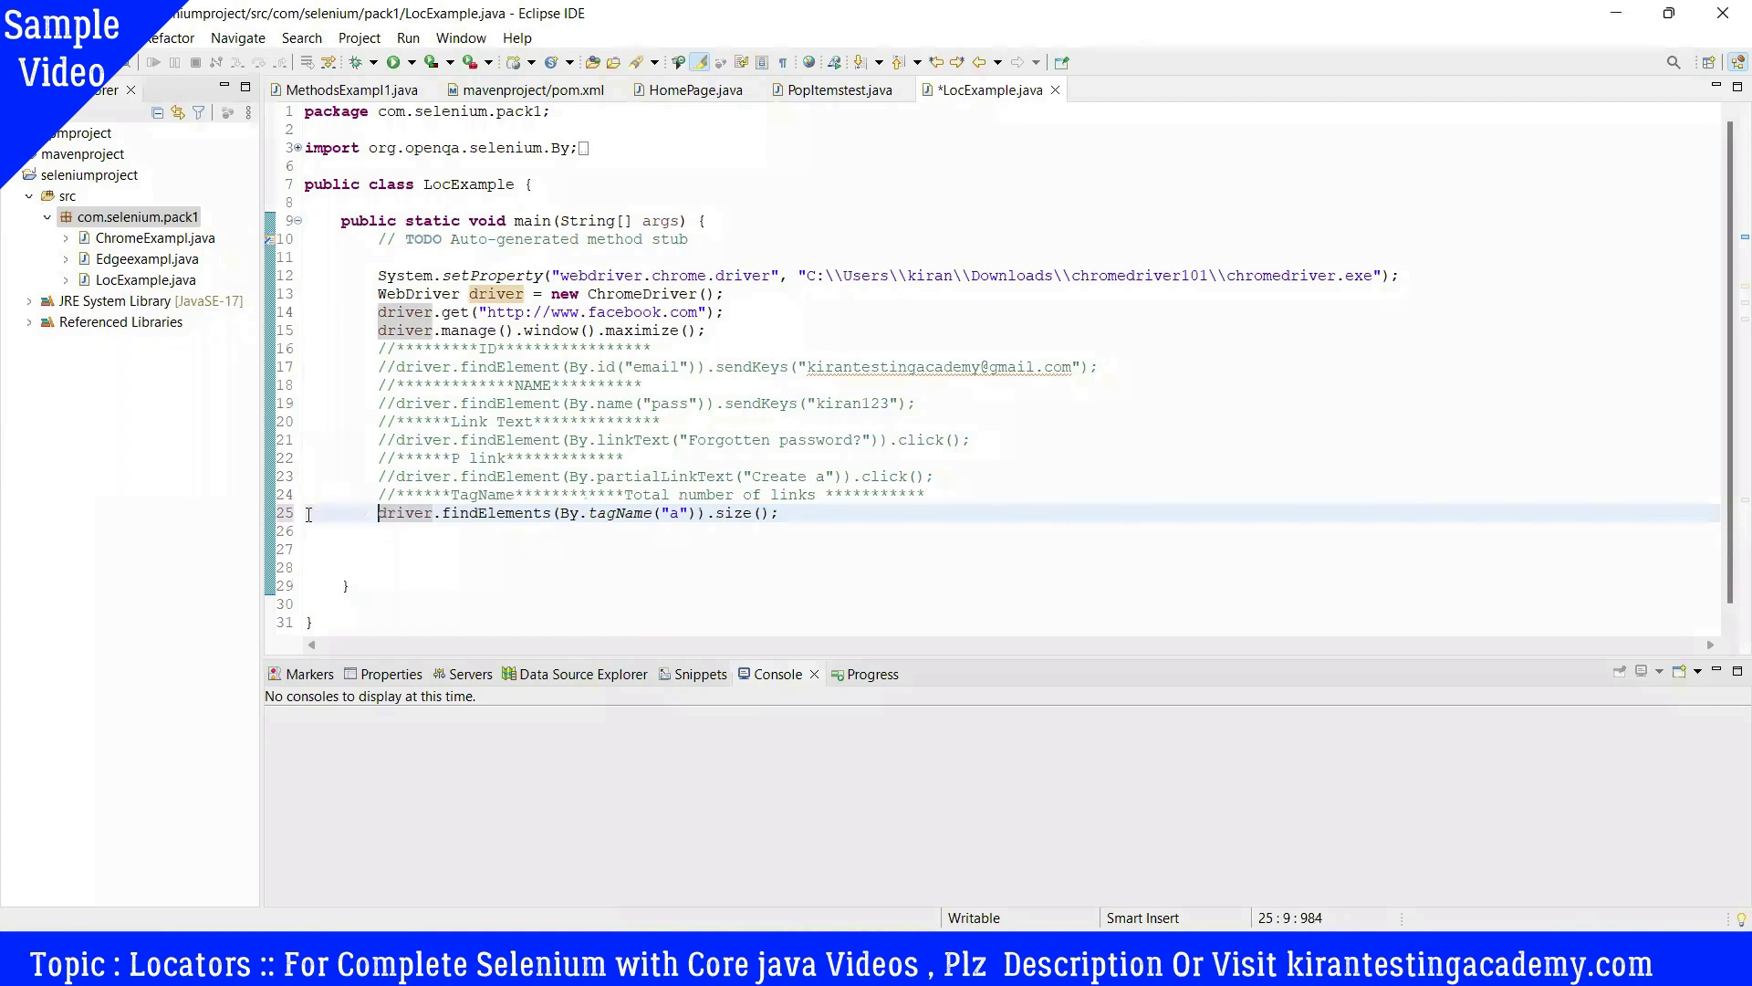
Step: Assign the size() result to an int variable named linkcount
{"action": "type", "text": "="}
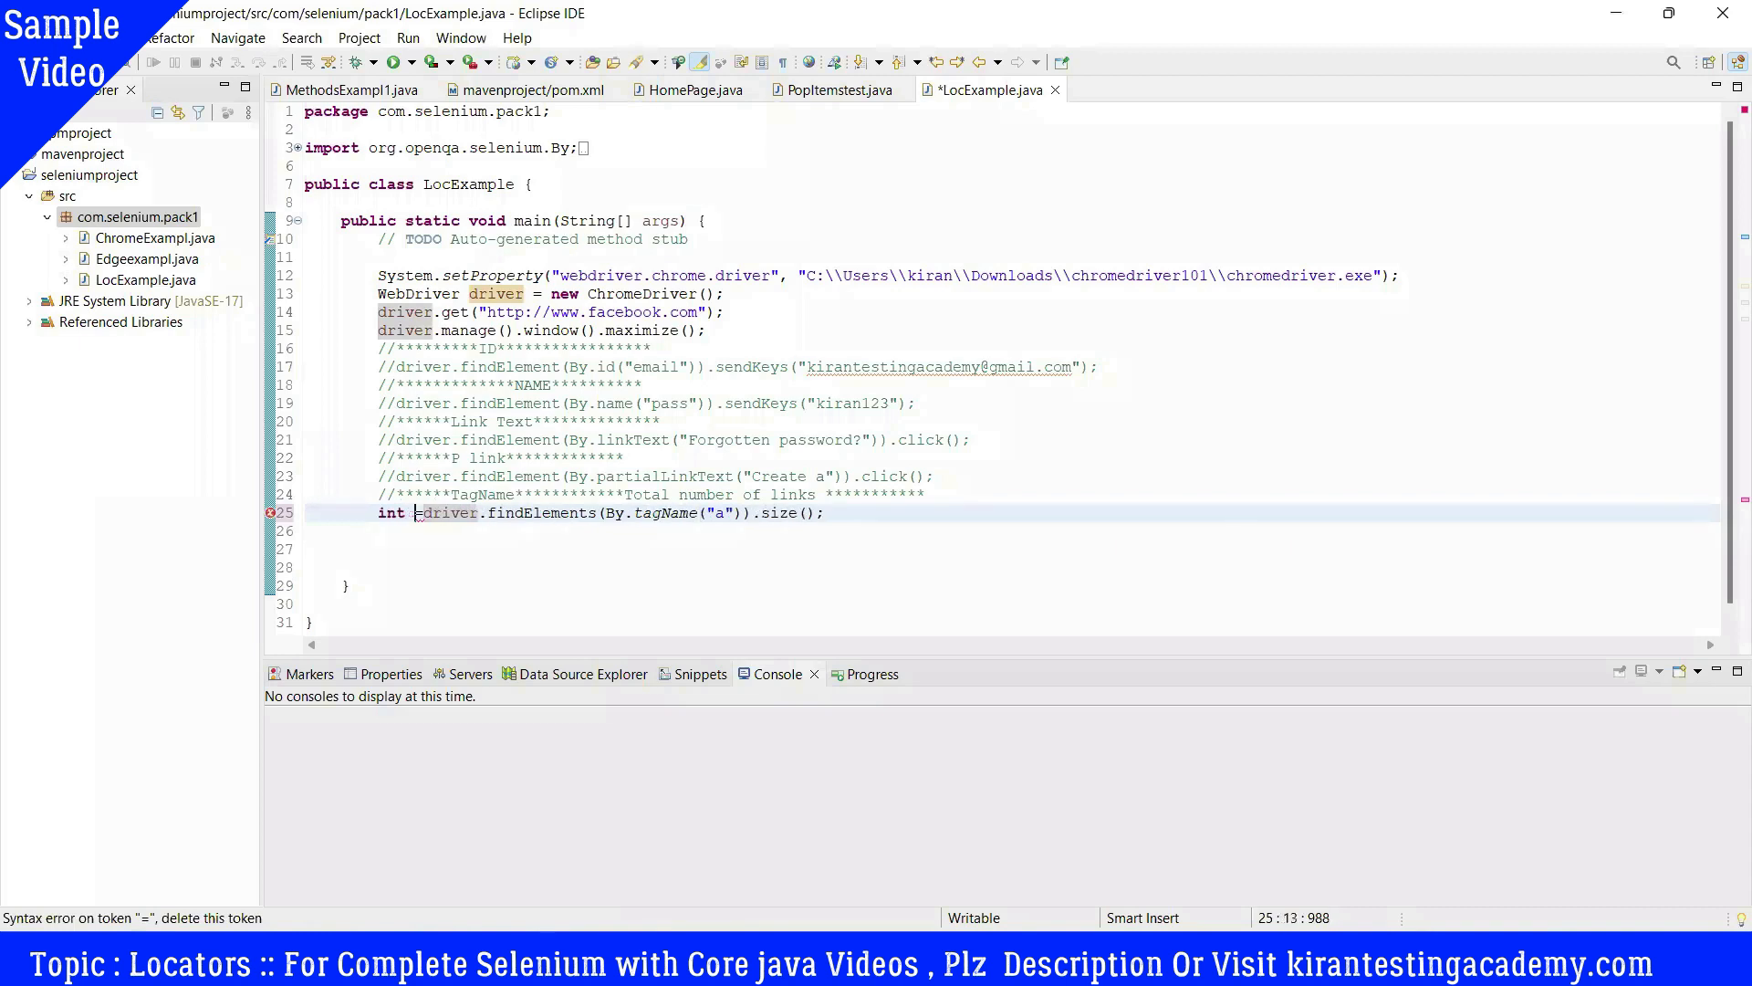
{"action": "type", "text": "lin"}
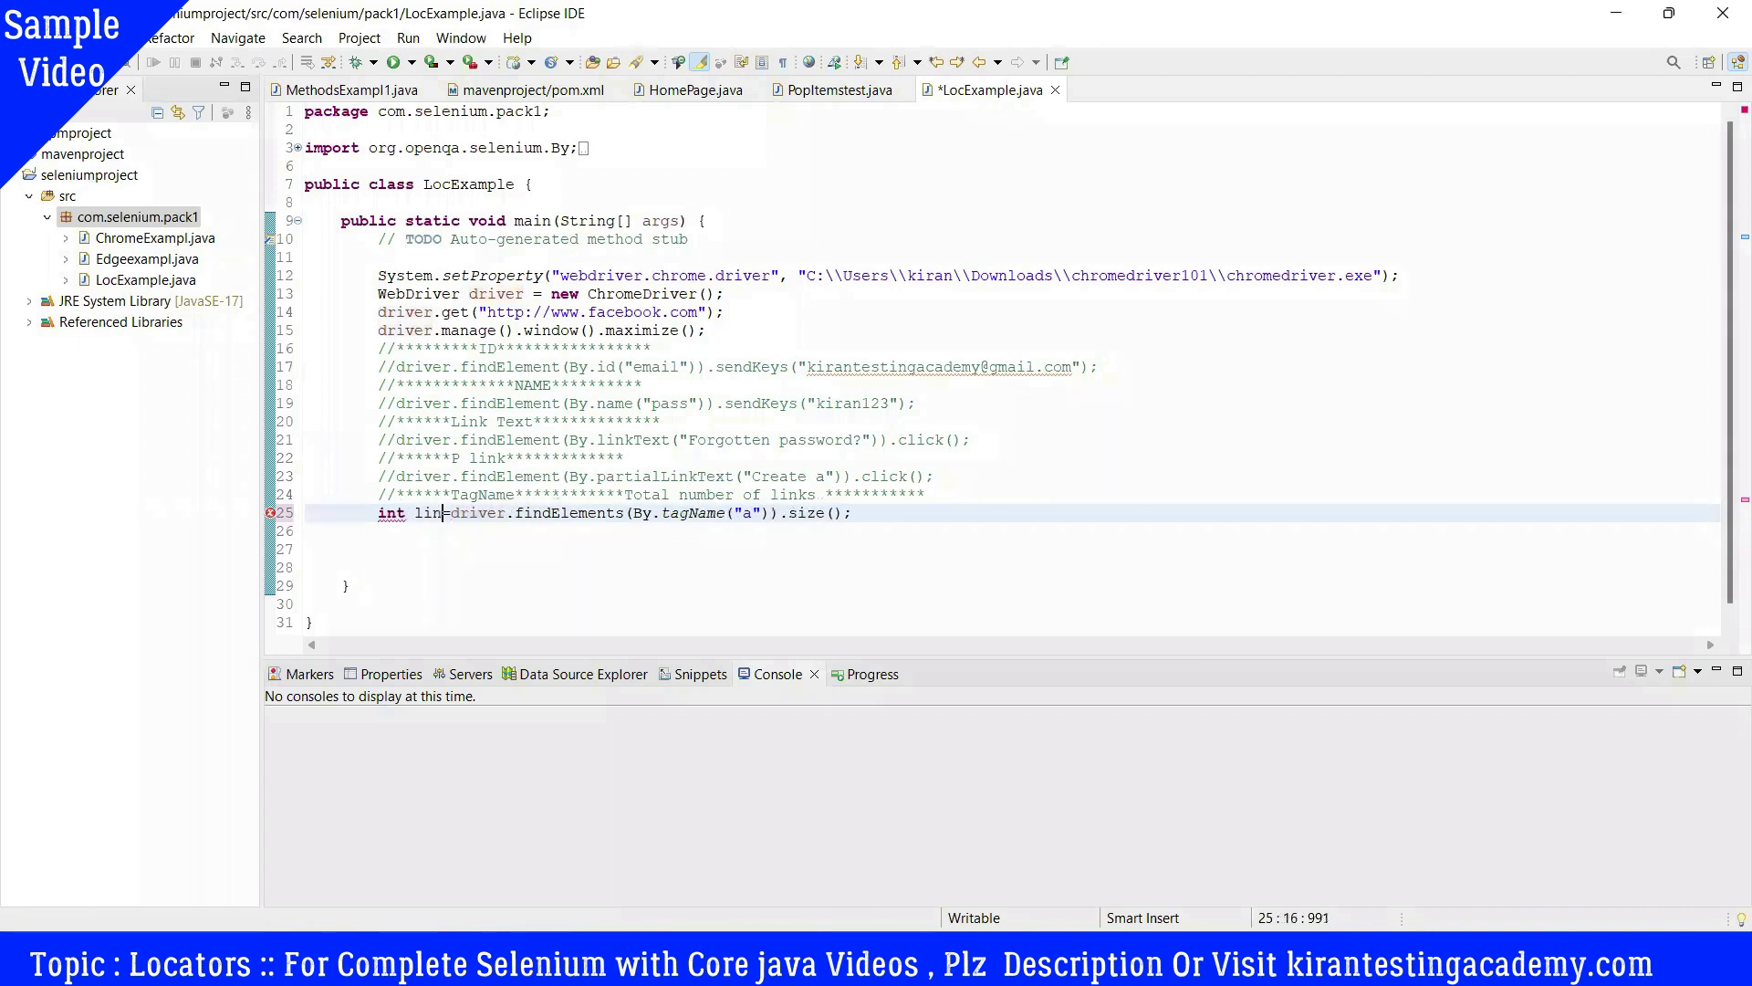
{"action": "type", "text": "kcount"}
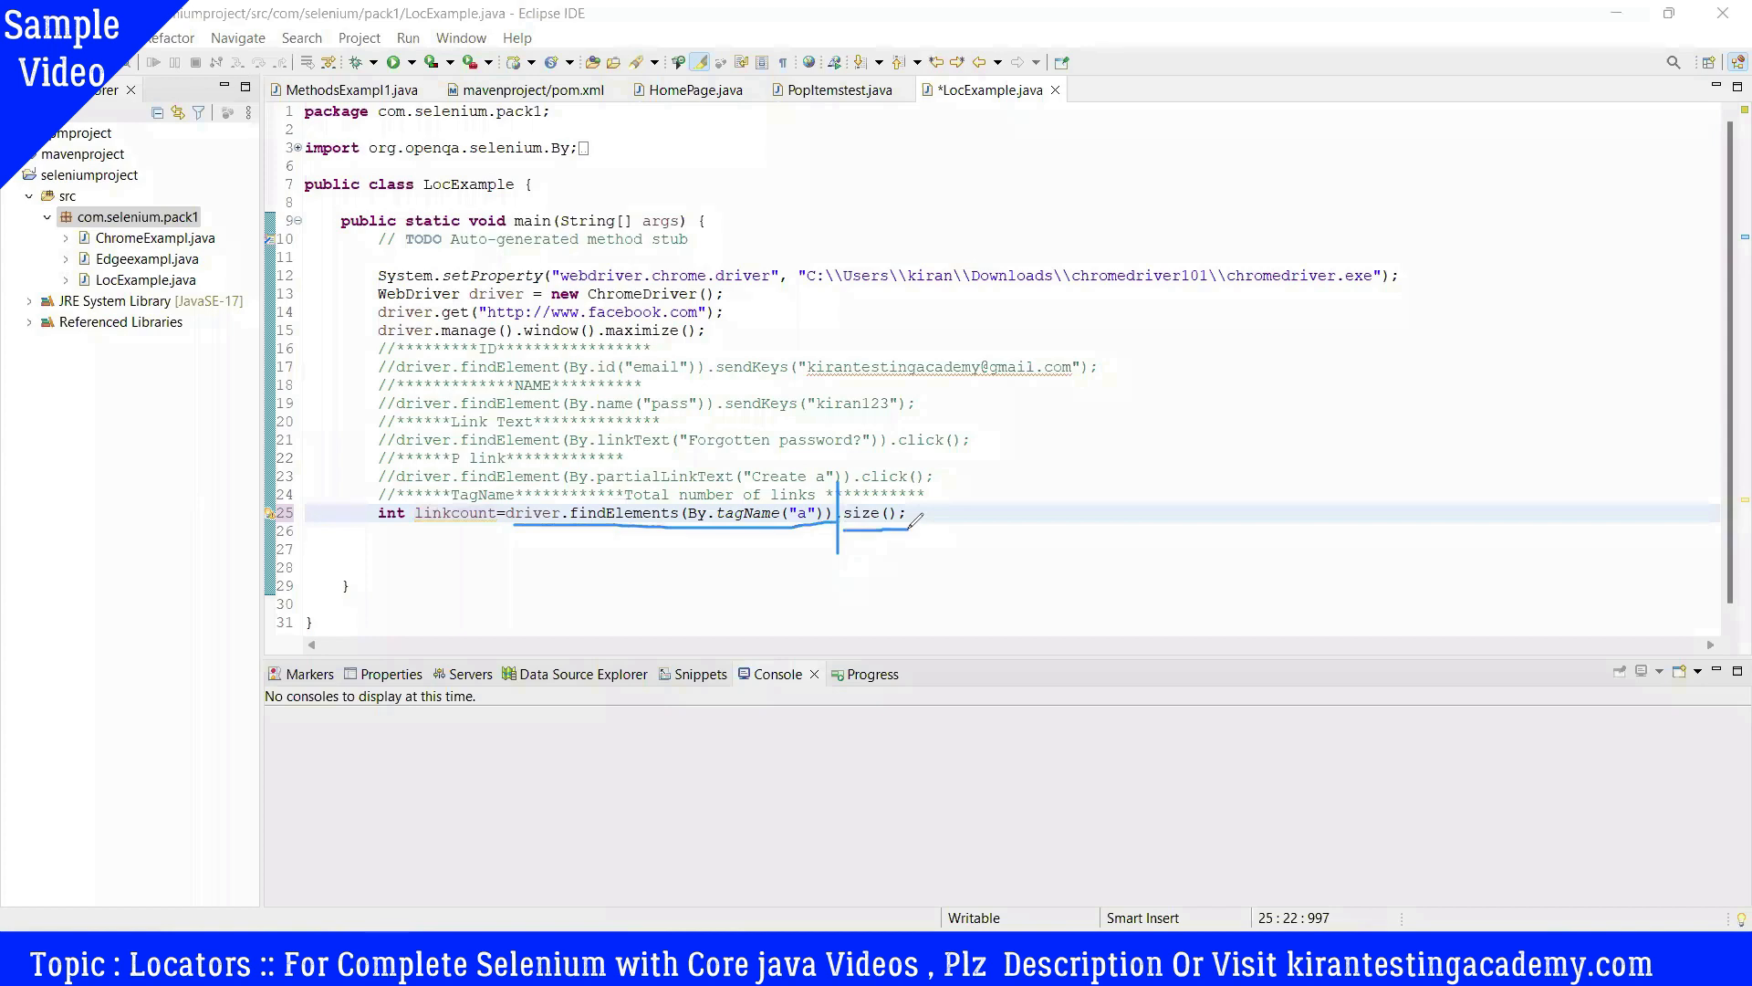
{"action": "mouse_move", "coordinate": [580, 513]}
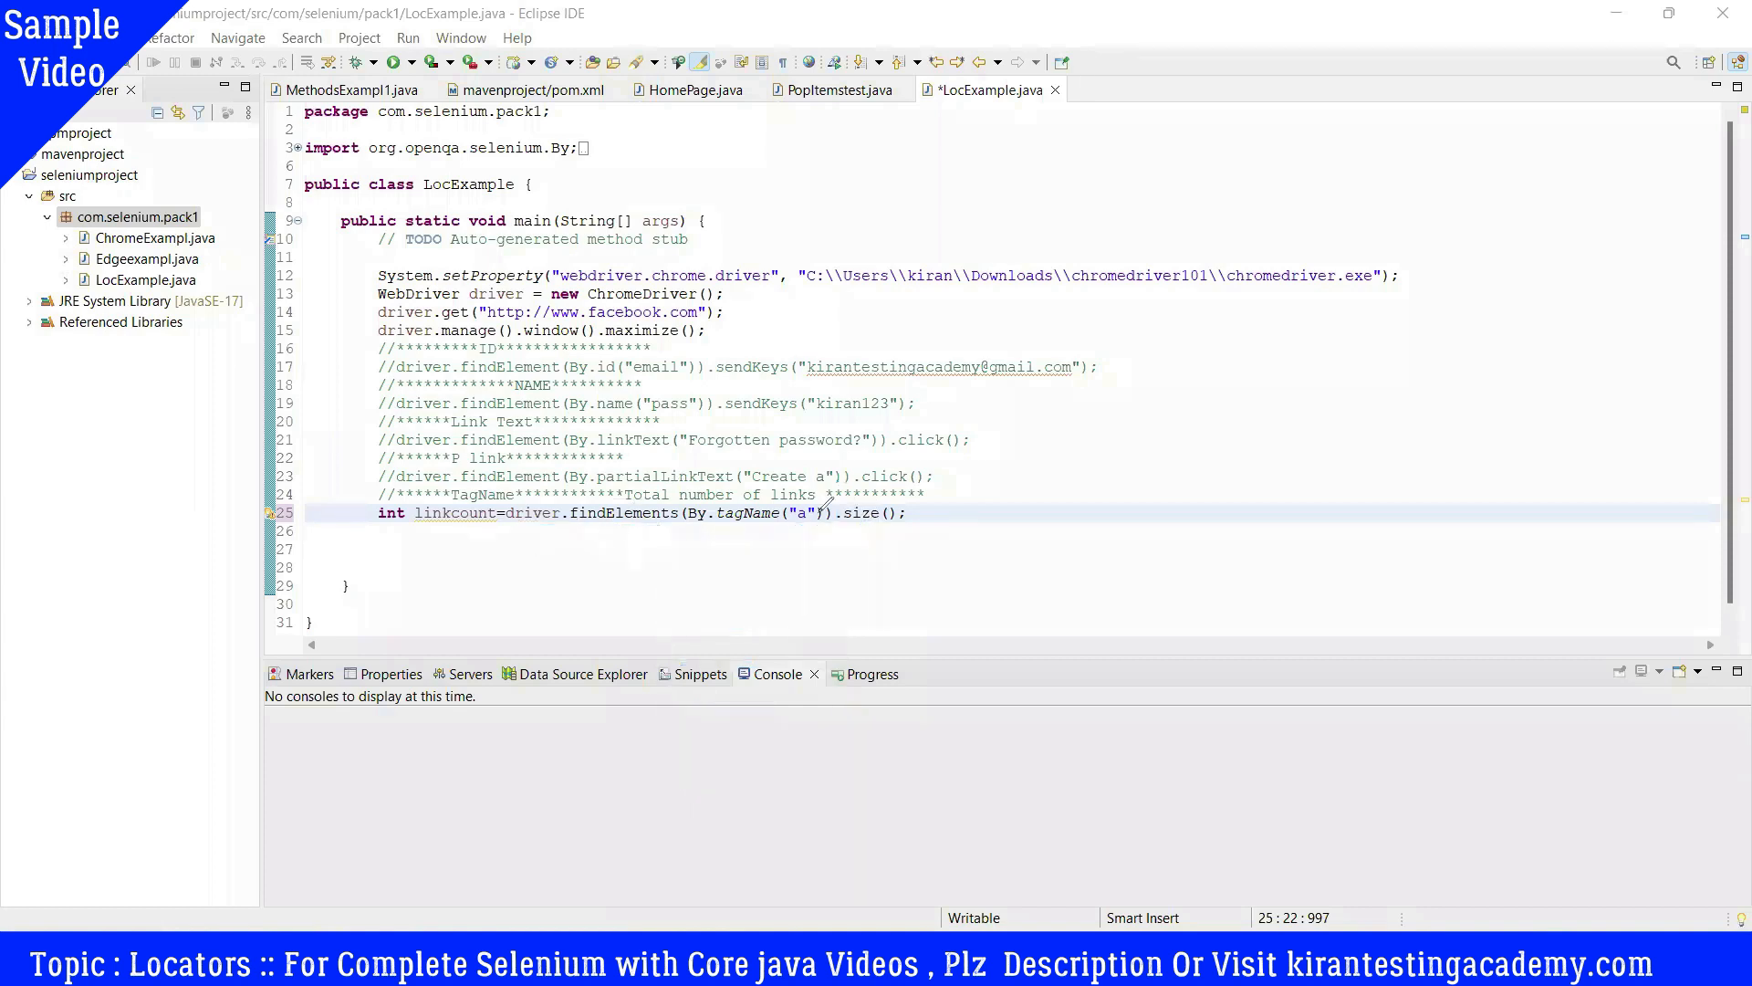
{"action": "mouse_move", "coordinate": [376, 511]}
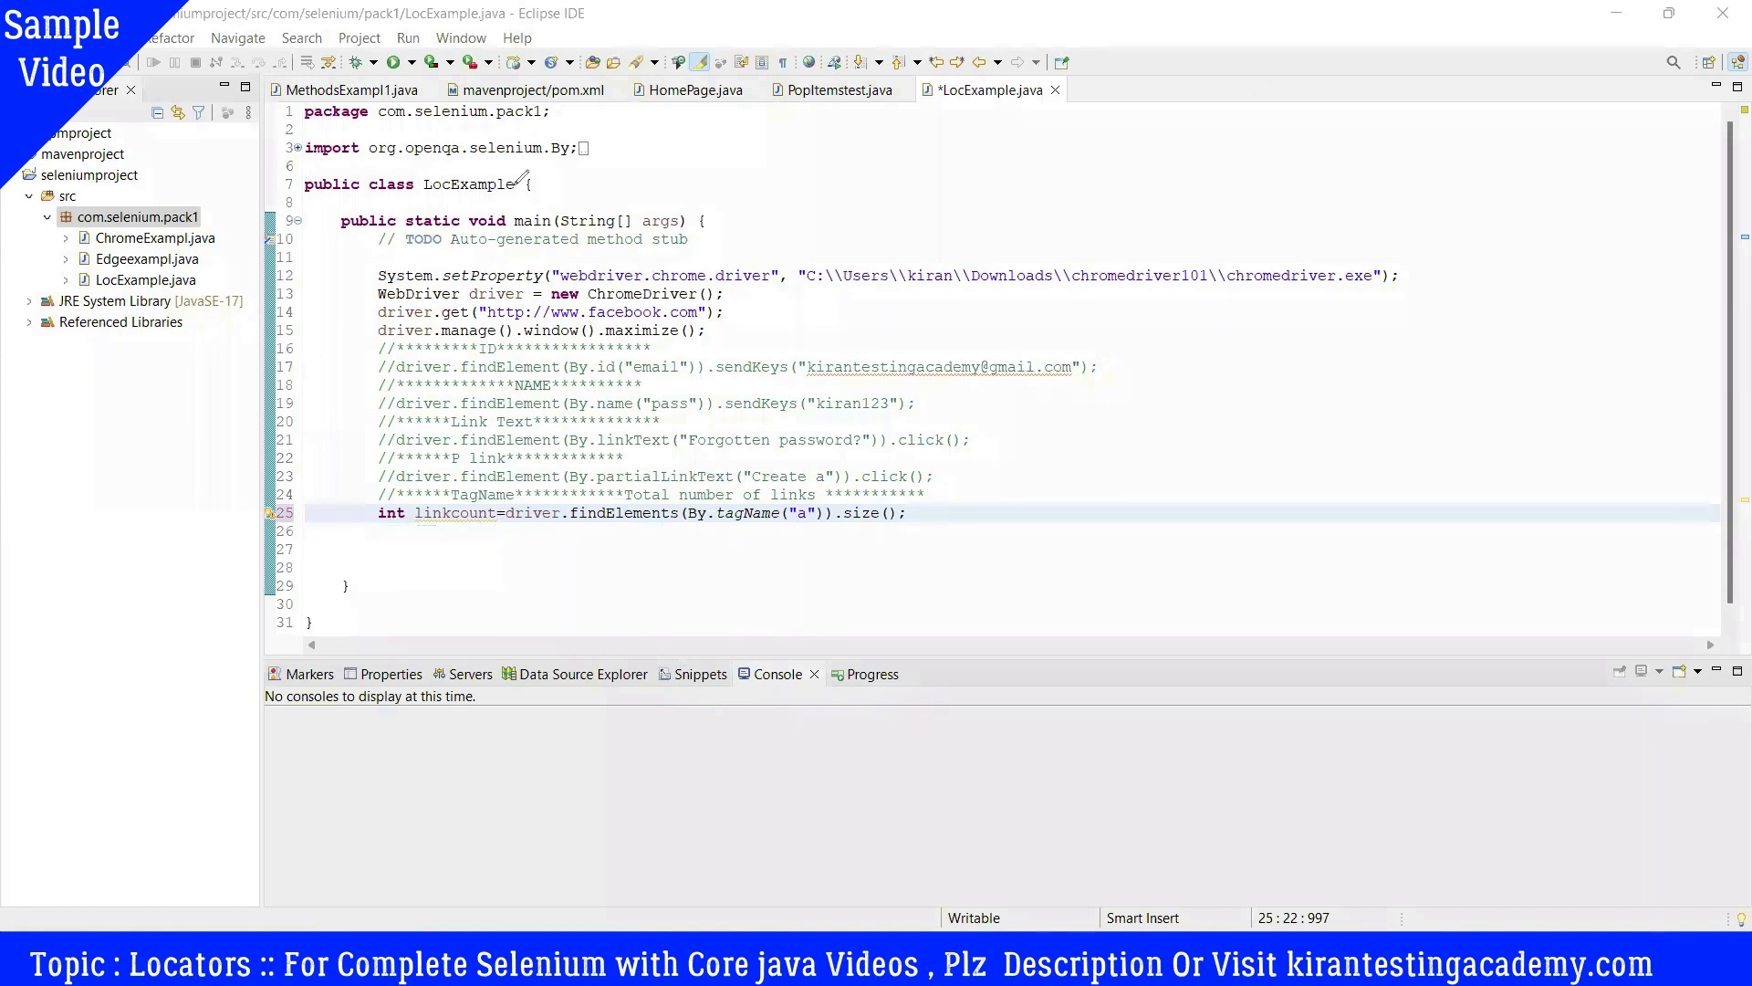
Step: Add a System.out.println with the label "Total number of links in Fb page = "
{"action": "left_click", "coordinate": [380, 549]}
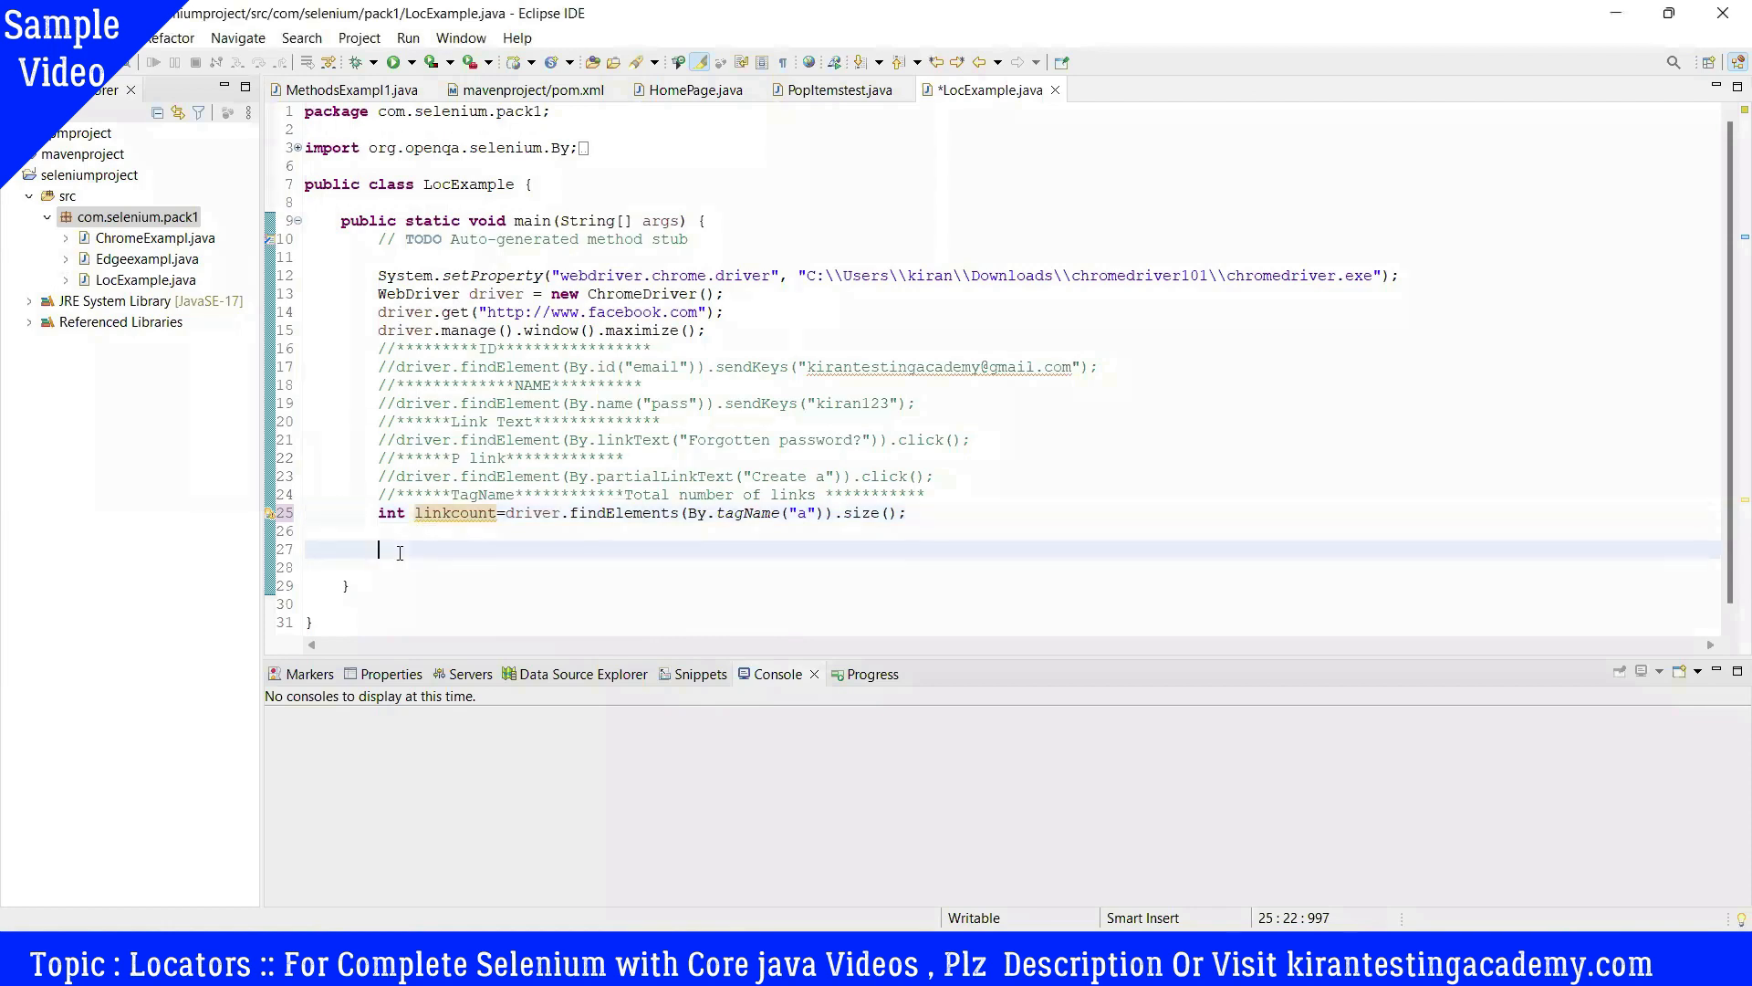
{"action": "type", "text": "syso"}
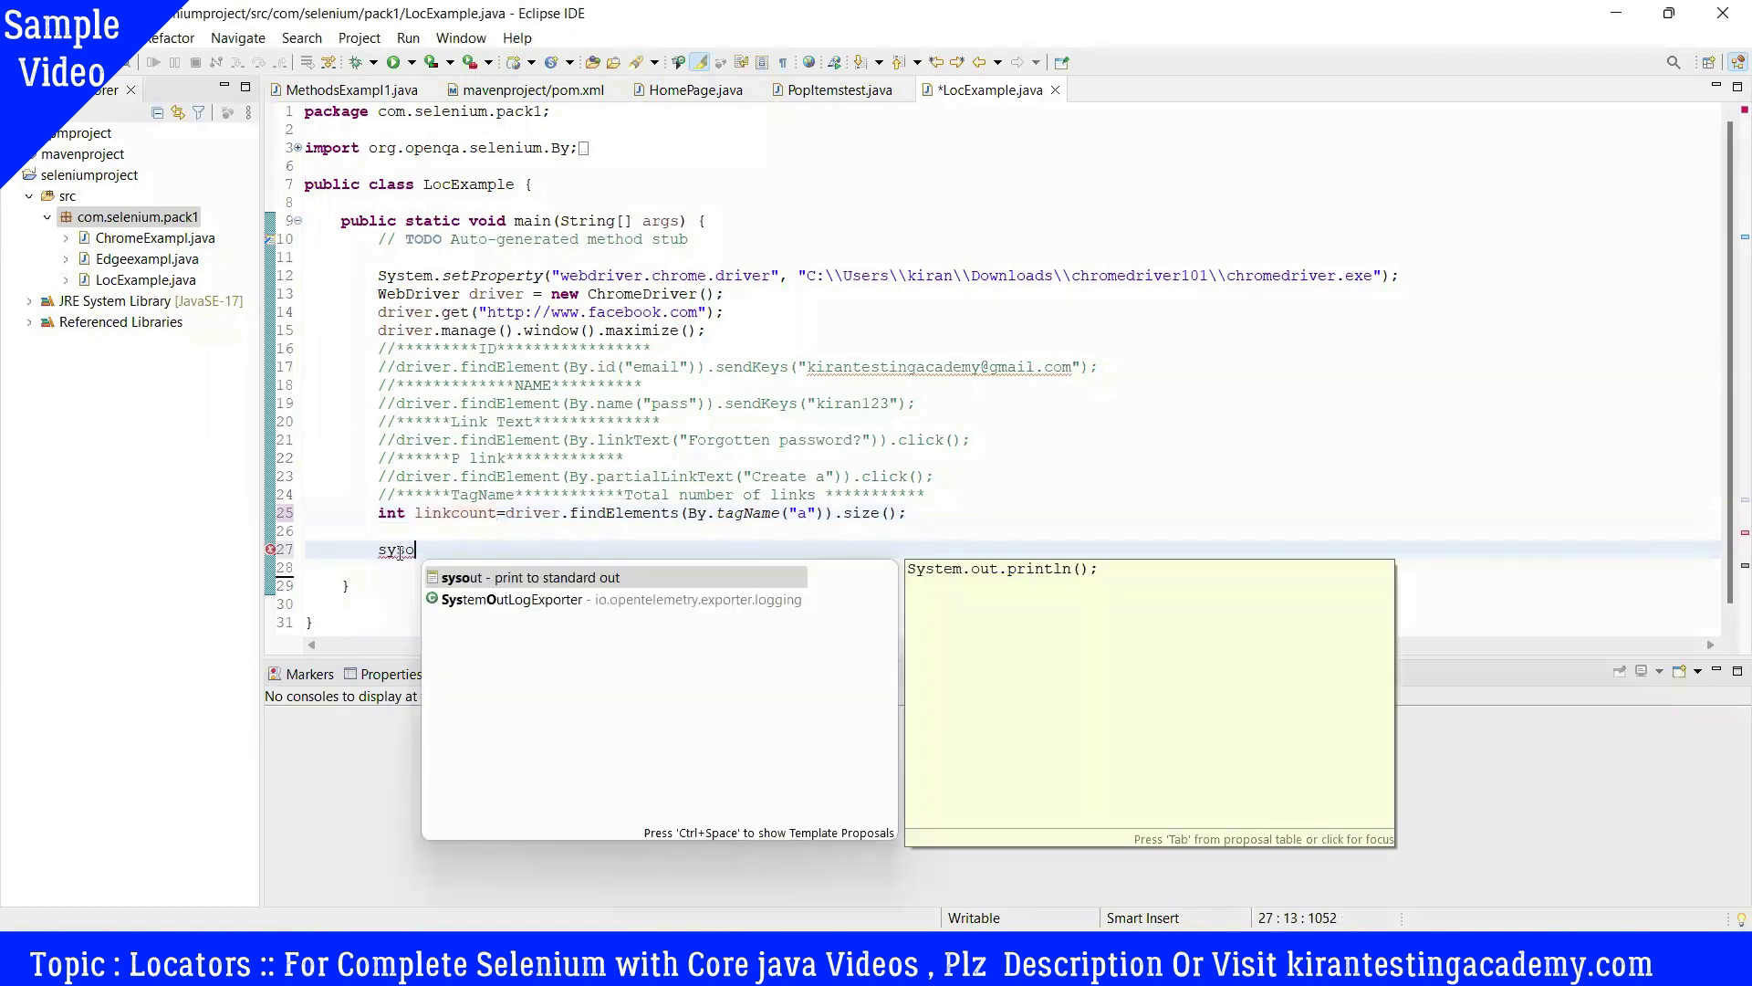
{"action": "left_click", "coordinate": [531, 577]}
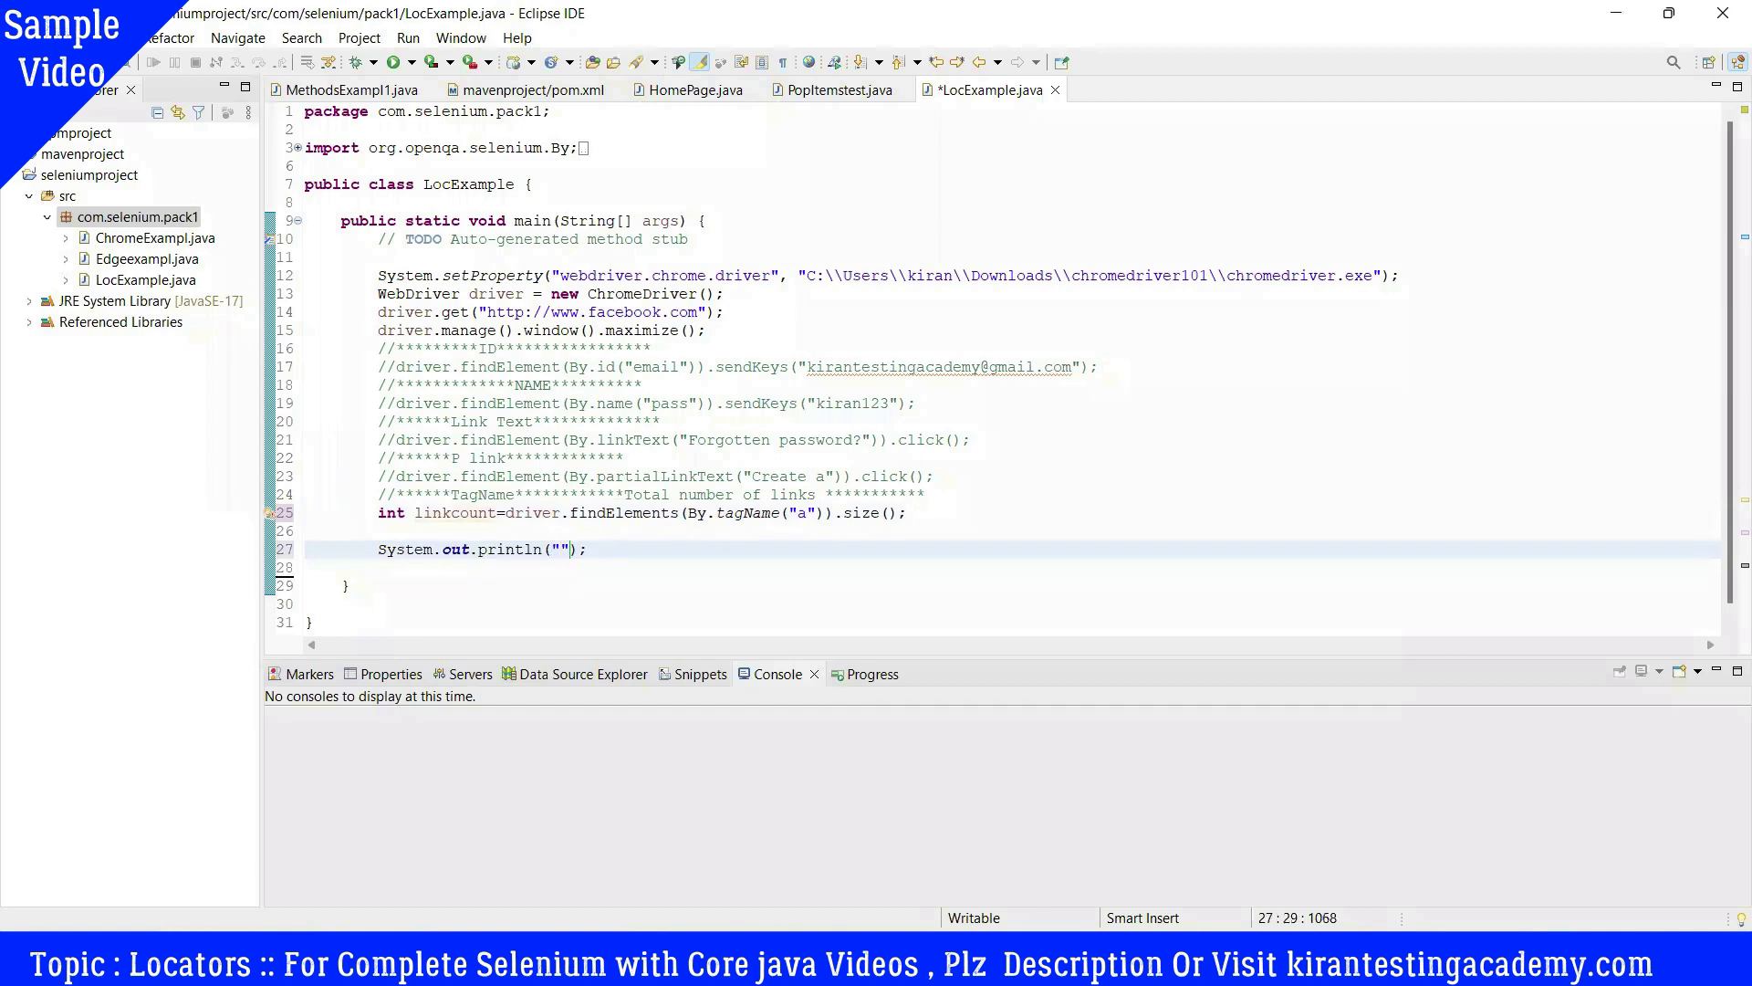
{"action": "type", "text": "Total"}
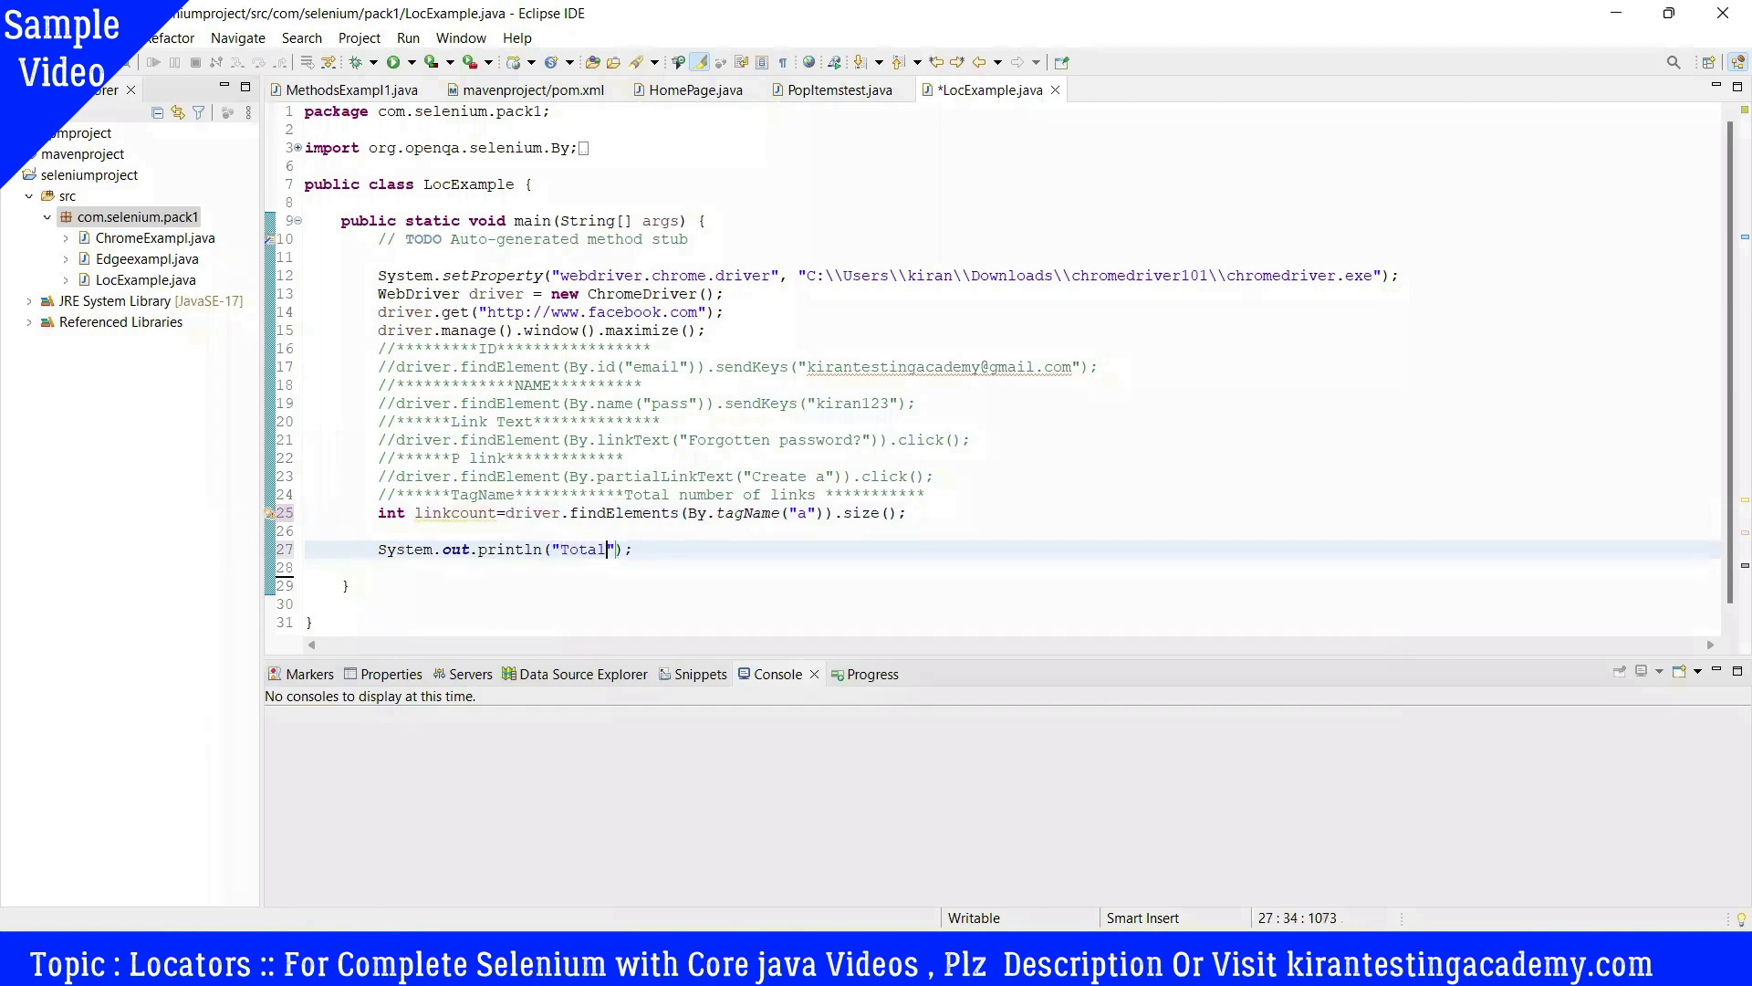
{"action": "type", "text": "n"}
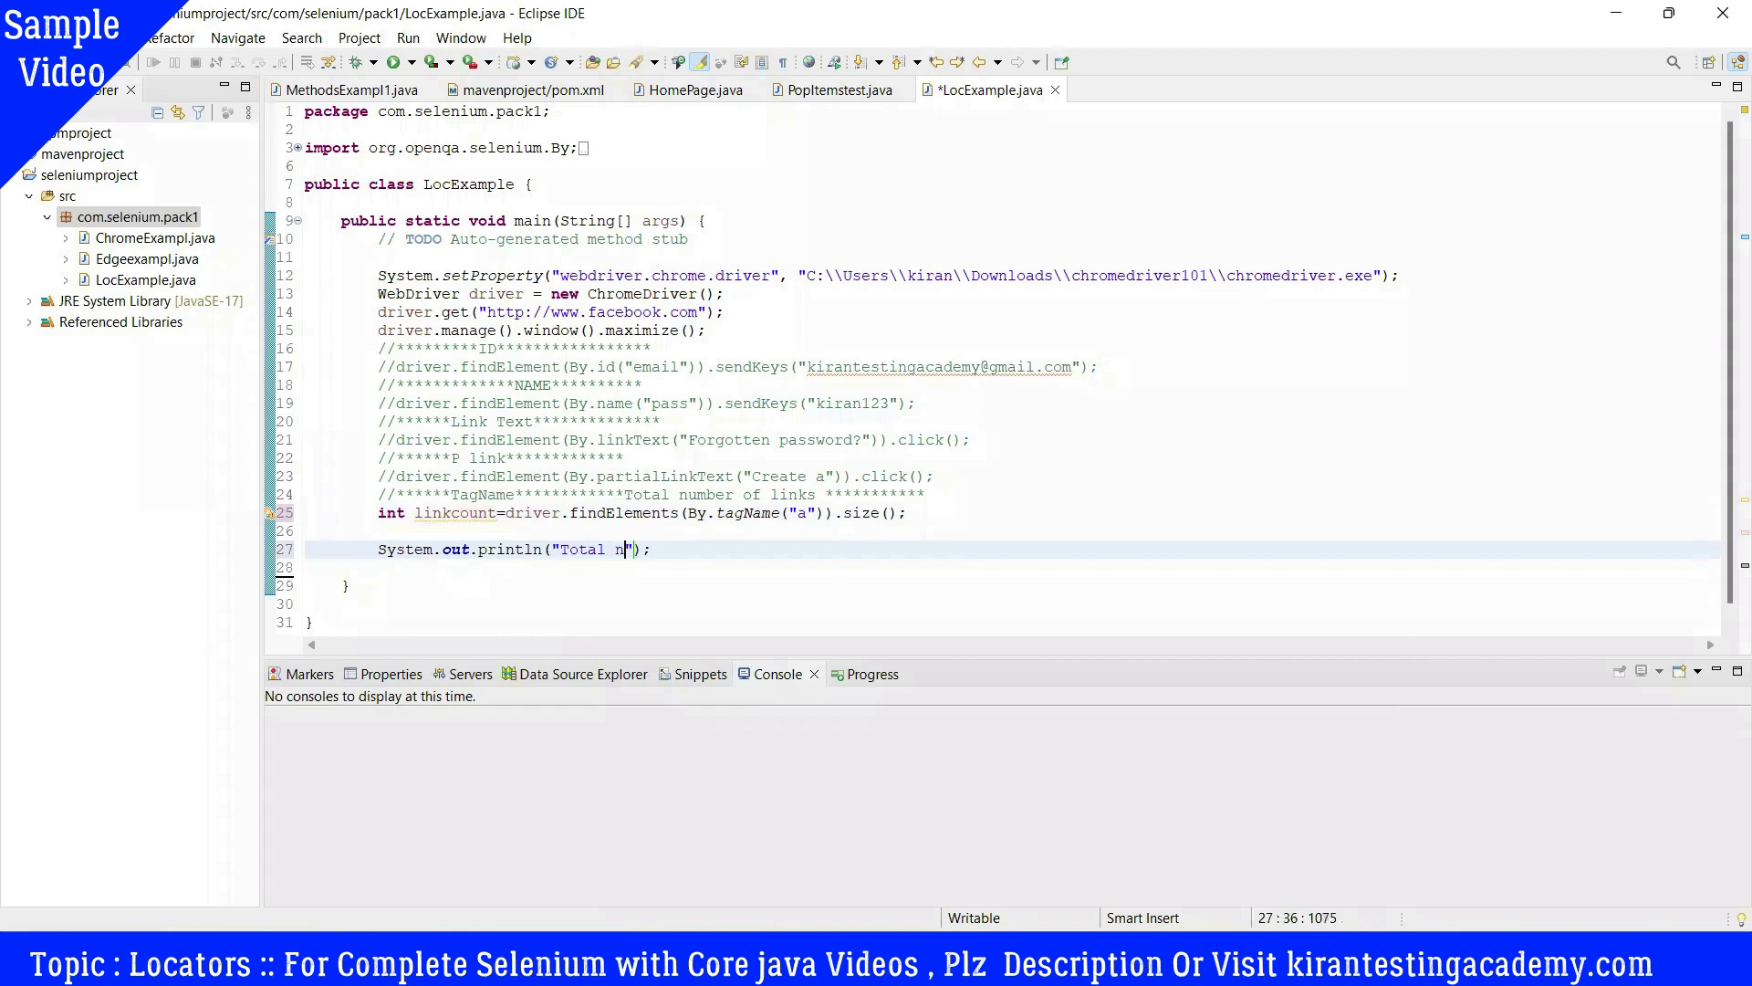
{"action": "type", "text": "umber o"}
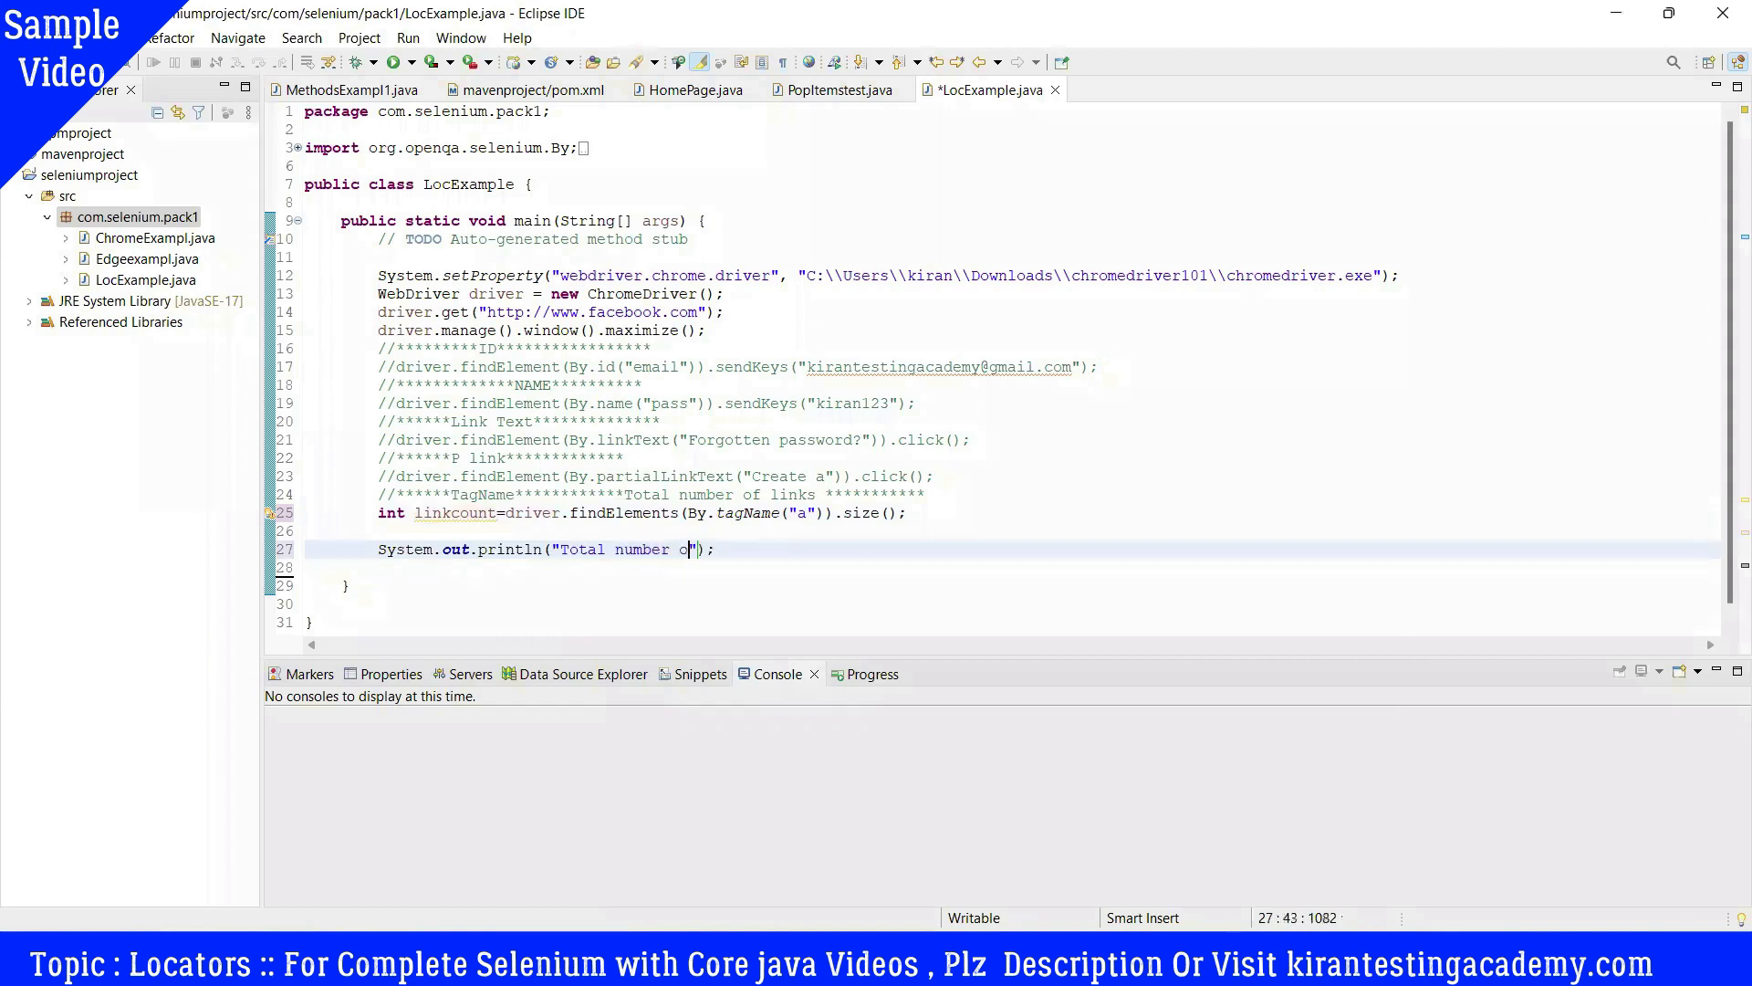
{"action": "type", "text": "f links"}
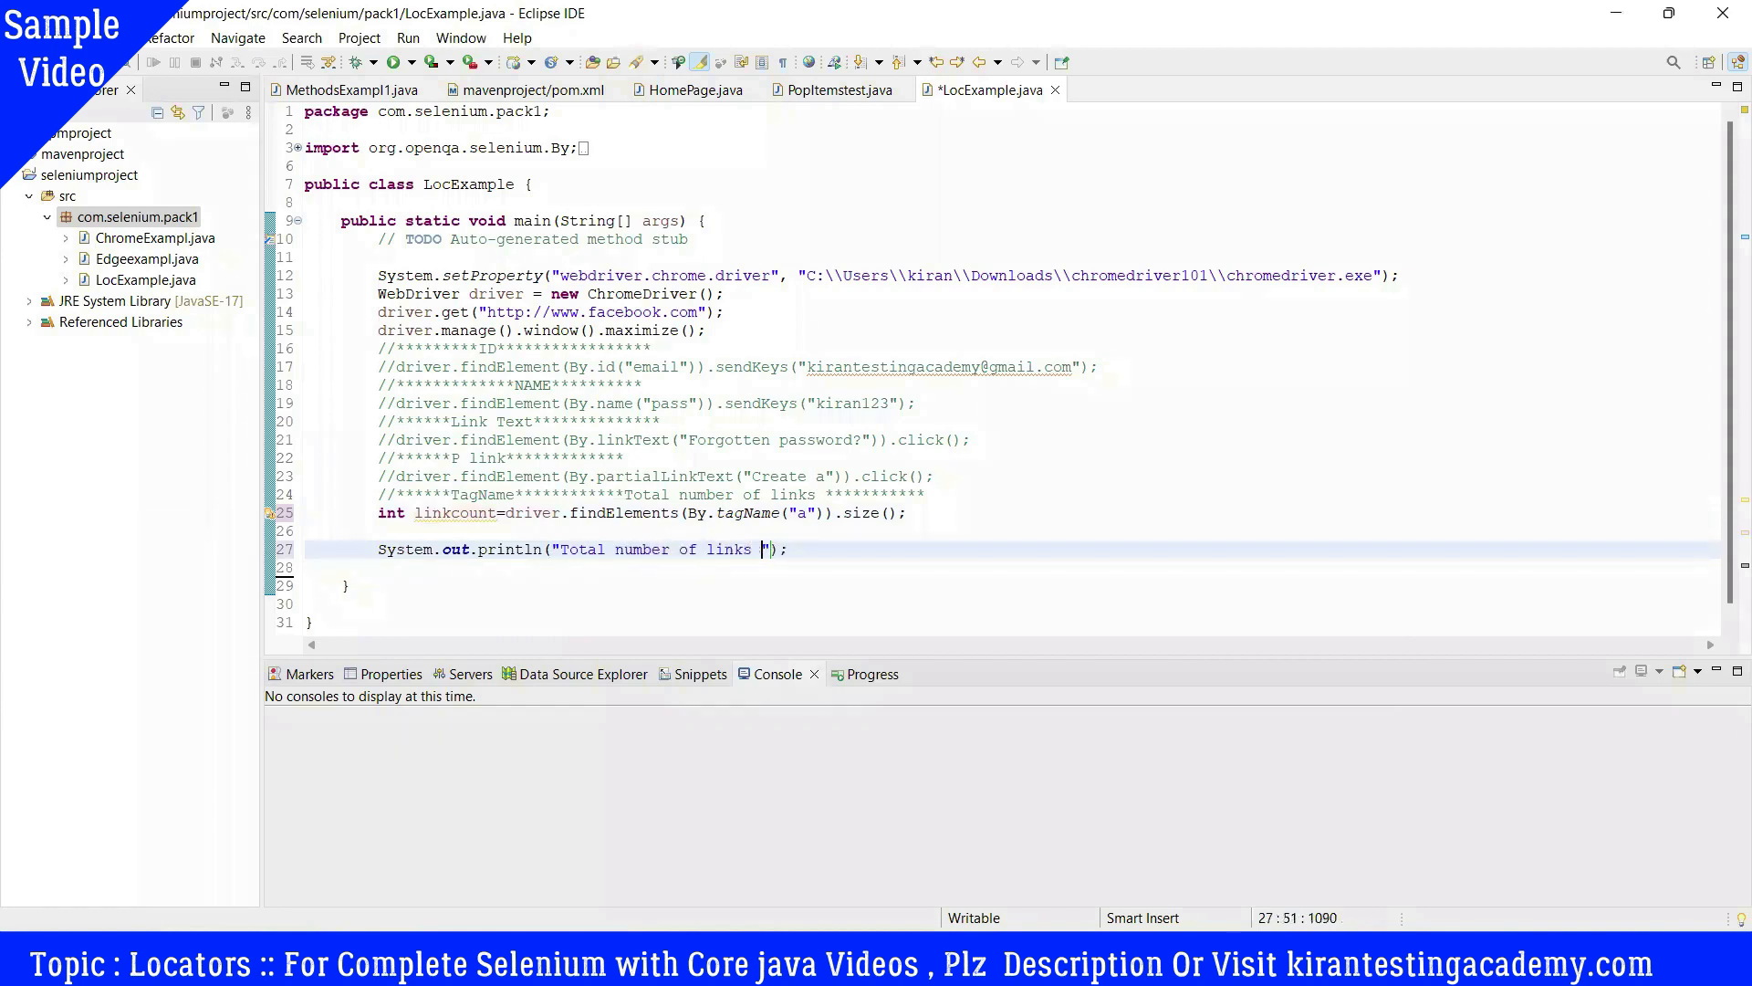
{"action": "type", "text": "in Fb"}
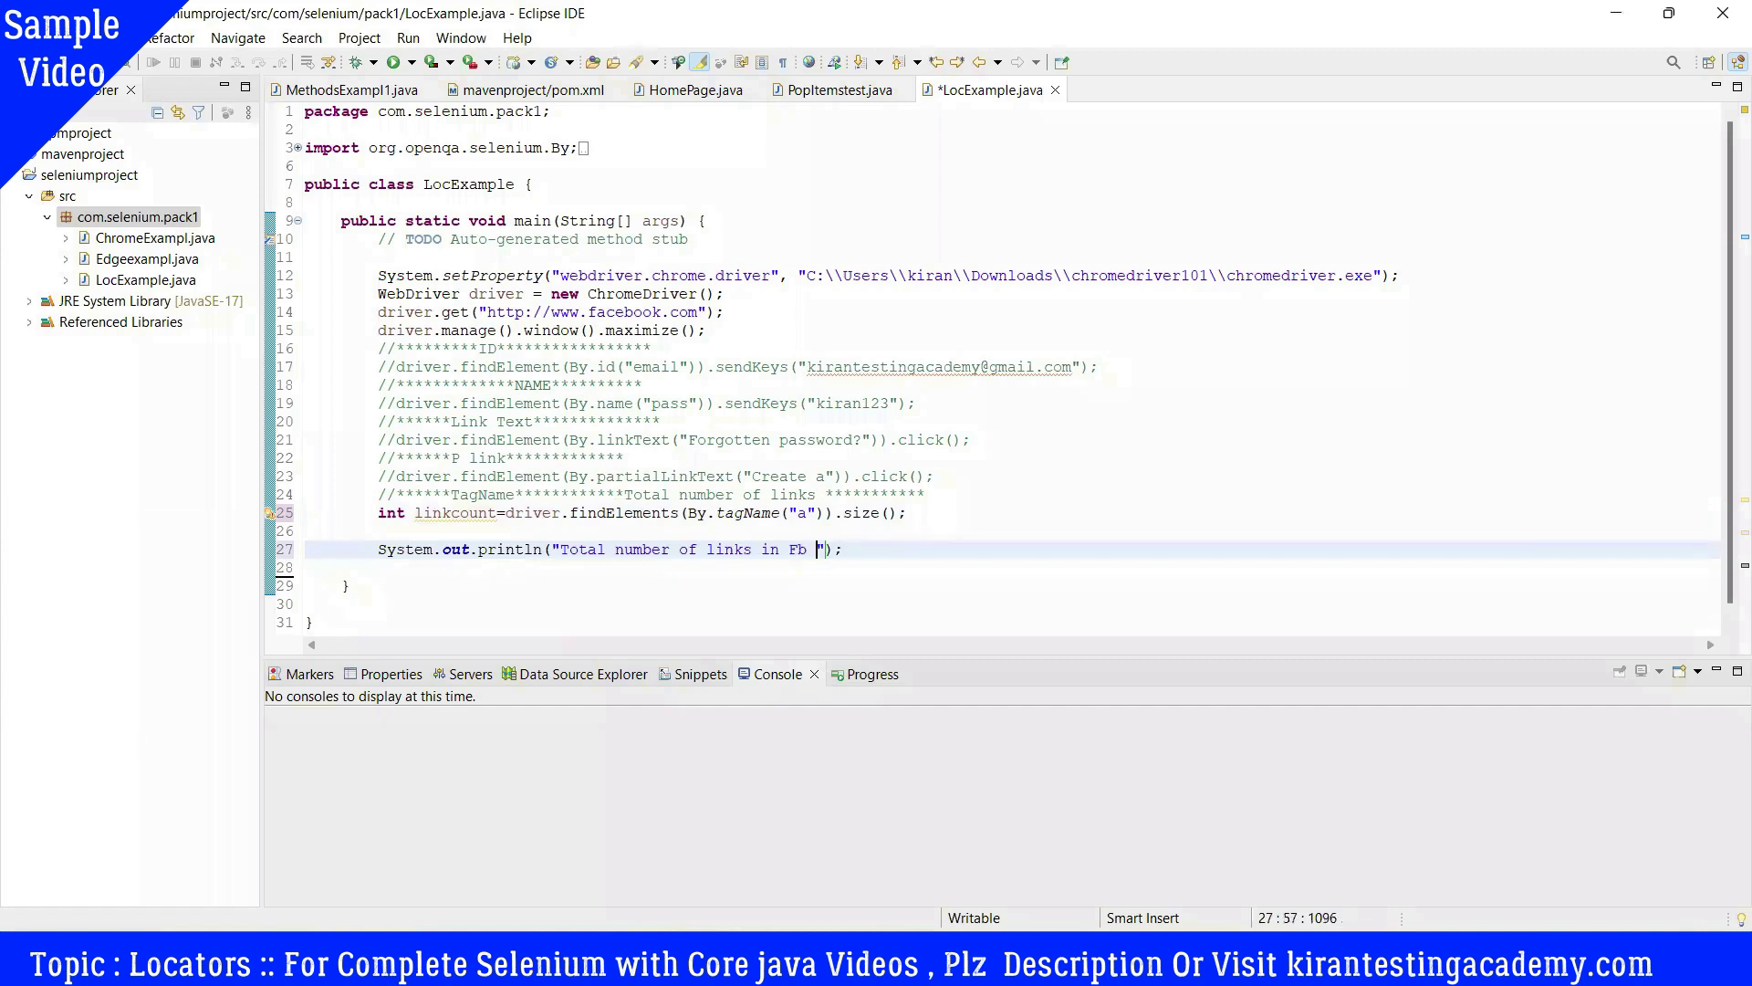
{"action": "type", "text": "page"}
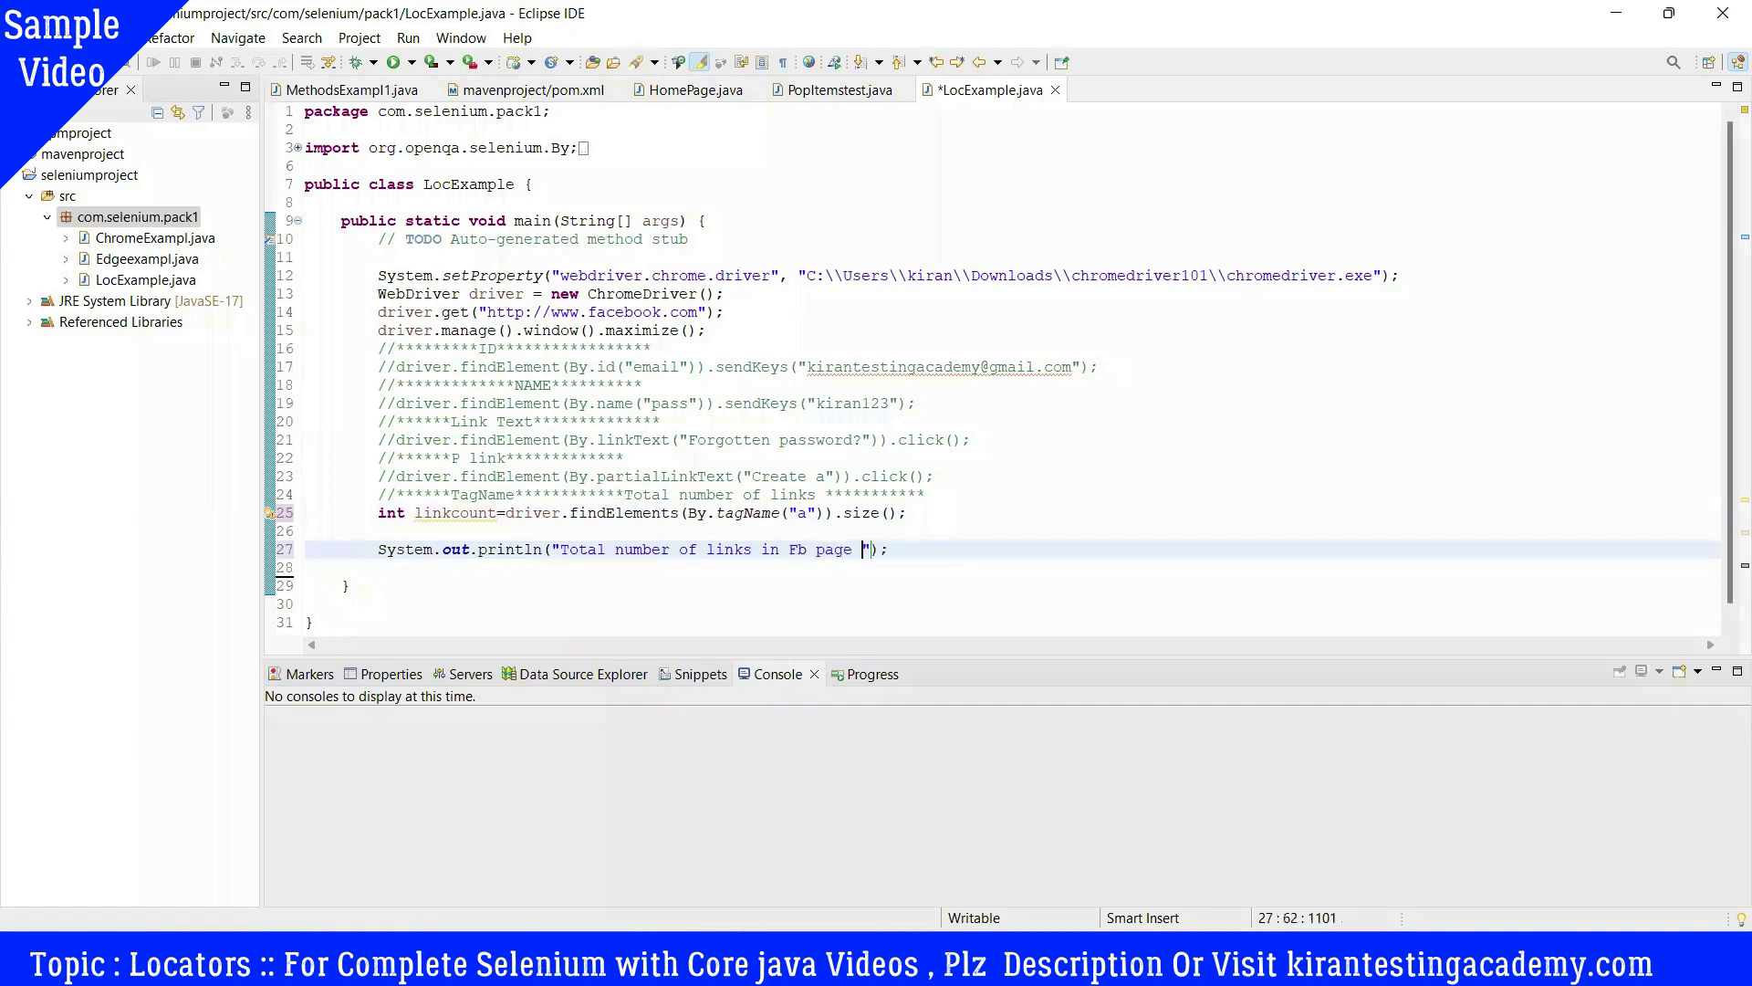
{"action": "type", "text": "="}
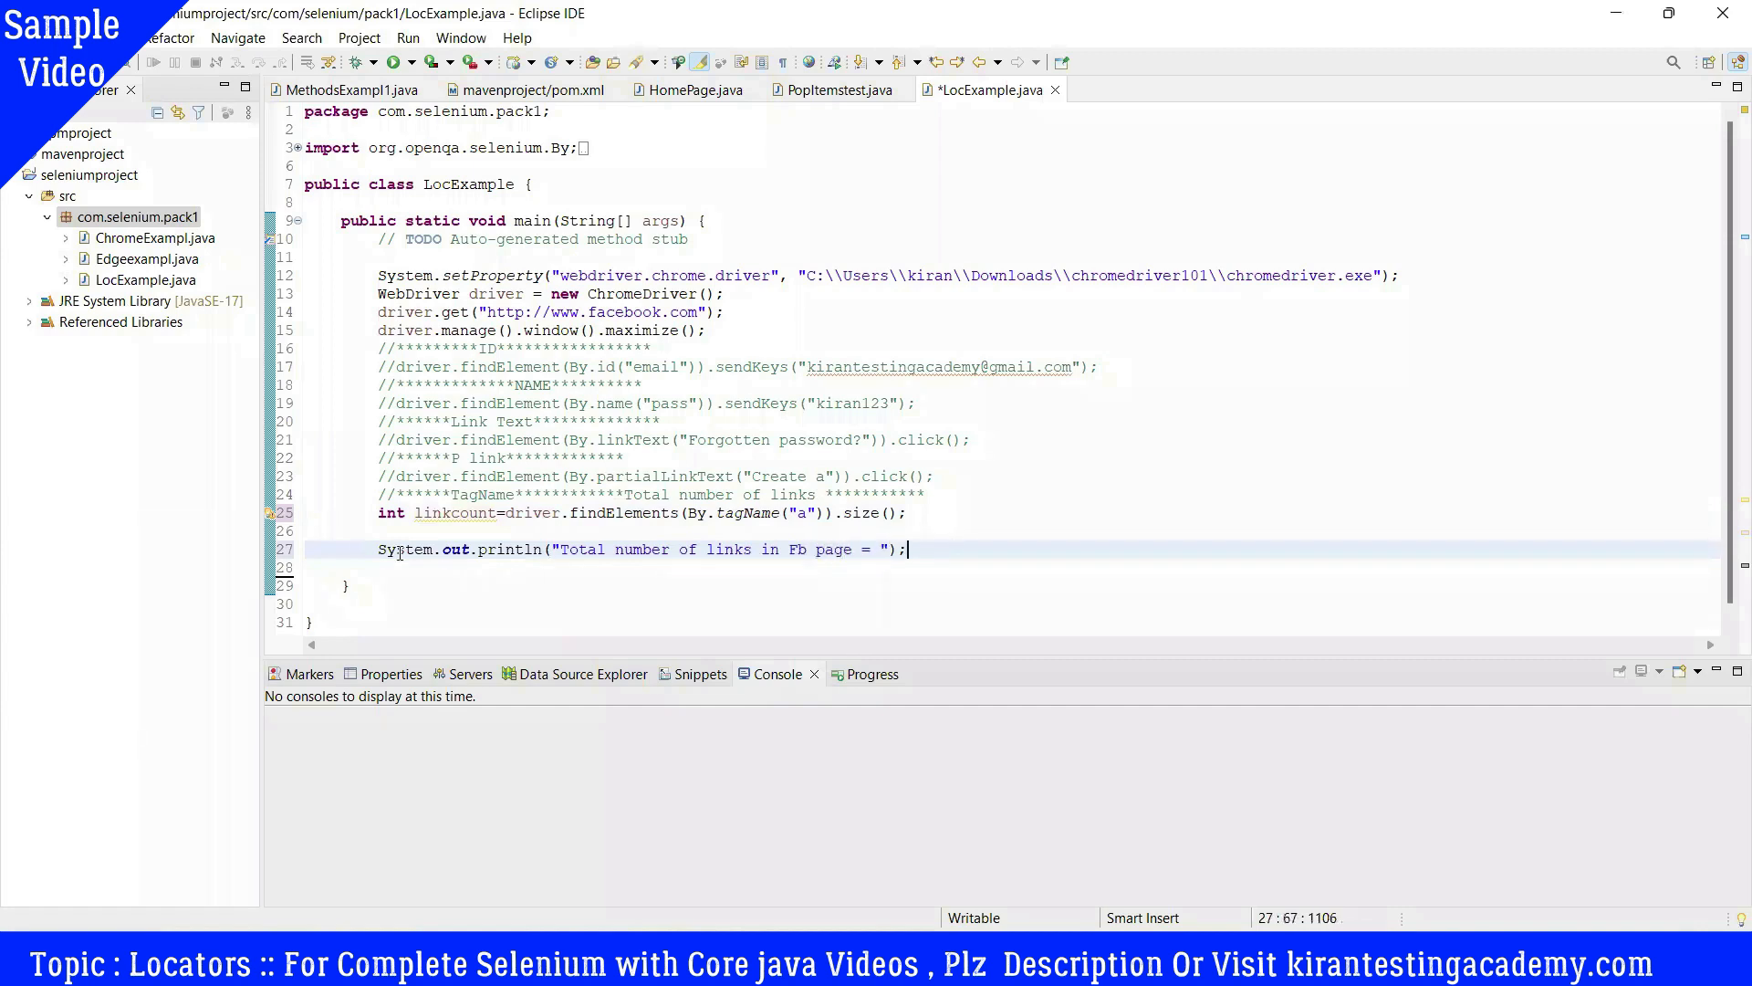
Step: Append a + to the label and pick up the linkcount variable name to concatenate
{"action": "type", "text": "+"}
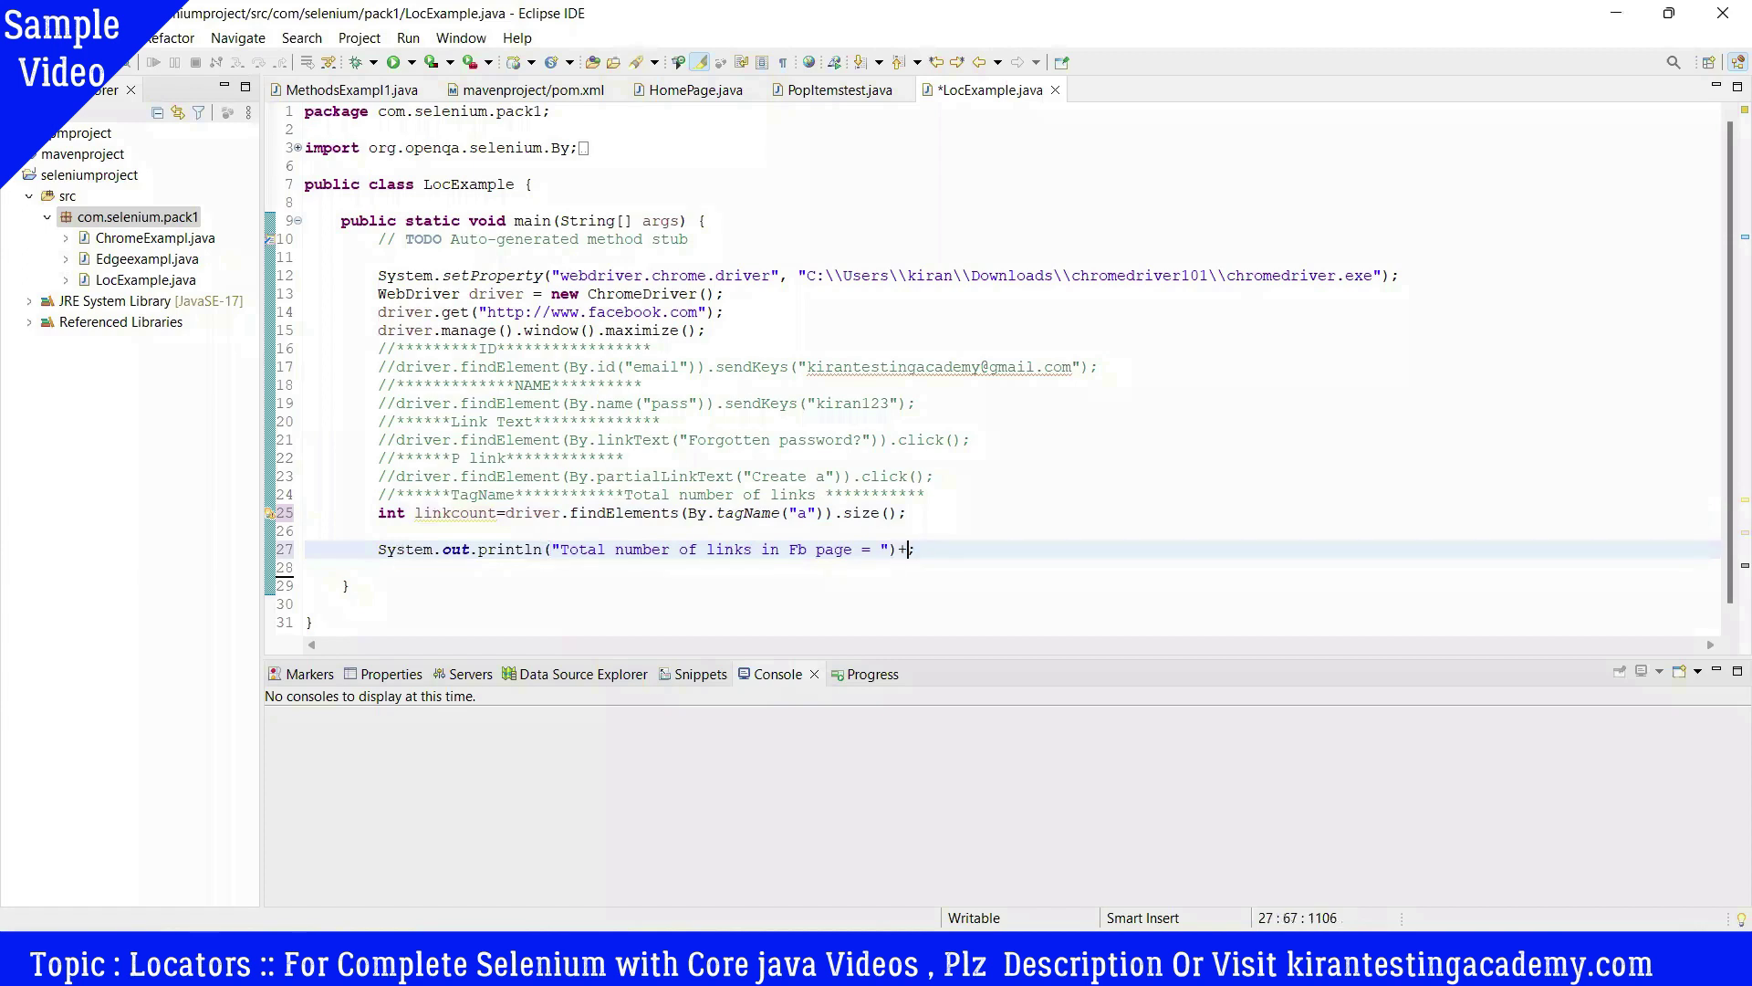
{"action": "key", "text": "BackSpace"}
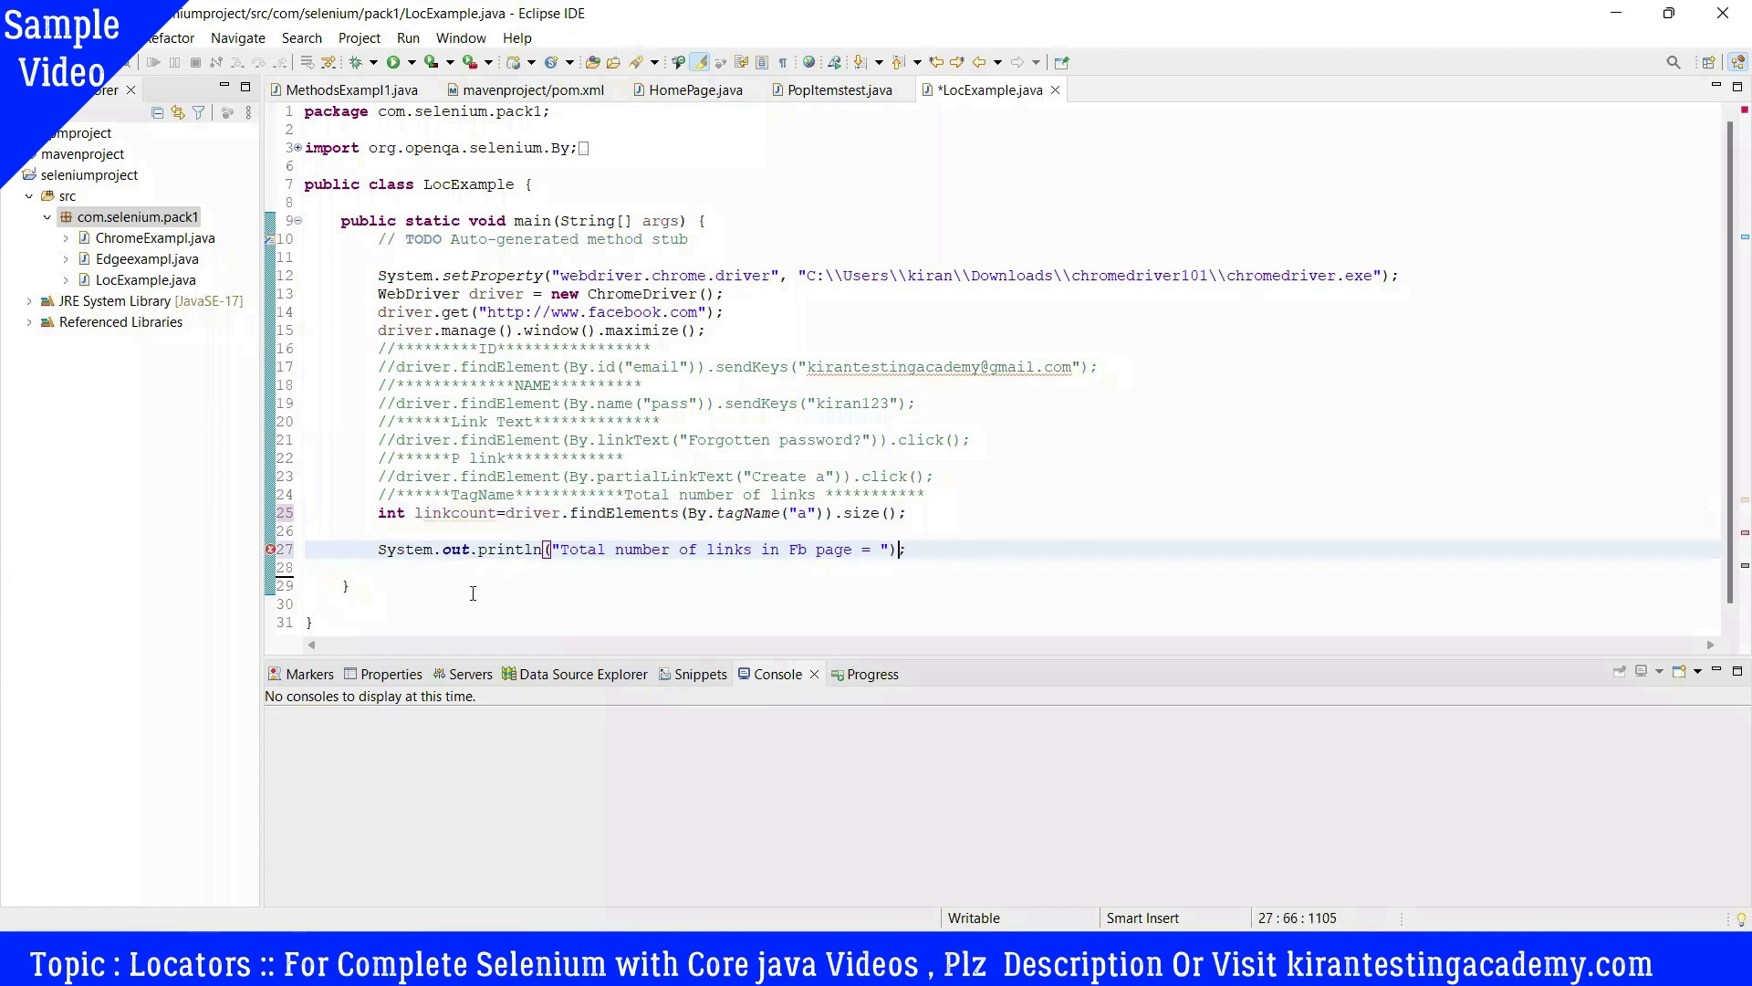
{"action": "type", "text": "+"}
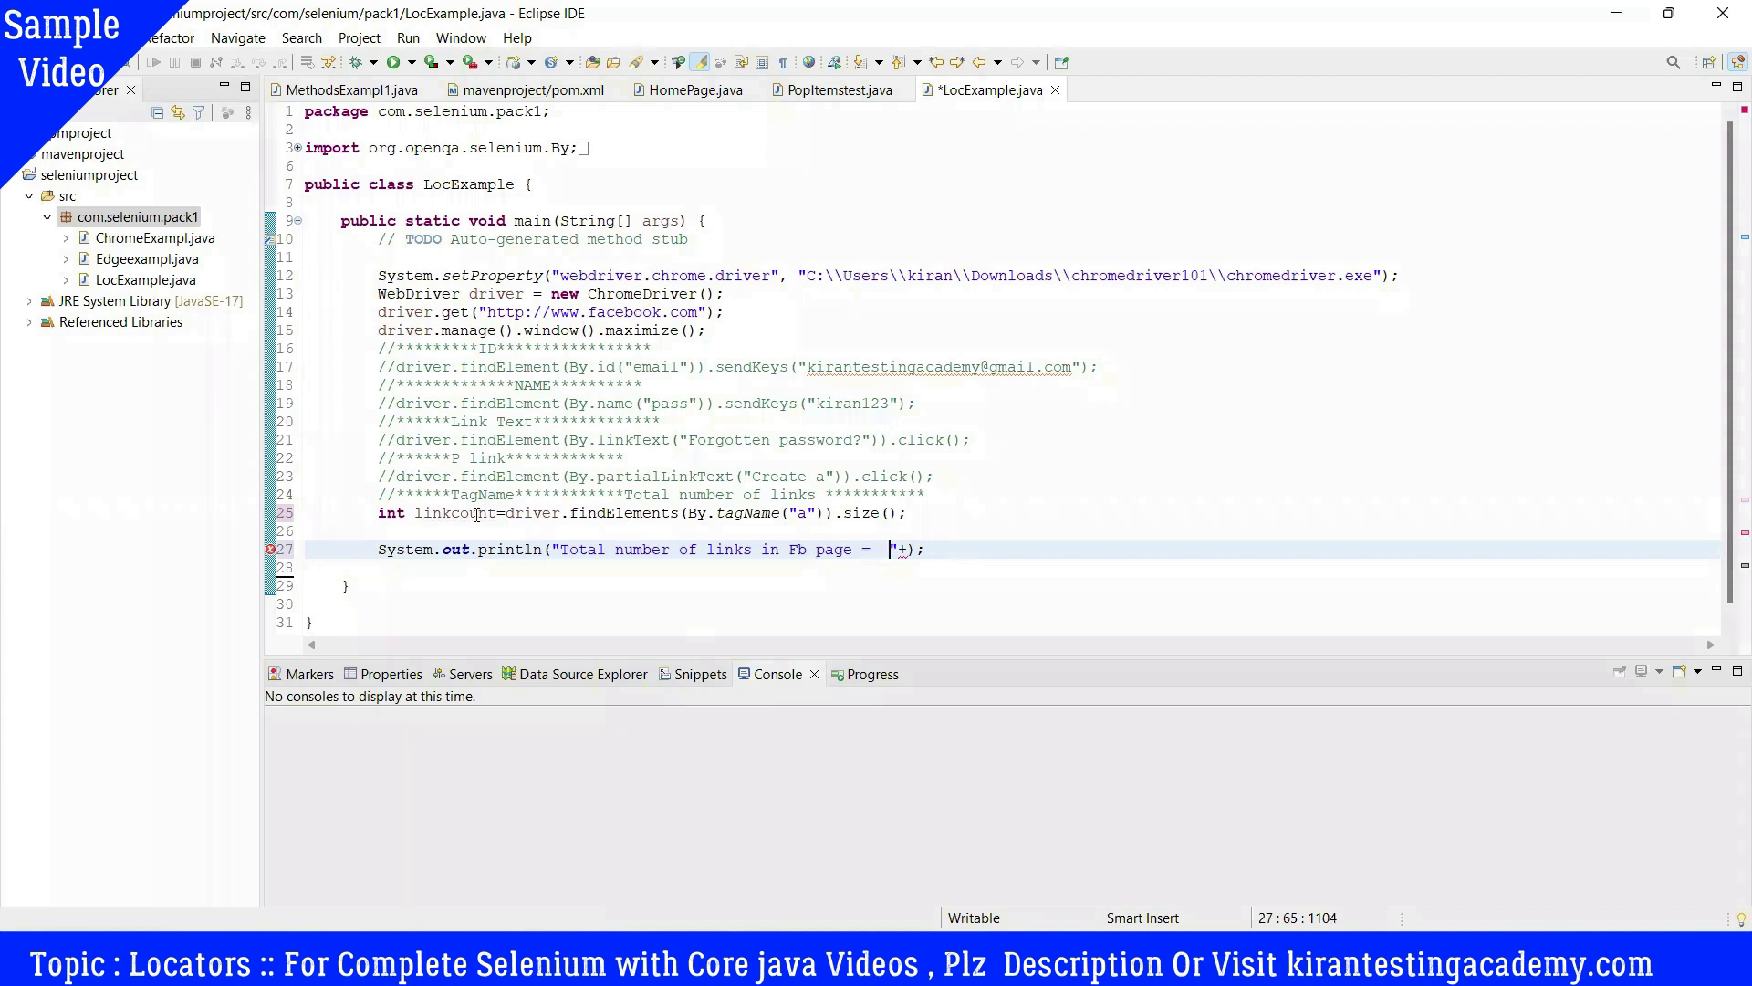
{"action": "double_click", "coordinate": [455, 513]}
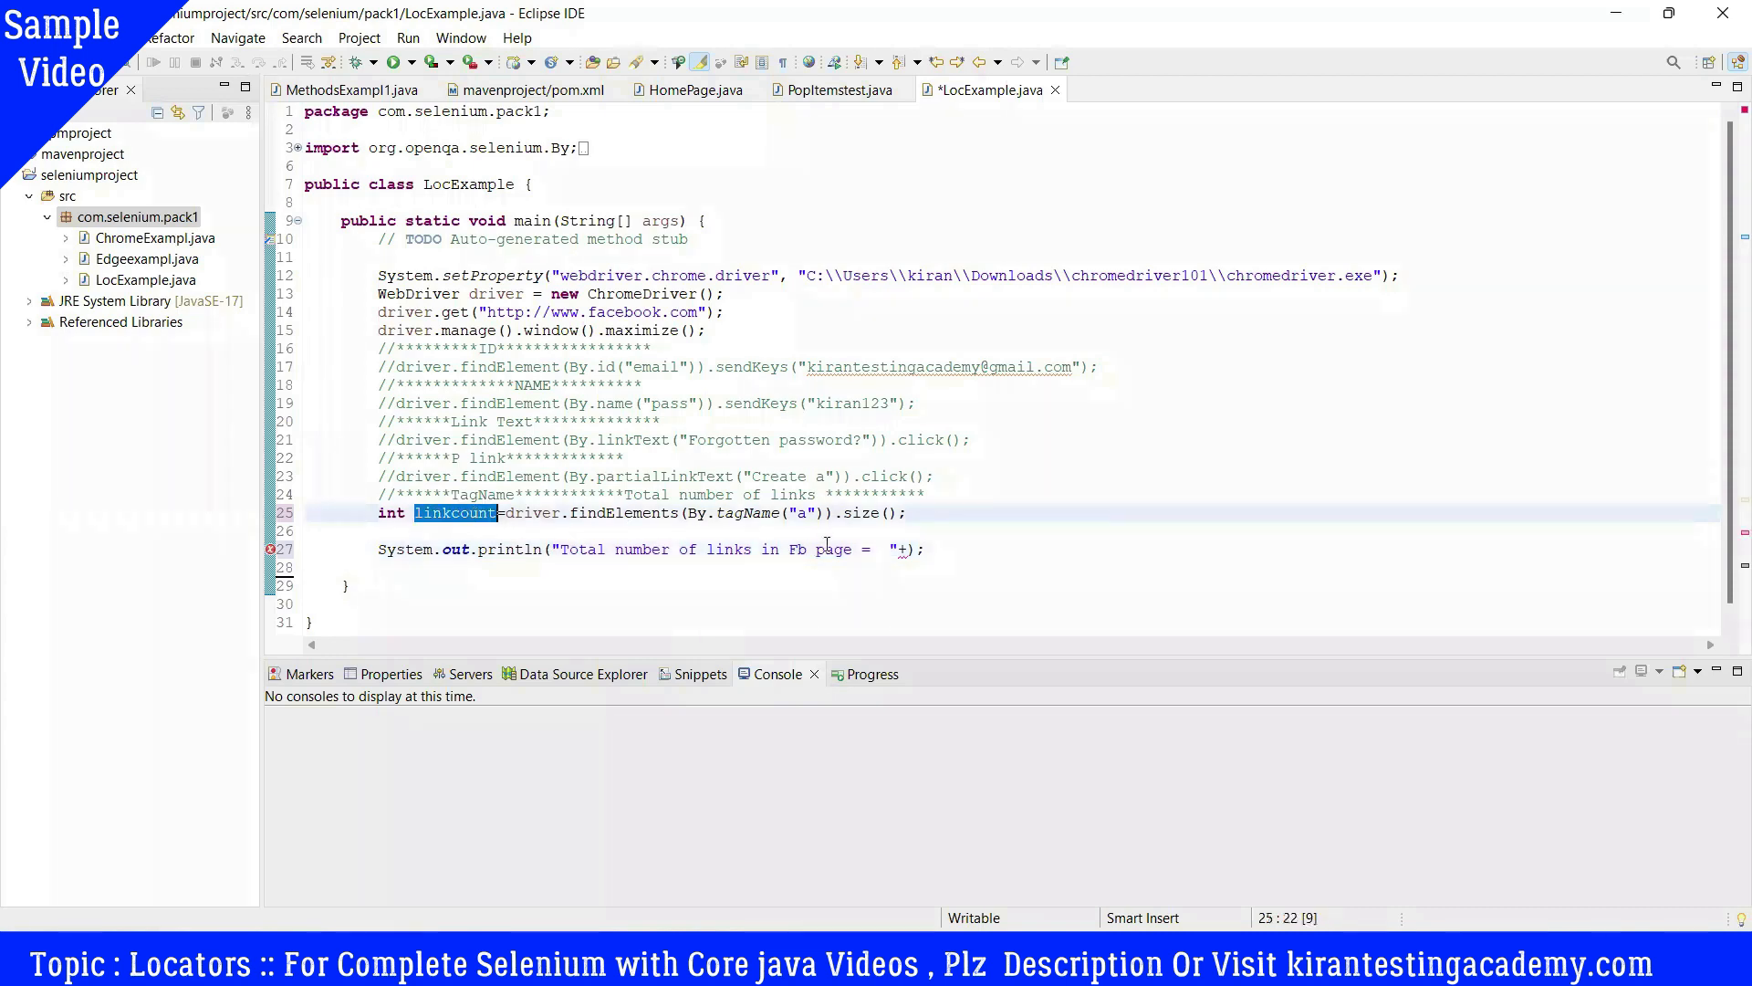
{"action": "left_click", "coordinate": [904, 549]}
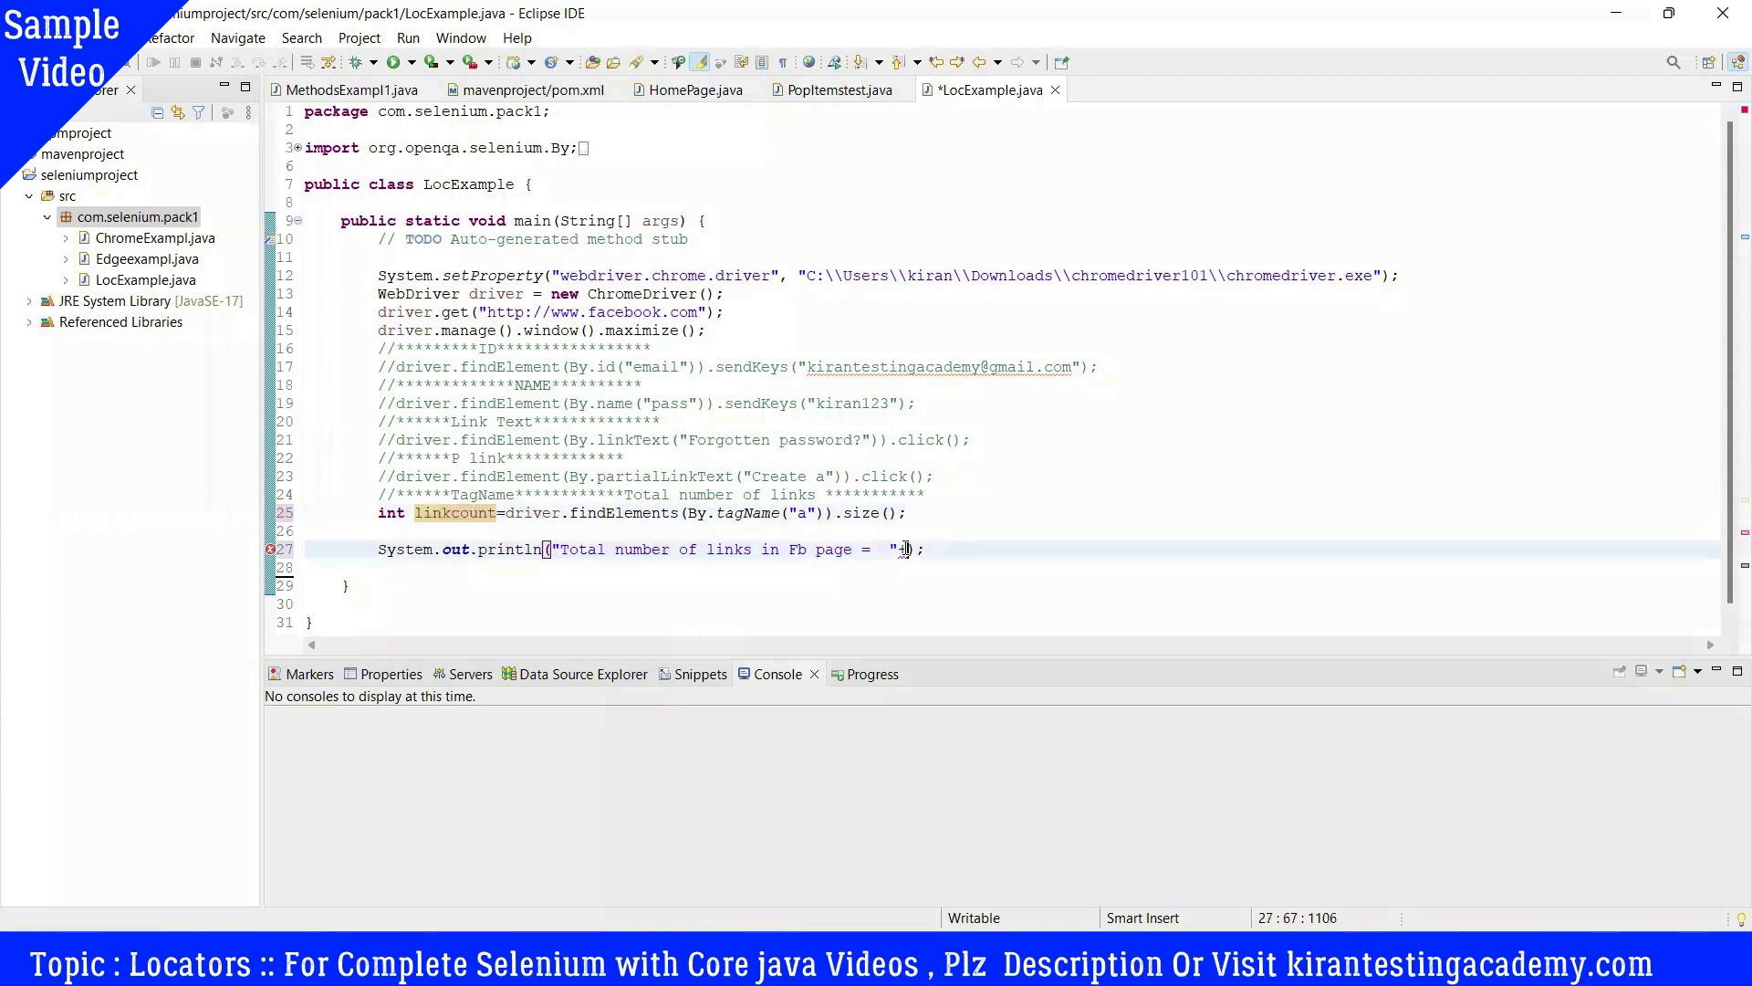
{"action": "type", "text": "linkcount"}
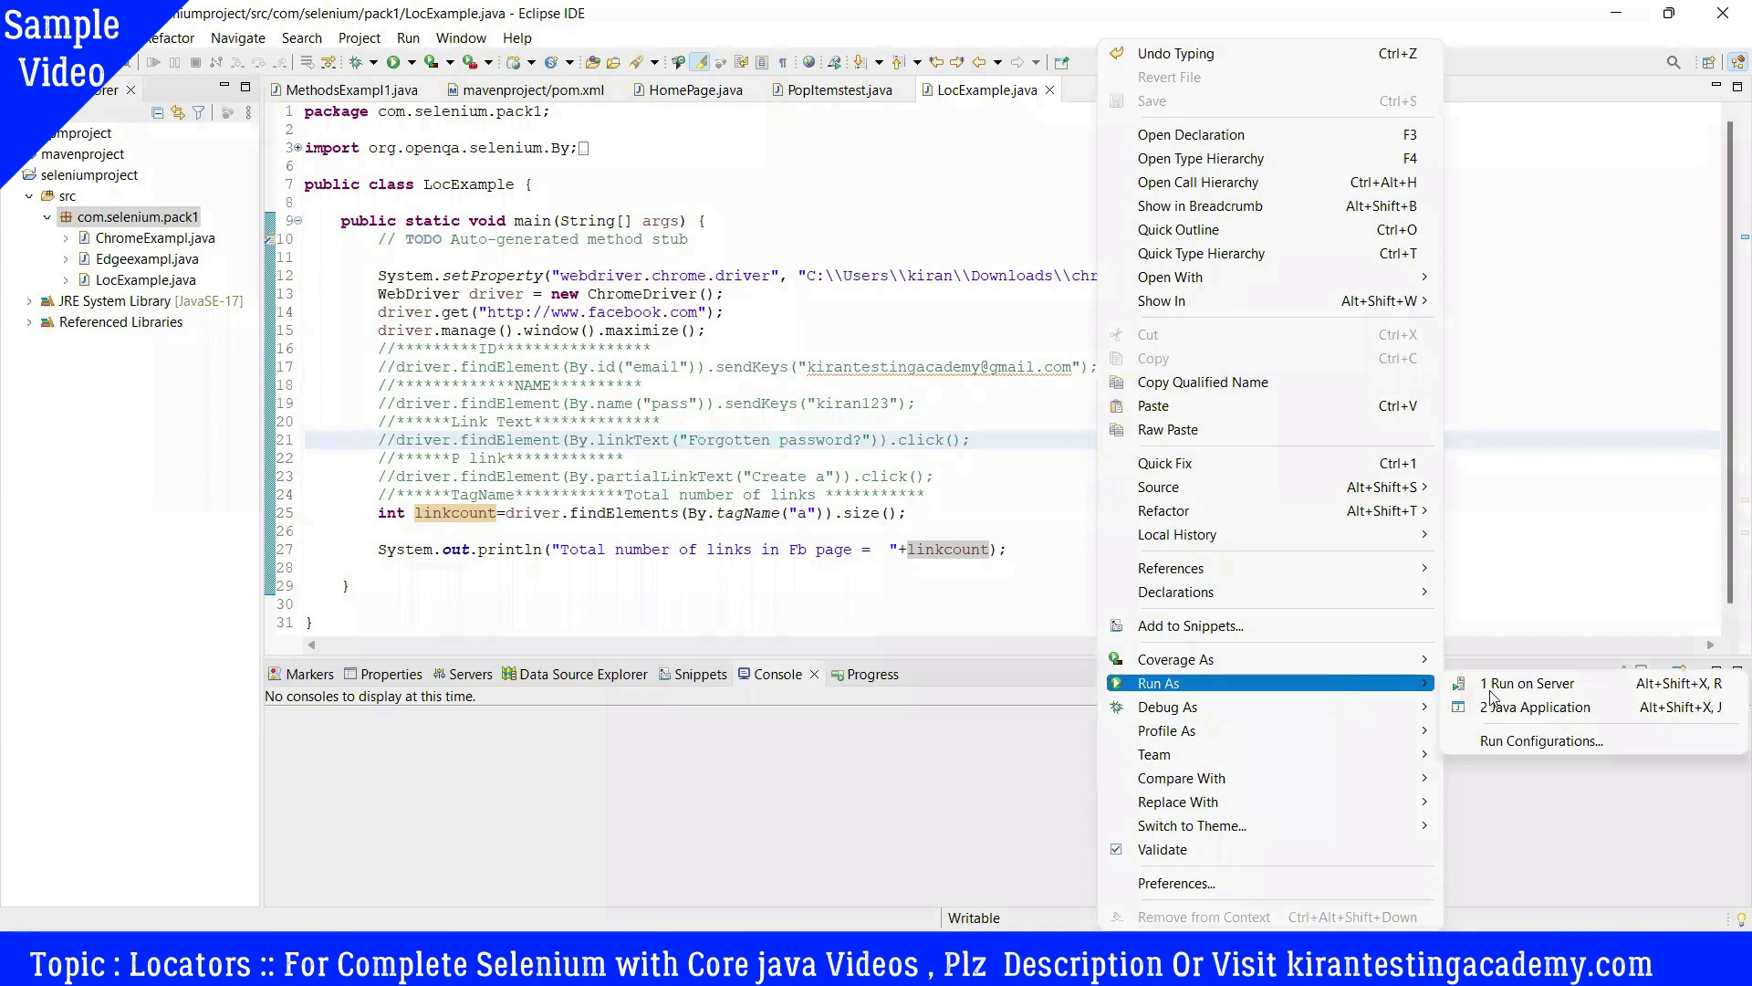
{"action": "mouse_move", "coordinate": [1537, 706]}
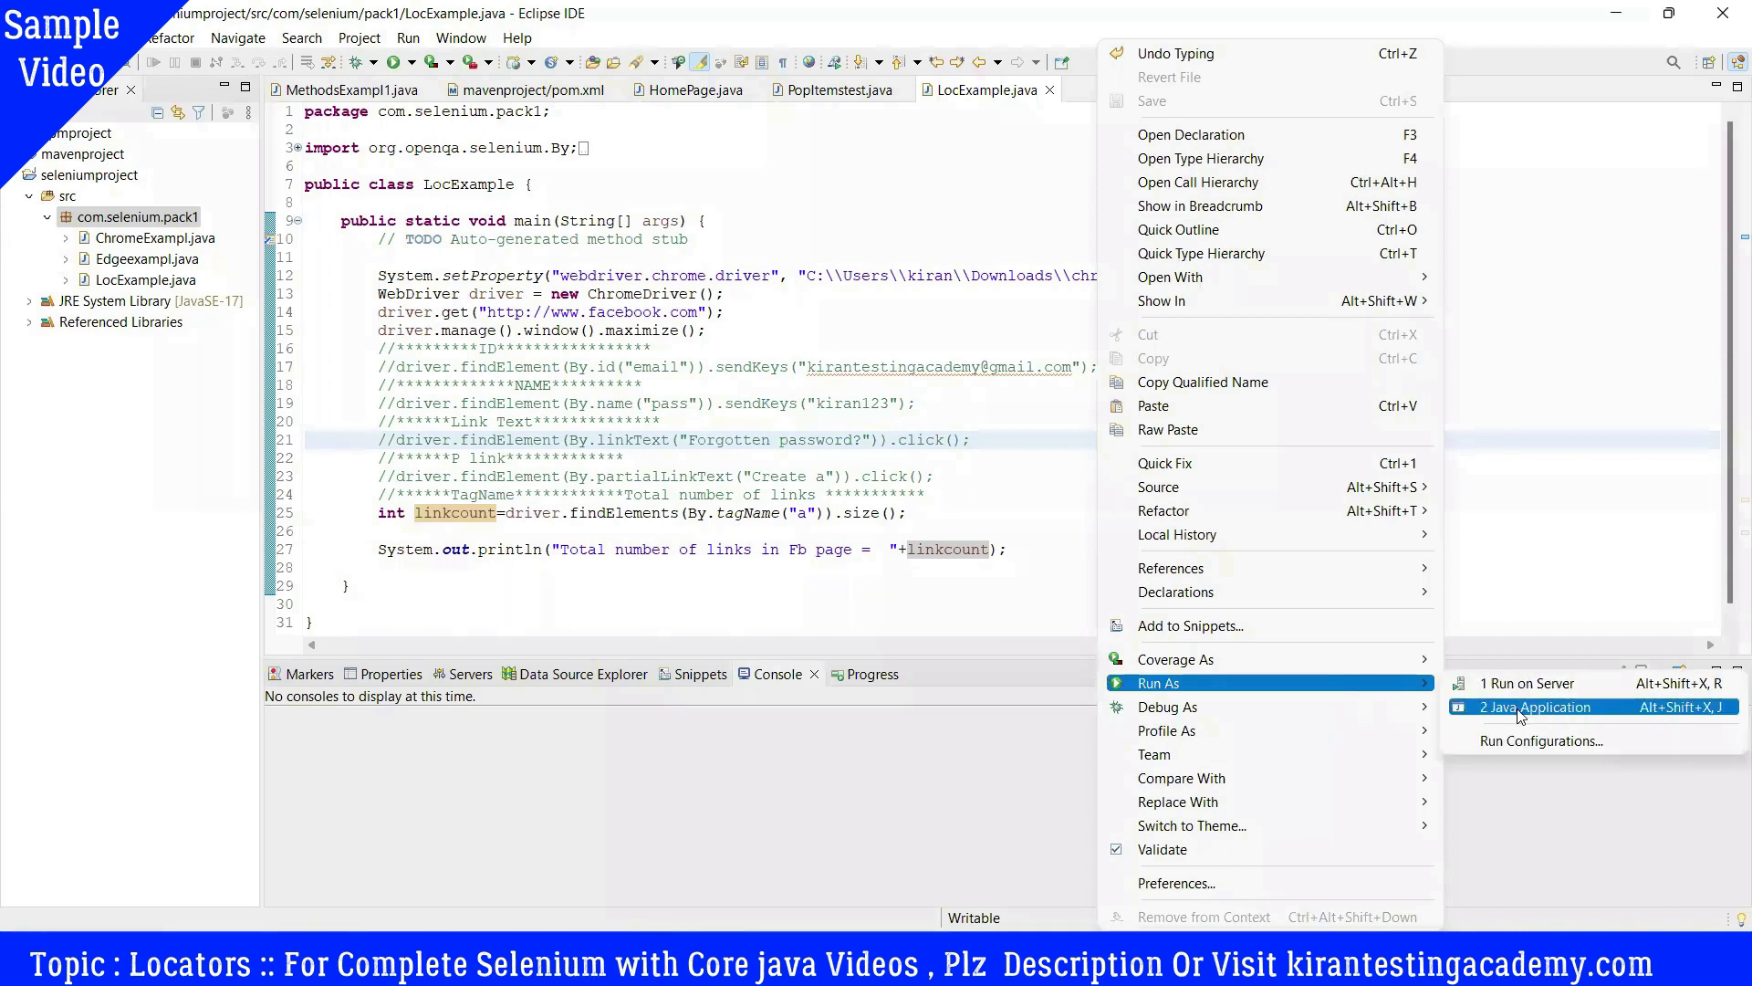
Step: Run LocExample as a Java application; console prints Total number of links in Fb page = 47
{"action": "left_click", "coordinate": [1541, 706]}
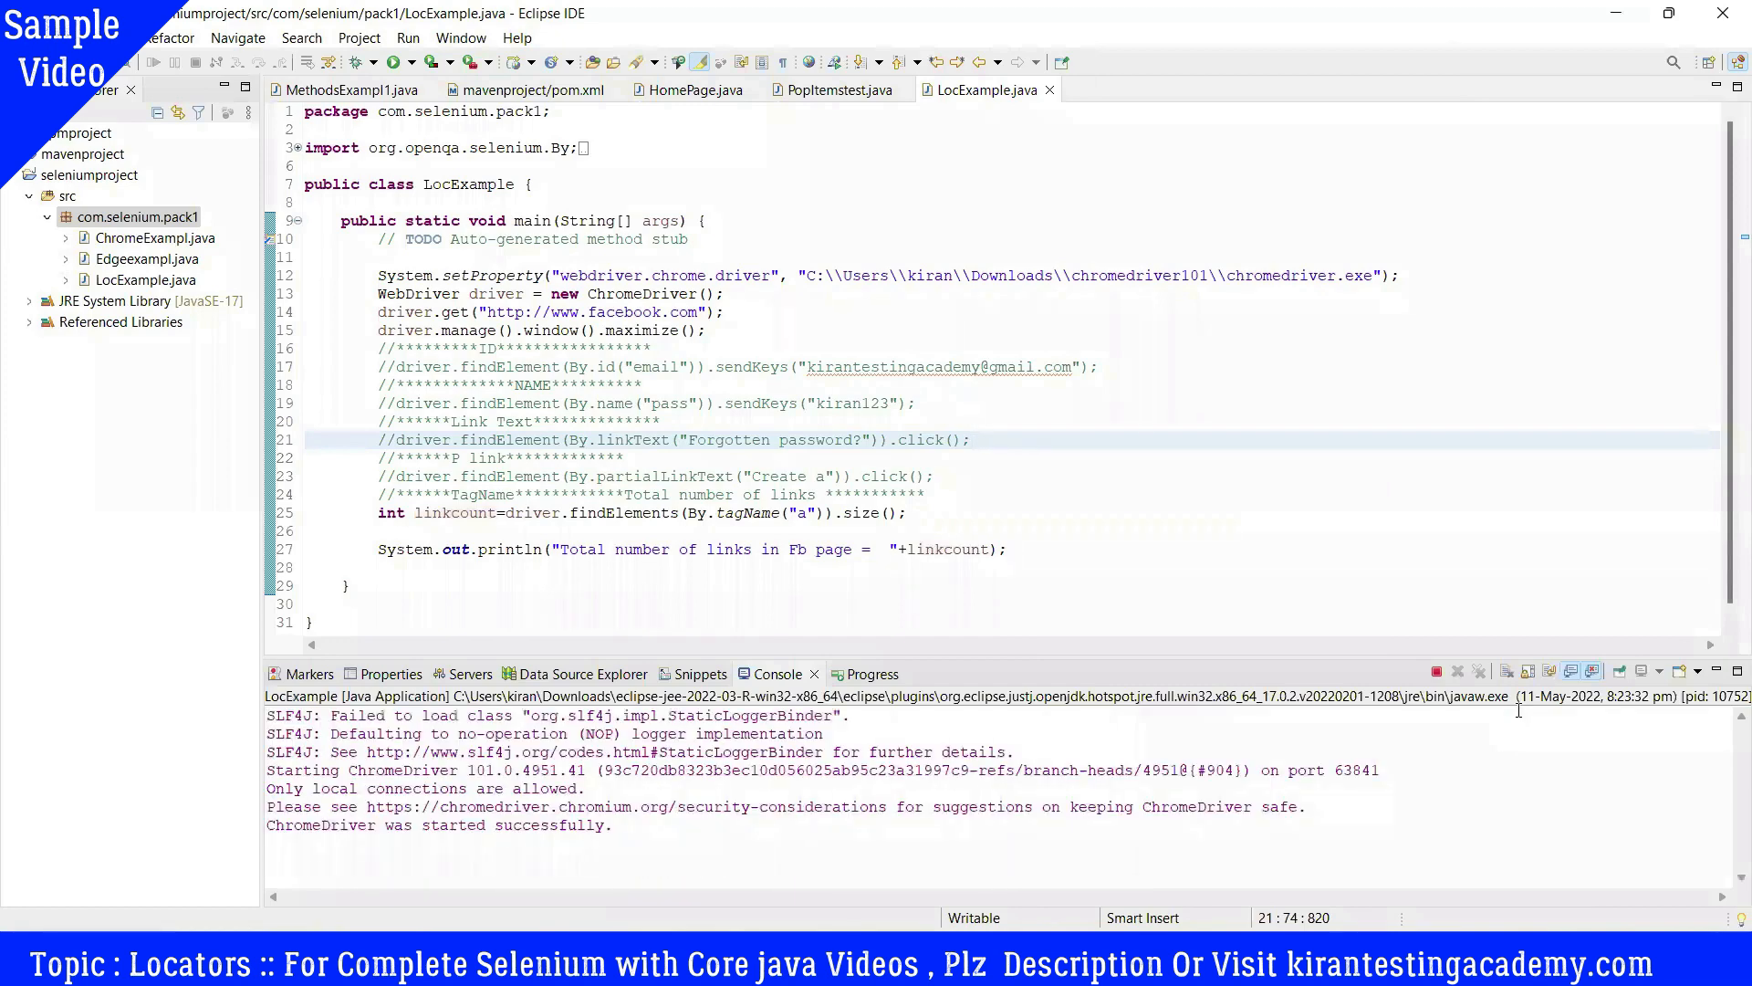
{"action": "left_click", "coordinate": [407, 37]}
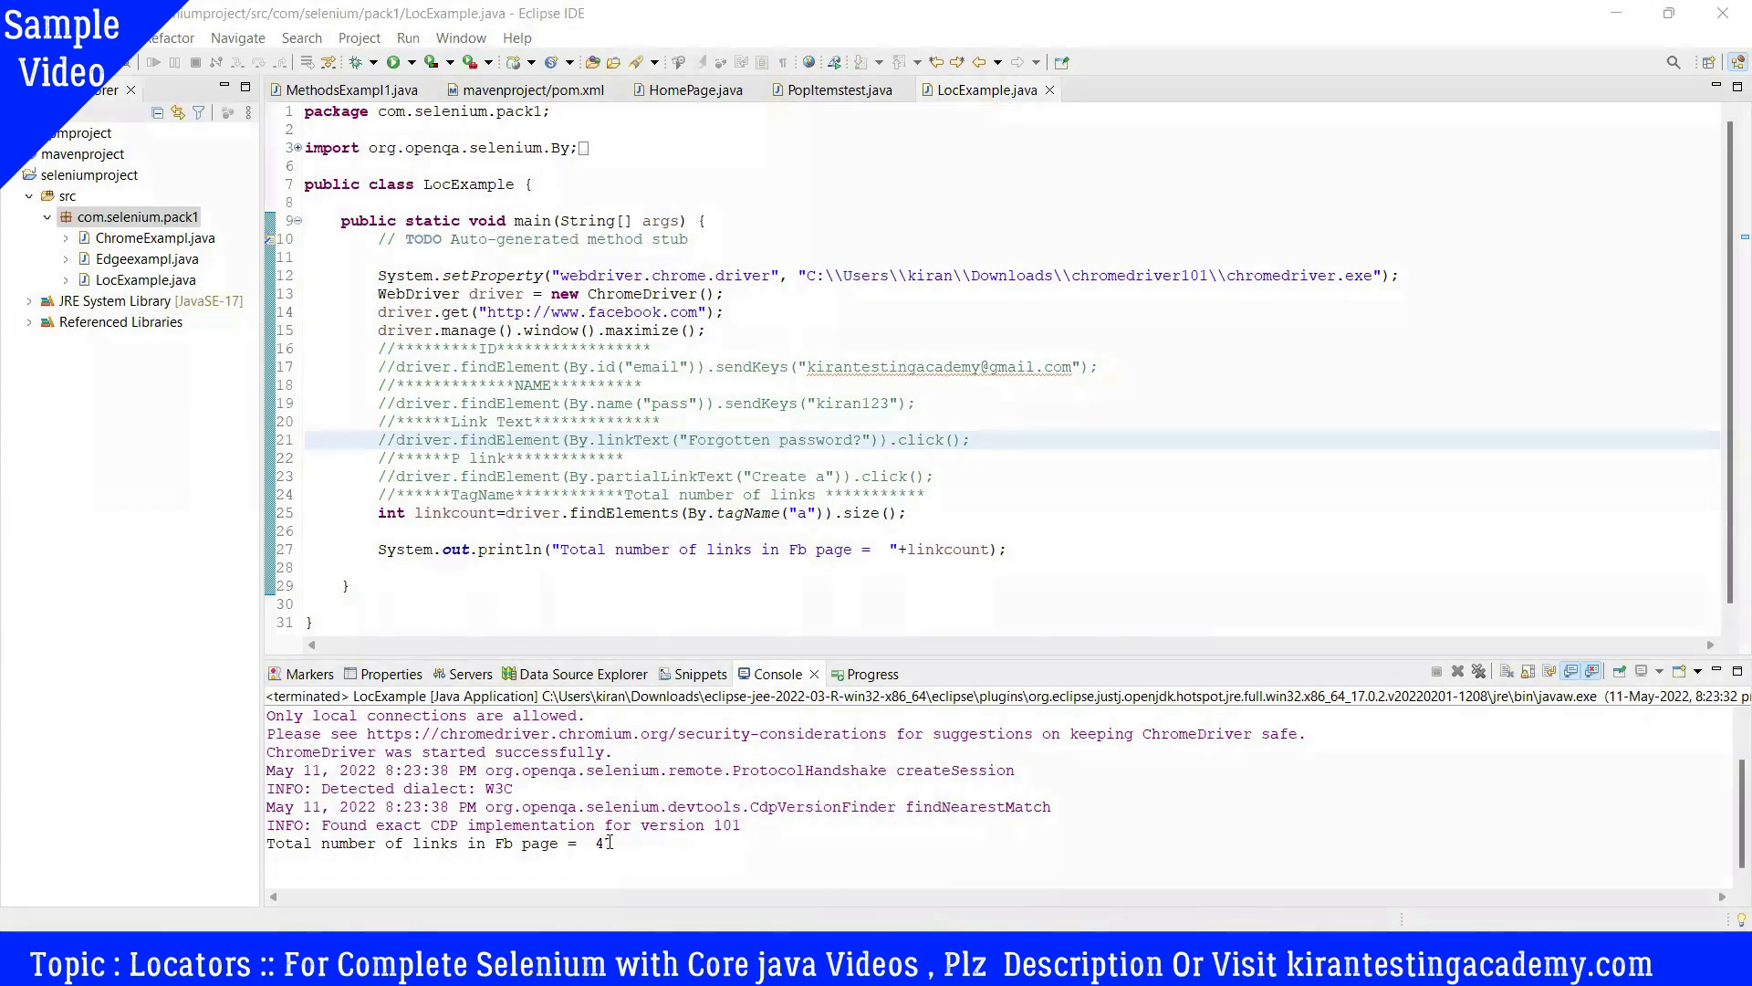
{"action": "double_click", "coordinate": [604, 843]}
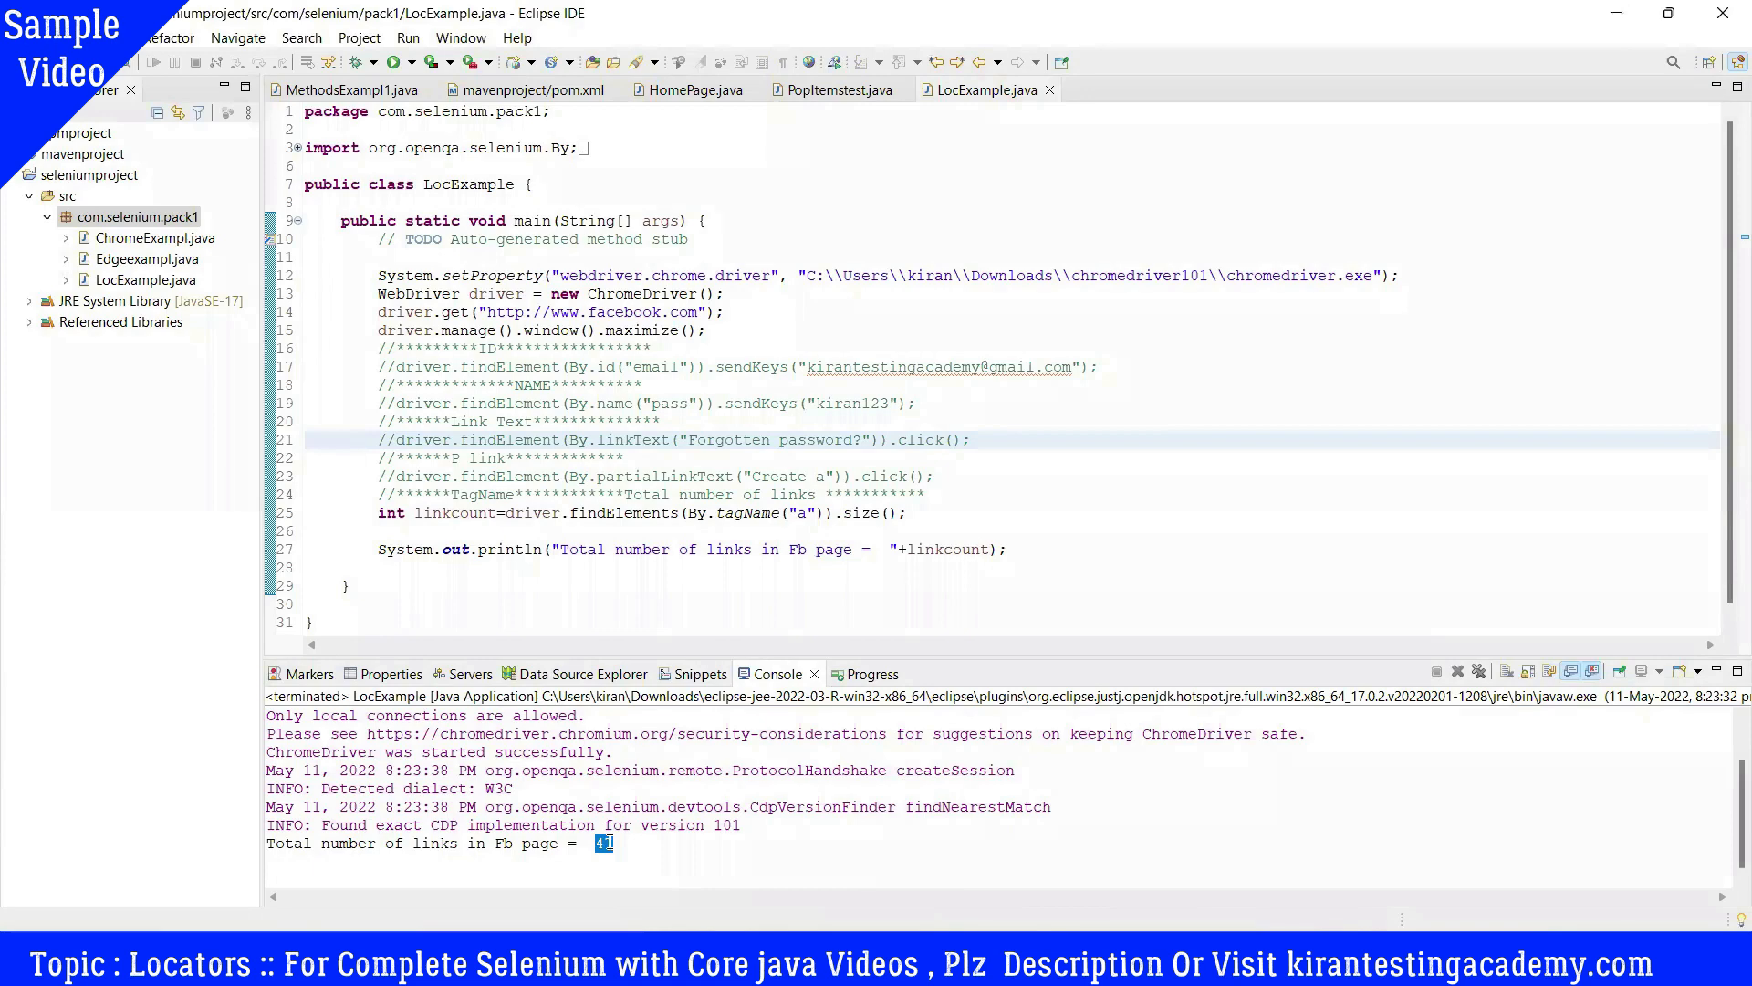